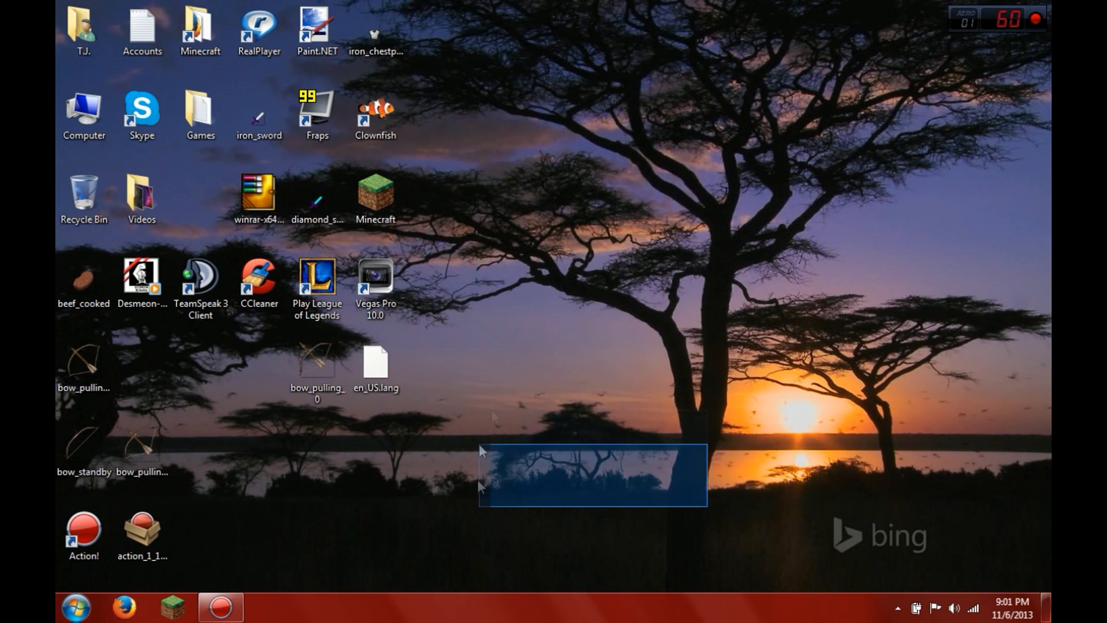
Drag the Paint.NET shortcut from the top row into open space mid-desktop.
drag(480, 450, 816, 459)
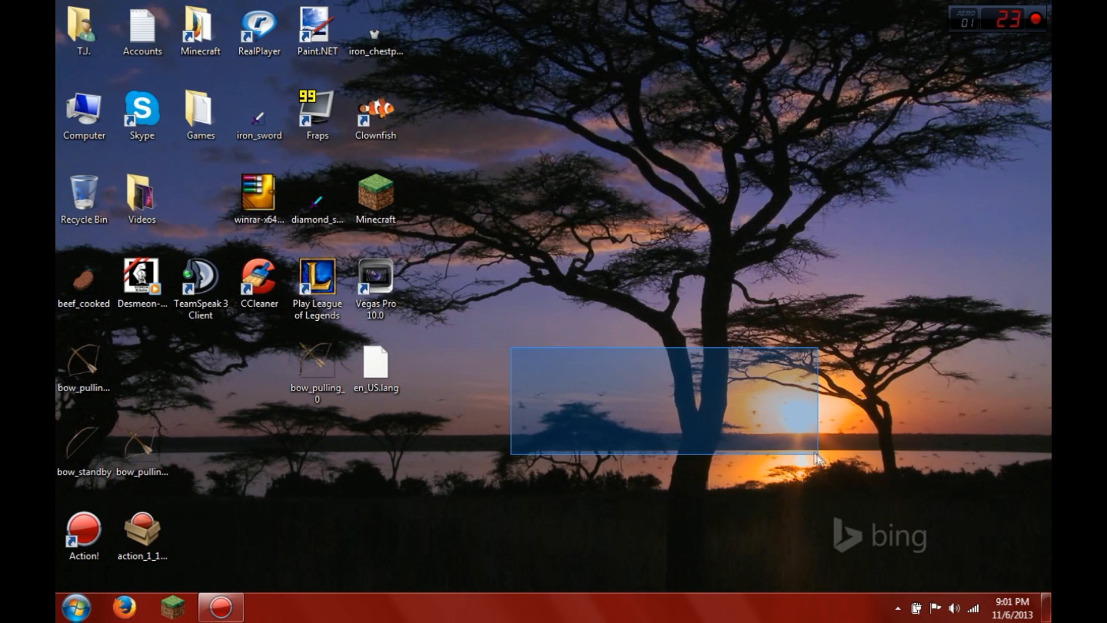
drag(815, 459, 290, 495)
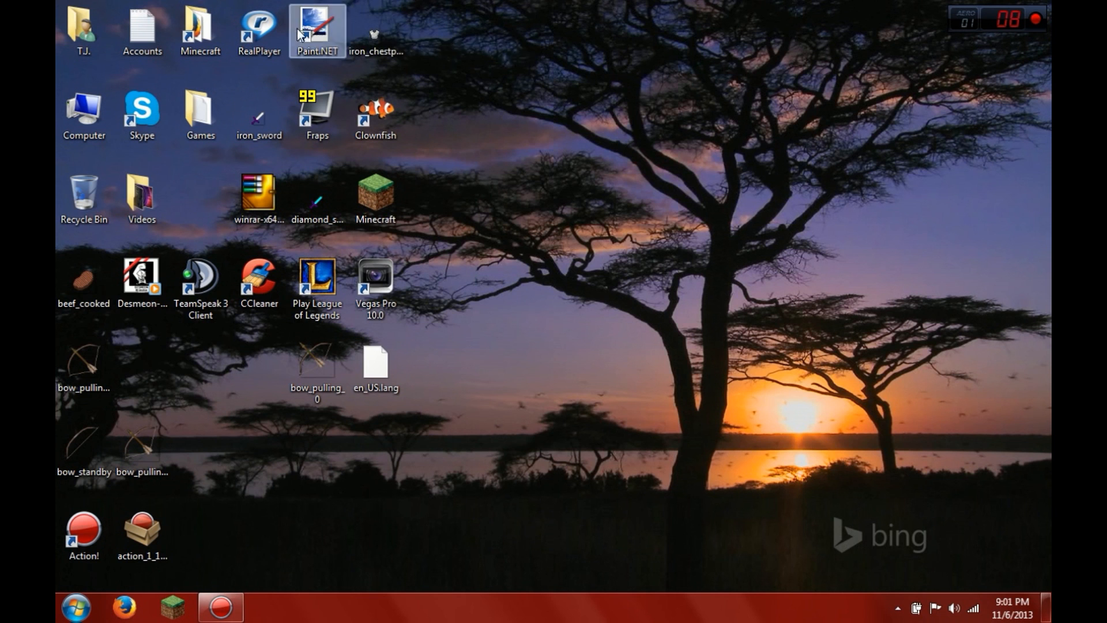
drag(317, 29, 667, 198)
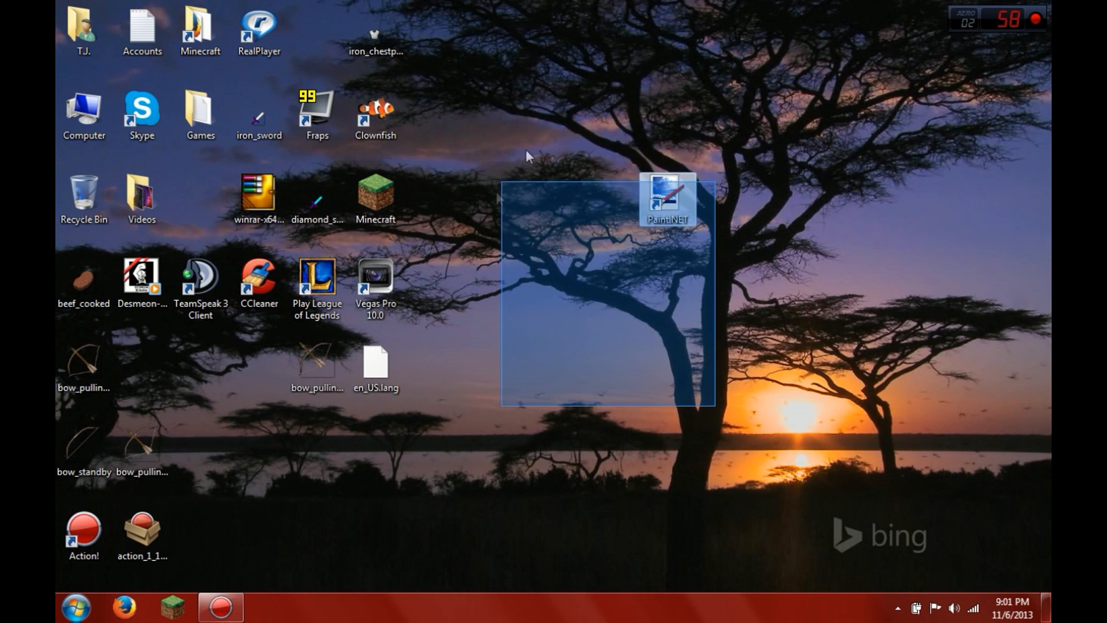
click(74, 607)
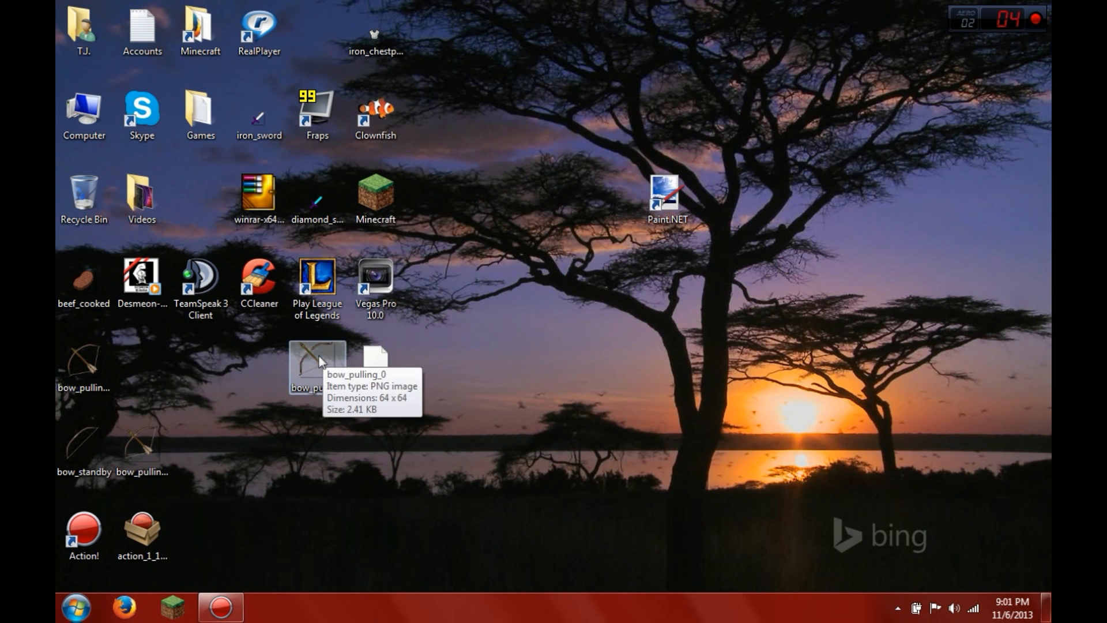
drag(317, 359, 550, 367)
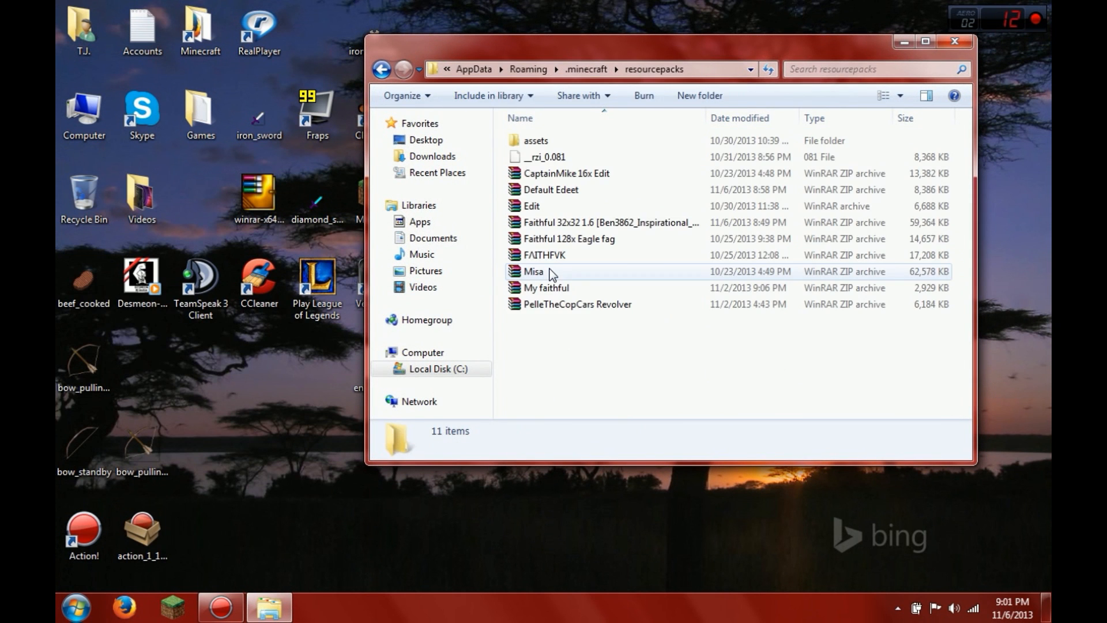
Open Edit.rar, dismiss the license reminder, and browse to textures > items.
click(531, 205)
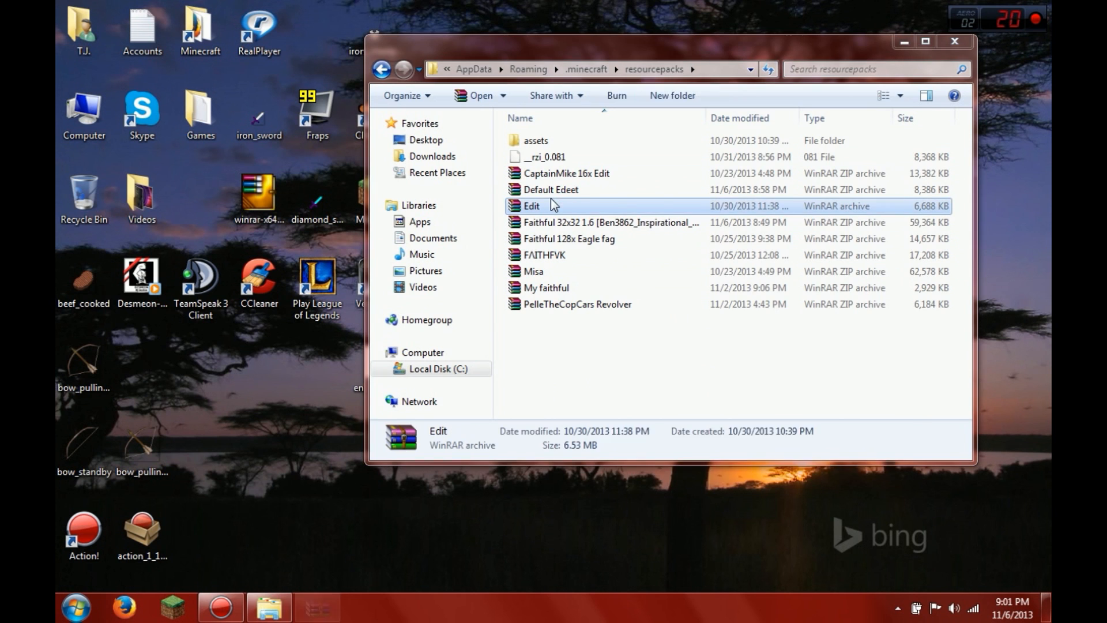
double_click(531, 205)
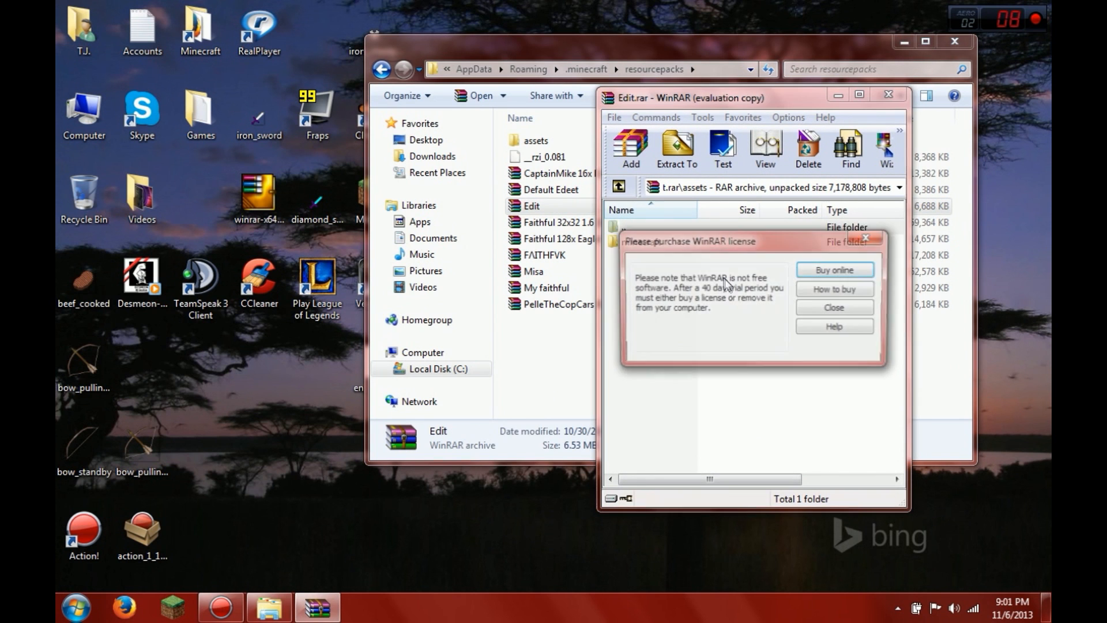
click(834, 307)
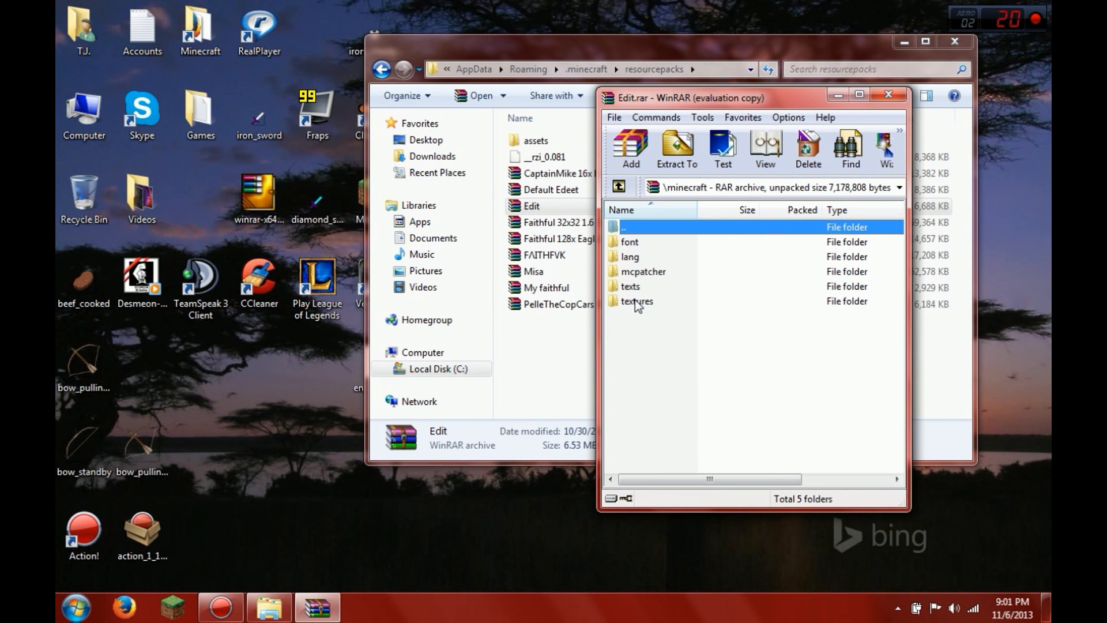
double_click(636, 301)
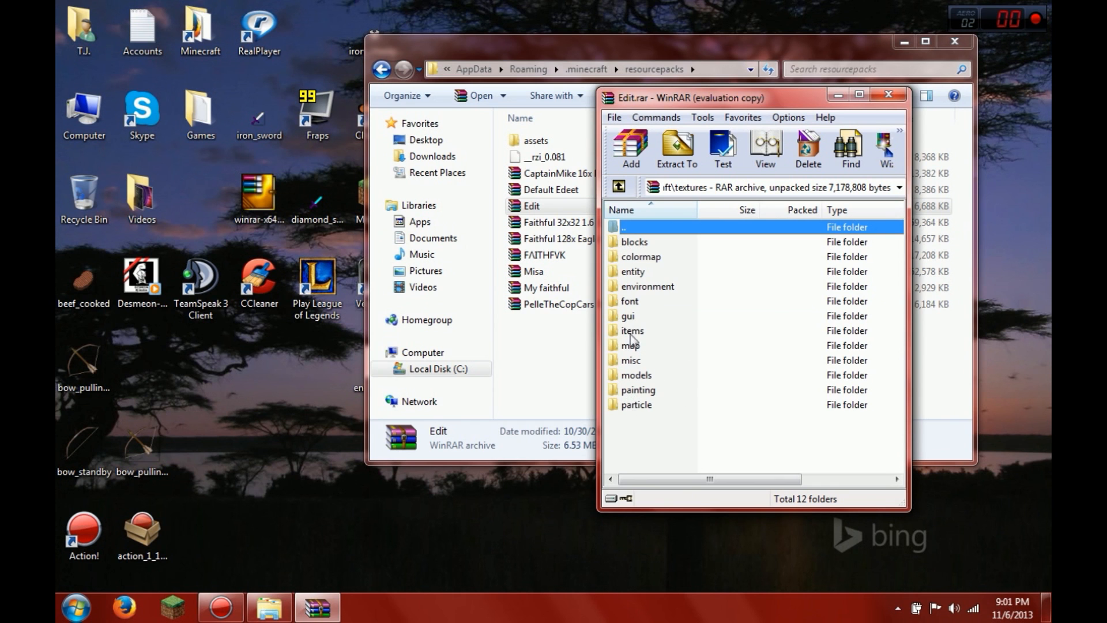
double_click(631, 331)
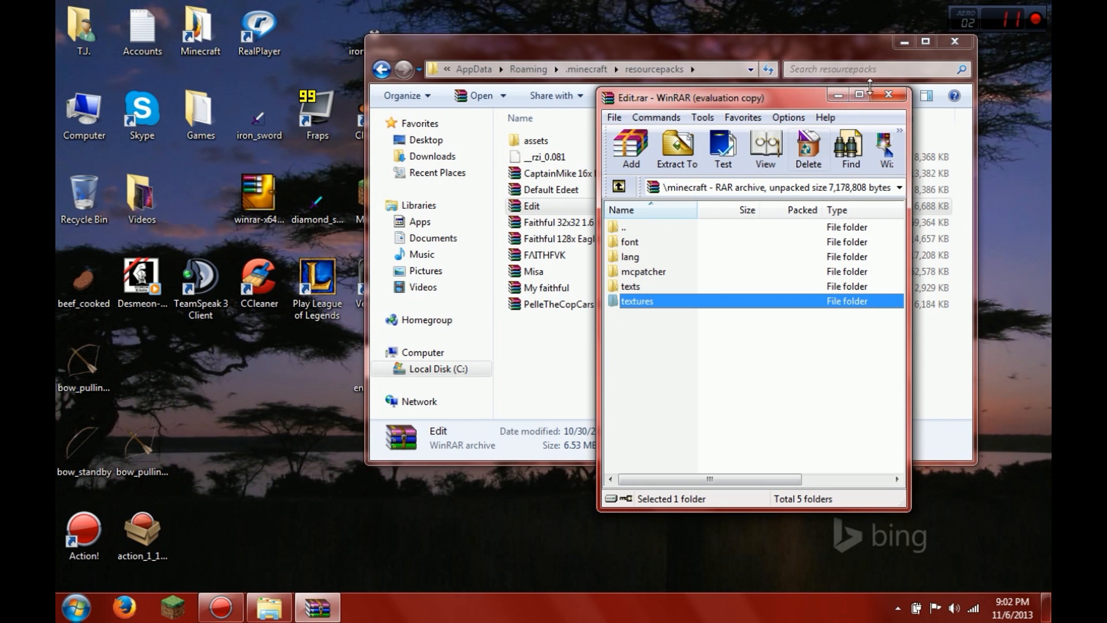
Close WinRAR and open the extracted bow_pulling_1.png in Paint.NET.
click(888, 94)
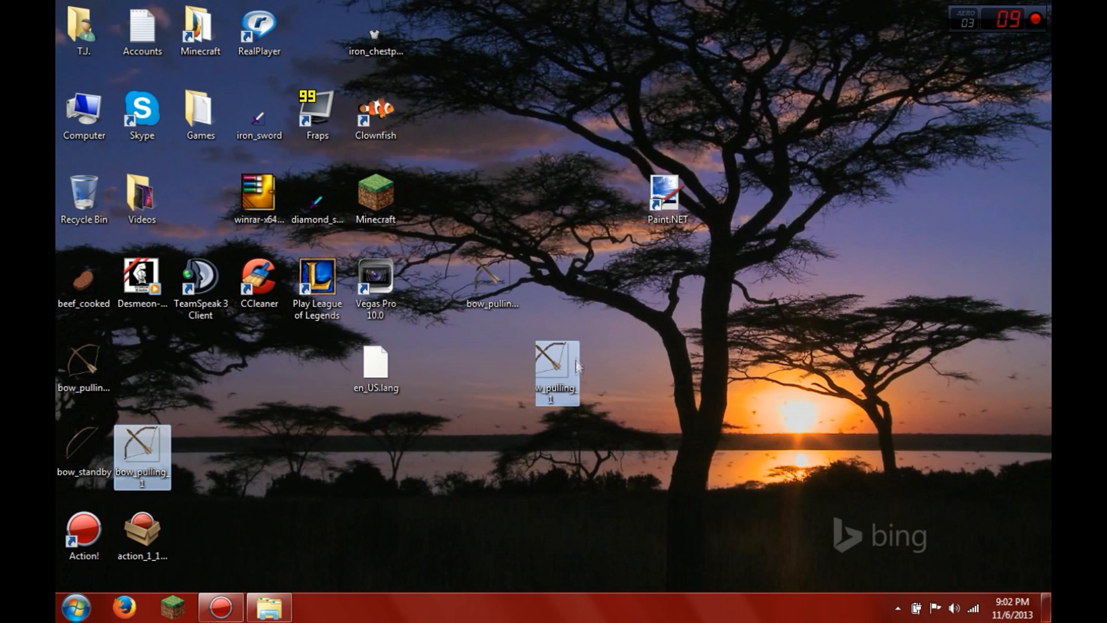
right_click(557, 372)
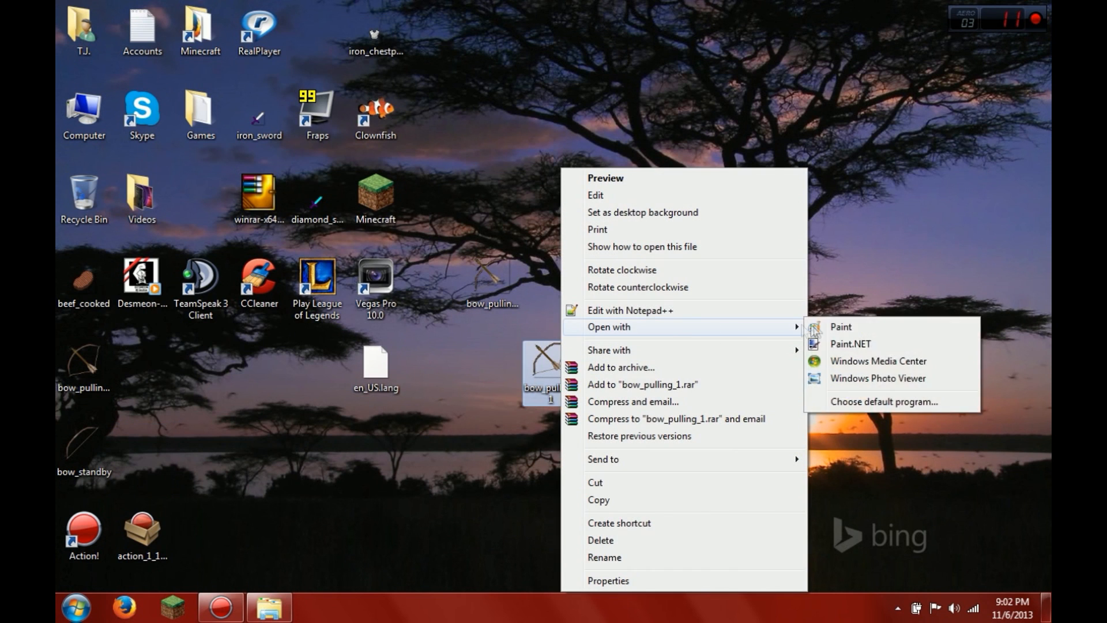
click(850, 343)
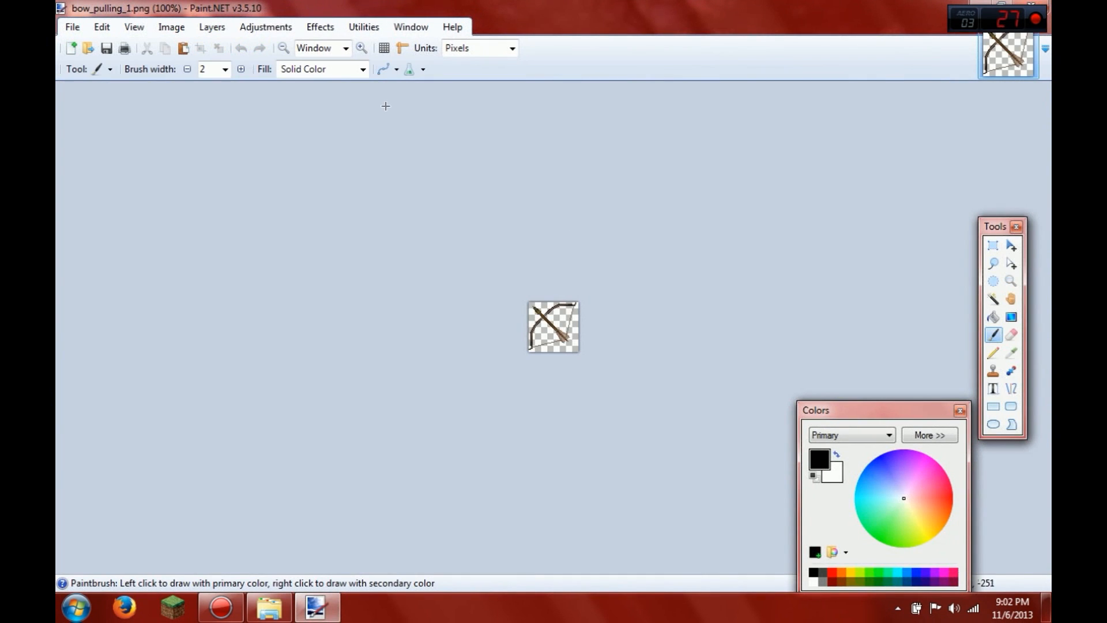
Zoom in and pencil a yellow line along bow_pulling_1's arrow shaft near the tip.
click(361, 48)
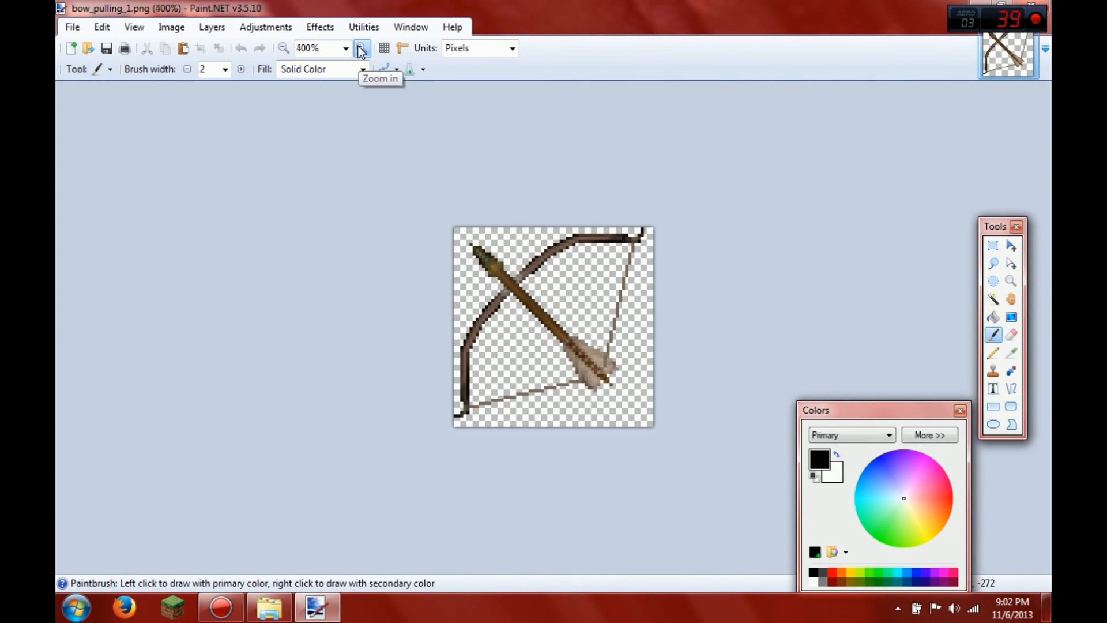
click(360, 48)
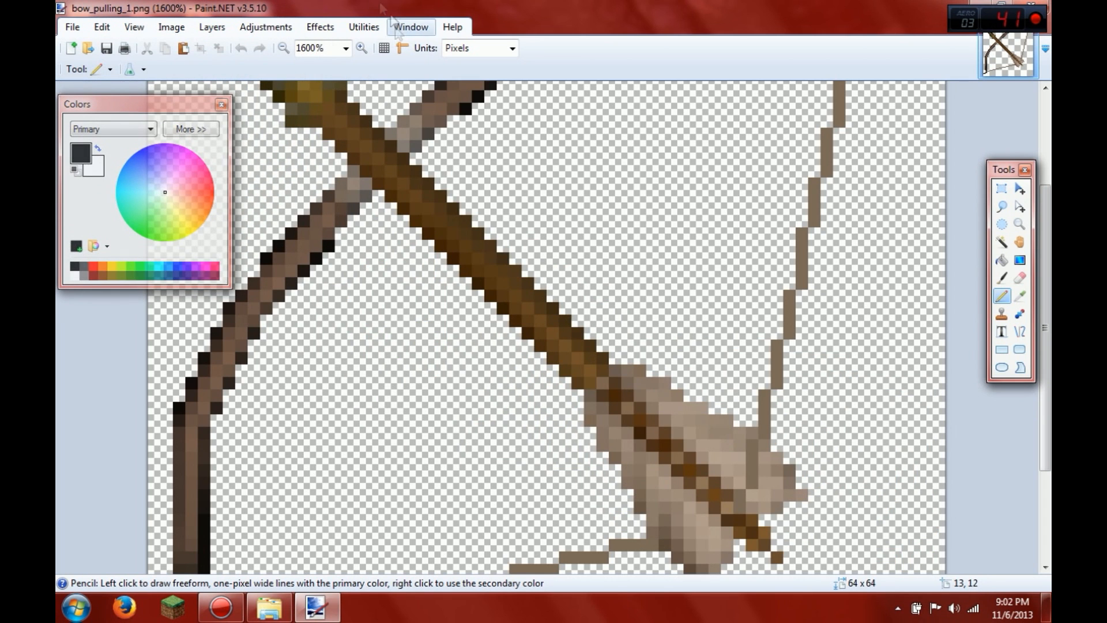
click(410, 26)
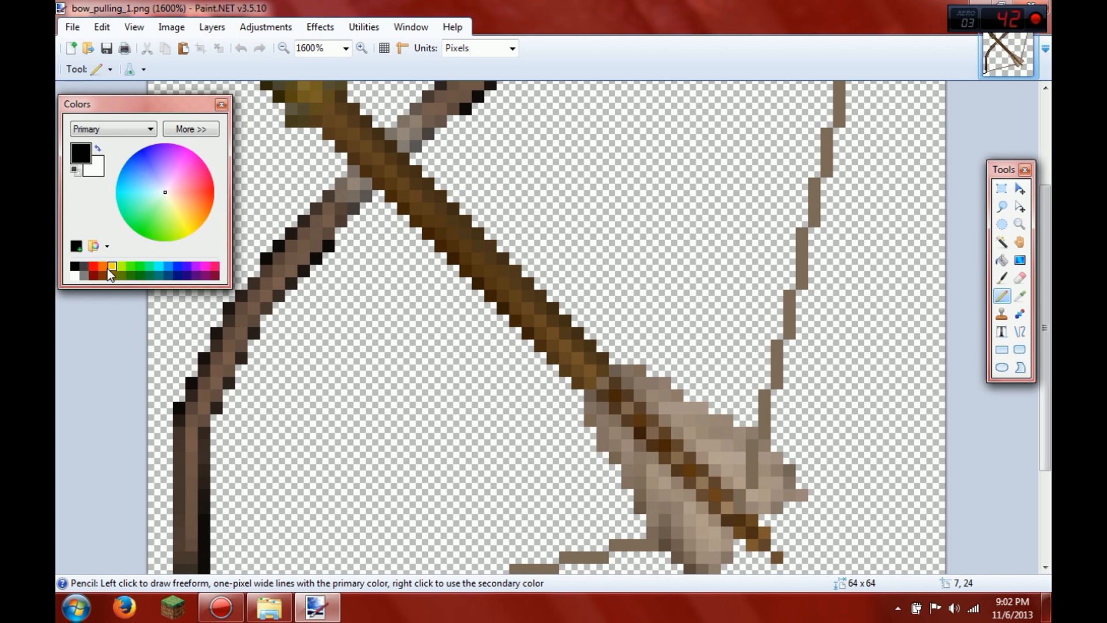
click(109, 268)
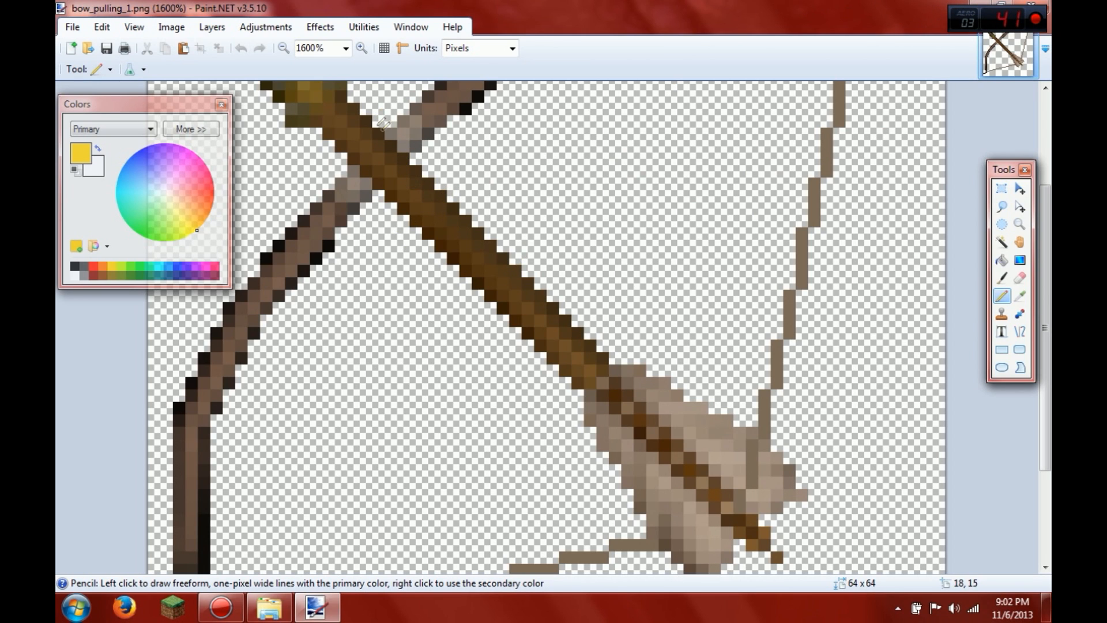
mouse_move(415, 173)
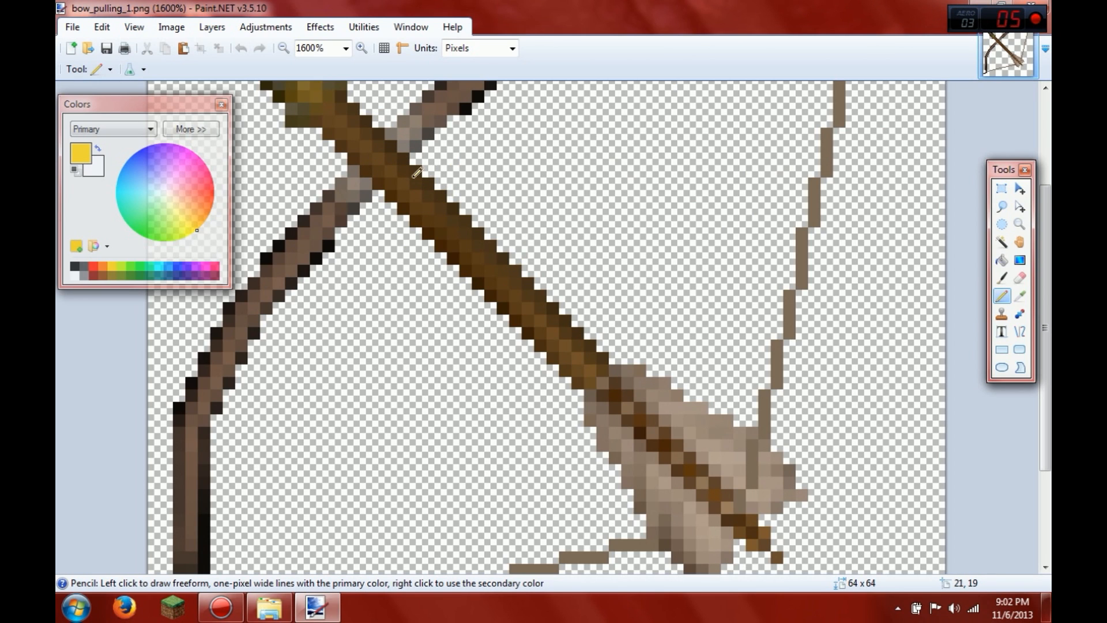
click(389, 171)
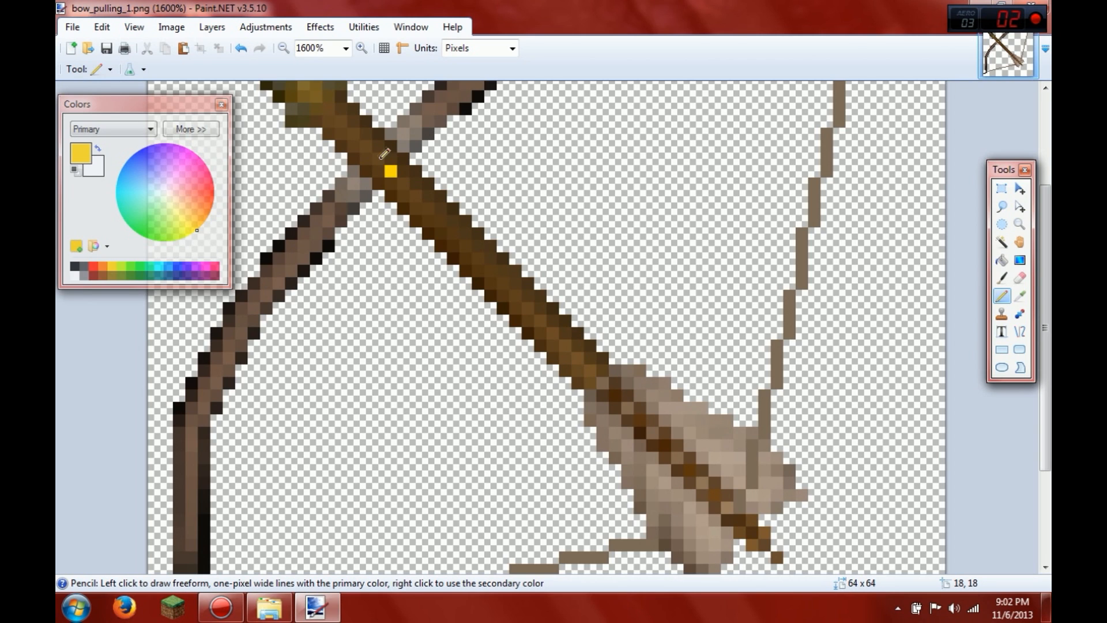
drag(390, 171, 428, 163)
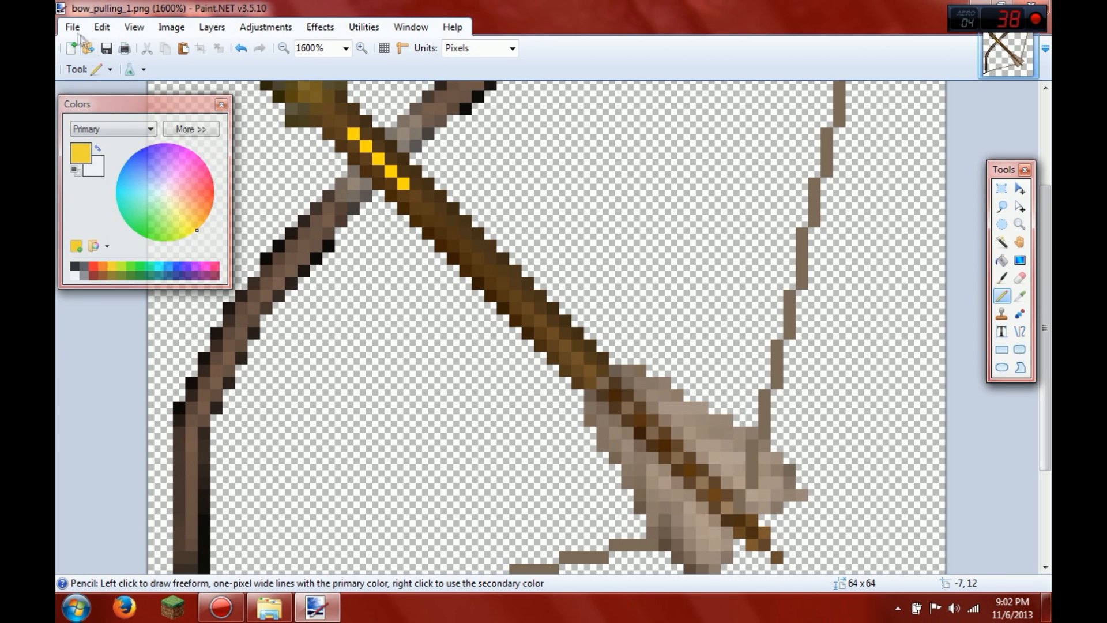
click(106, 47)
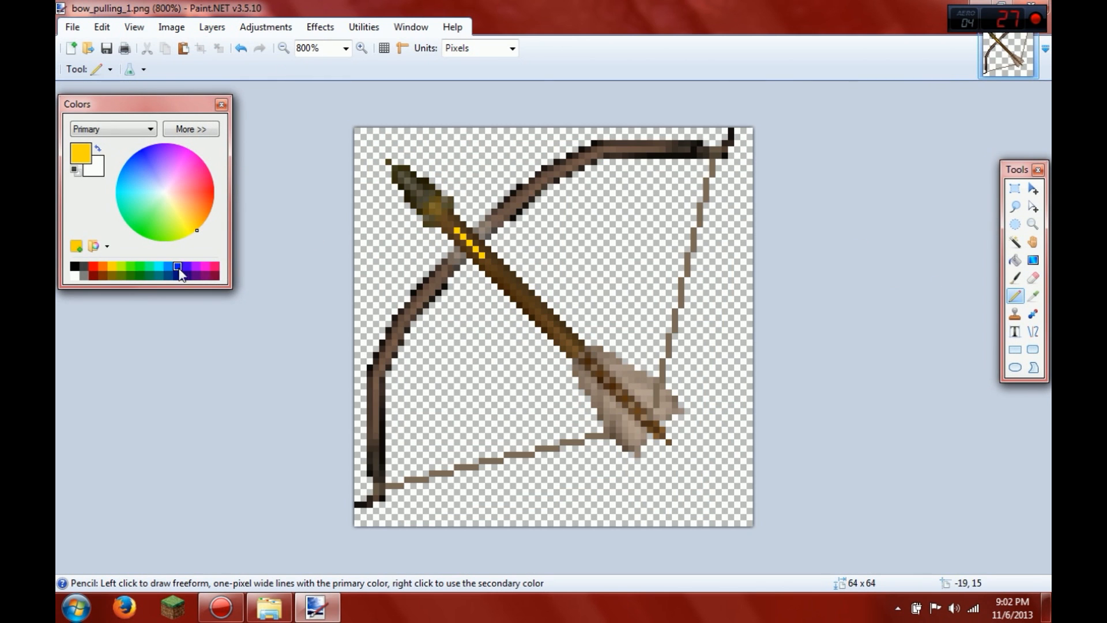
Paint the arrow feathers blue, then rectangle-select a small area of the canvas.
click(179, 268)
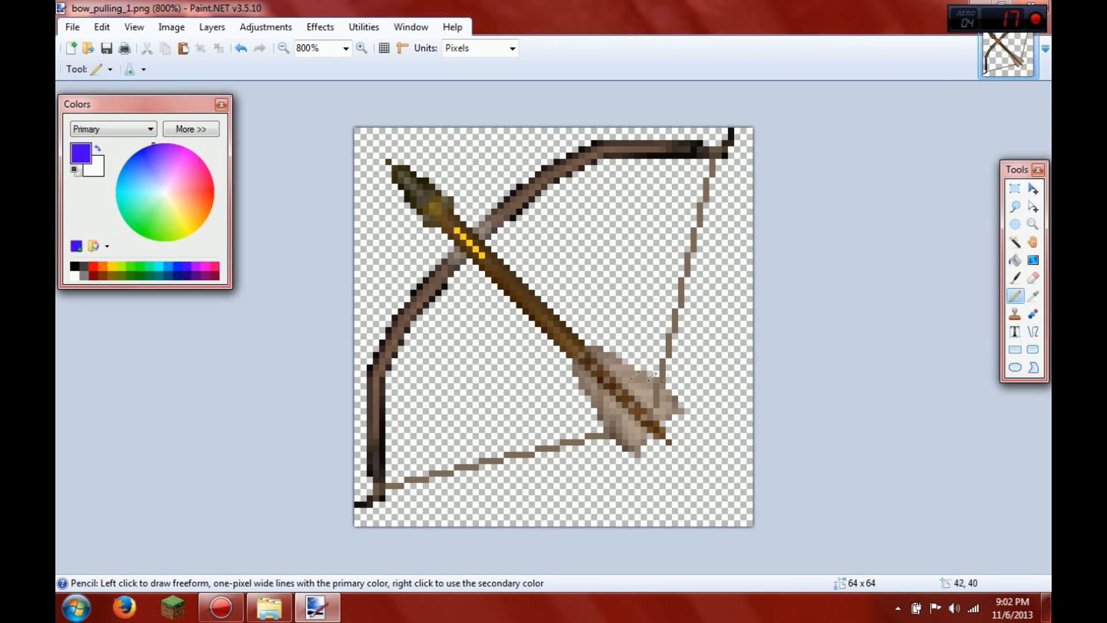
click(575, 367)
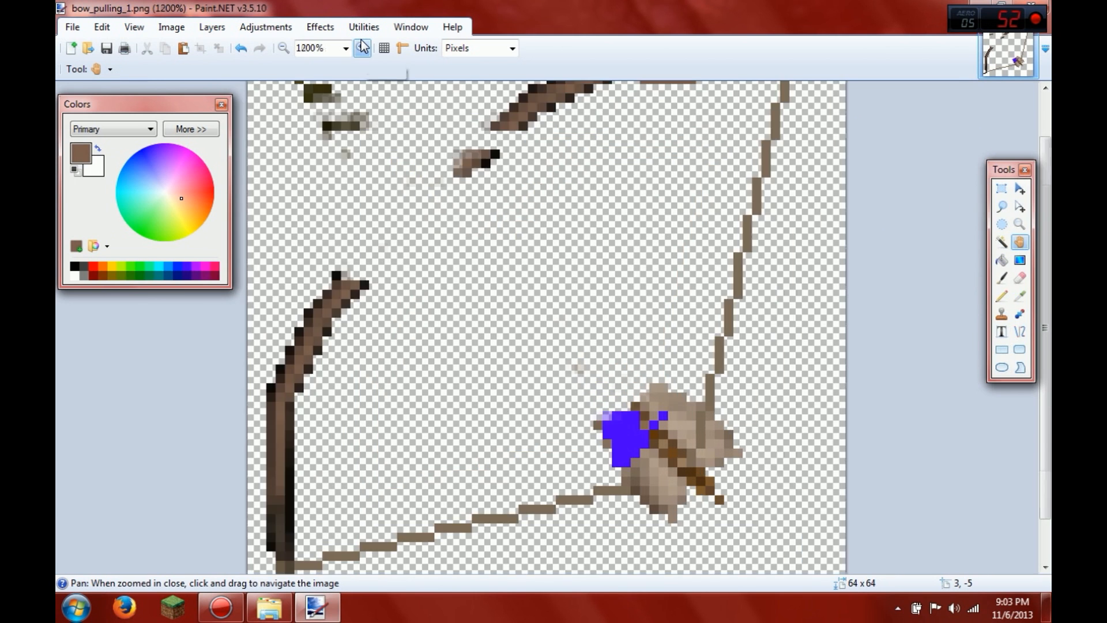
click(361, 48)
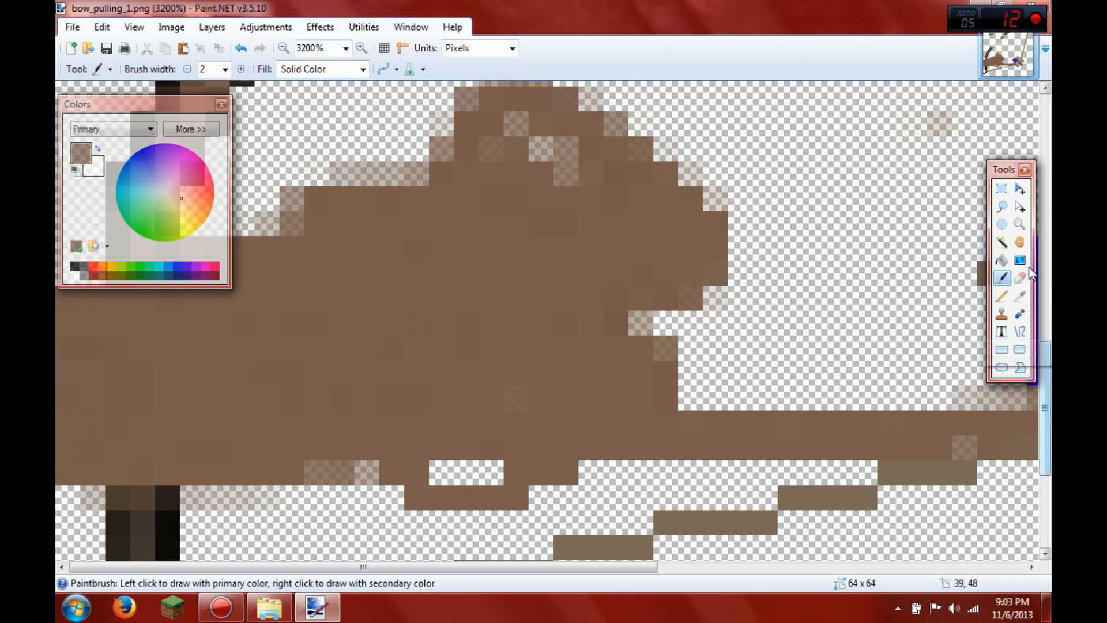
click(1001, 278)
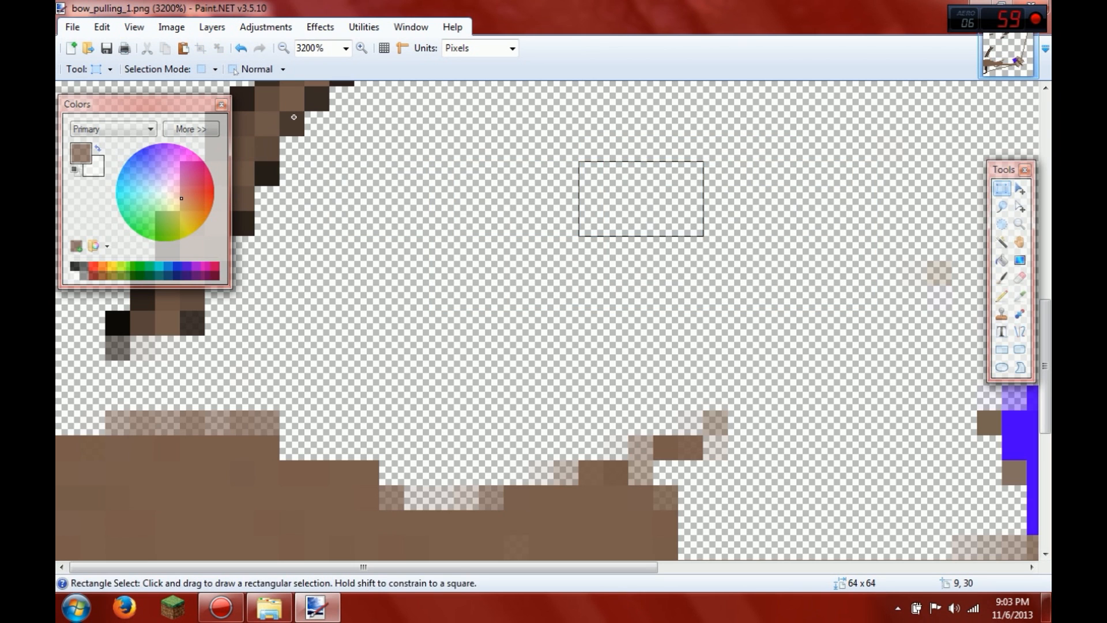
drag(289, 116, 267, 215)
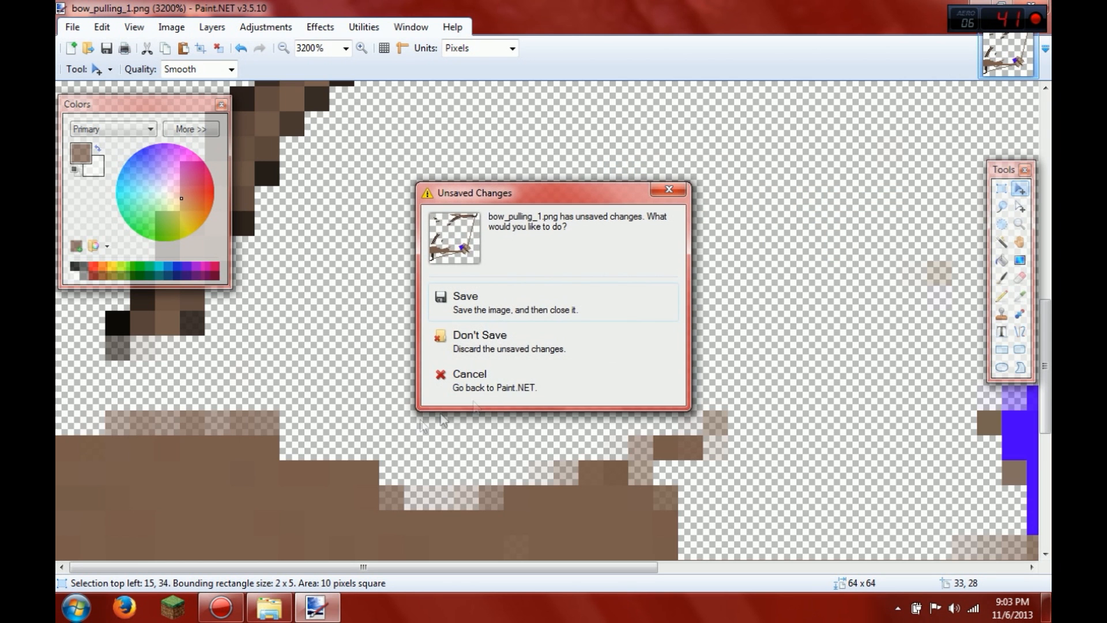
Preview a bow-pulling texture in Photo Viewer, then reopen bow_pulling_1 in Paint.NET.
click(479, 335)
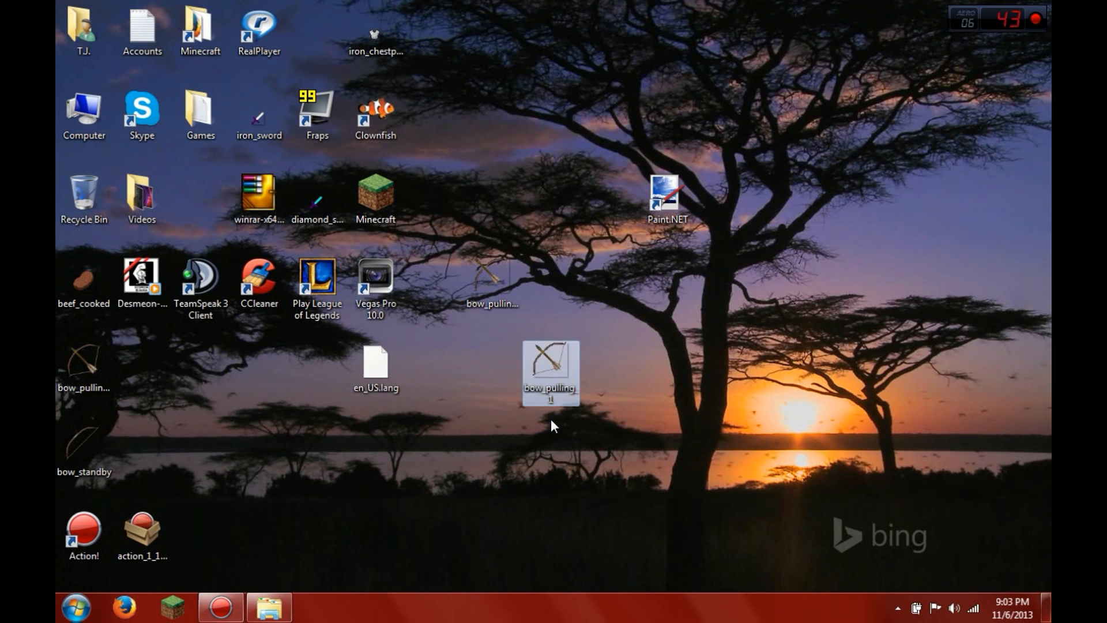
double_click(550, 370)
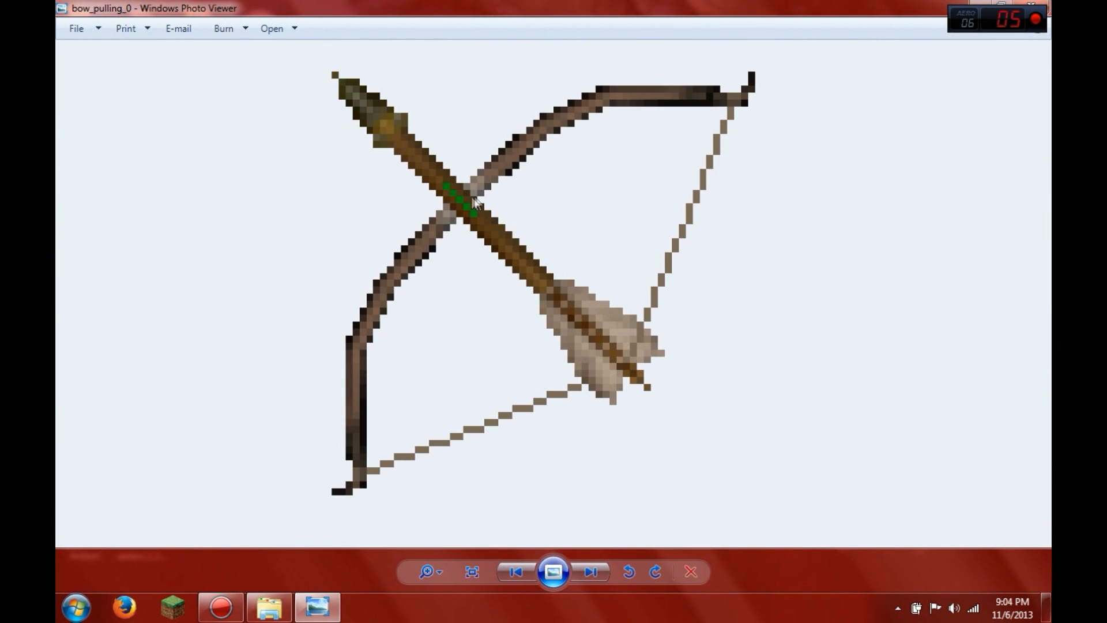
click(689, 571)
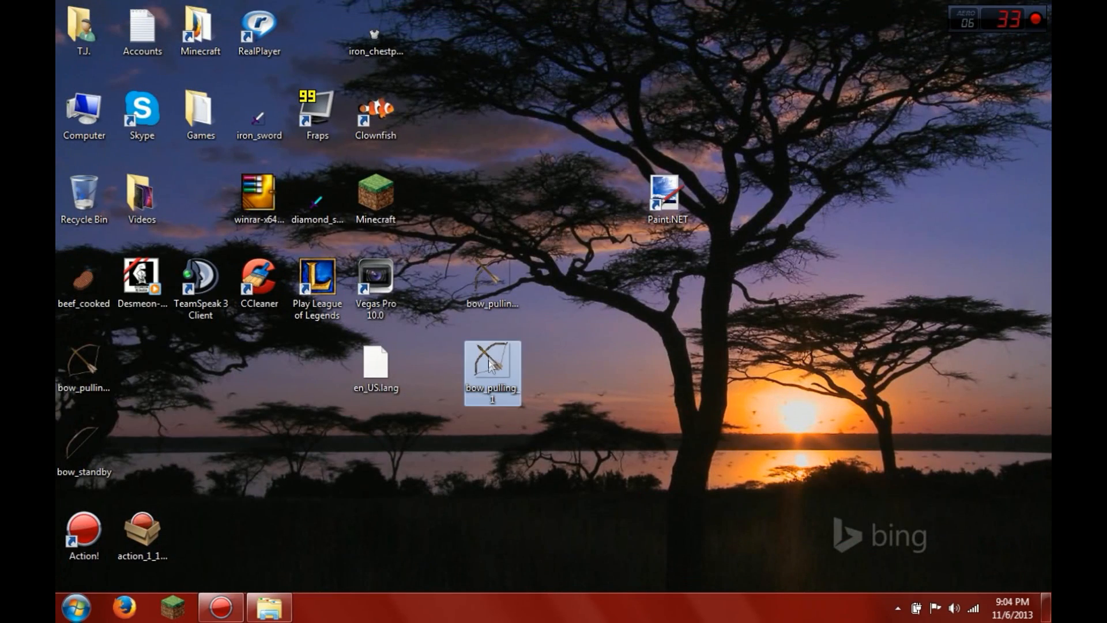
double_click(492, 372)
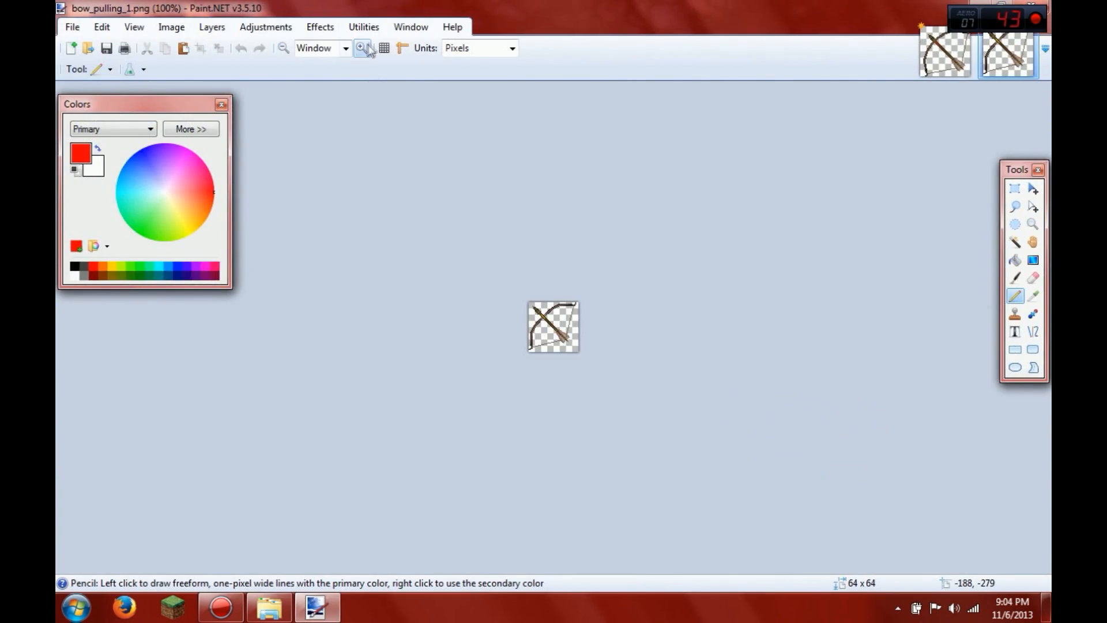
Zoom in on the striped bow texture, close Paint.NET, and move bow_standby beside the bow files.
click(360, 48)
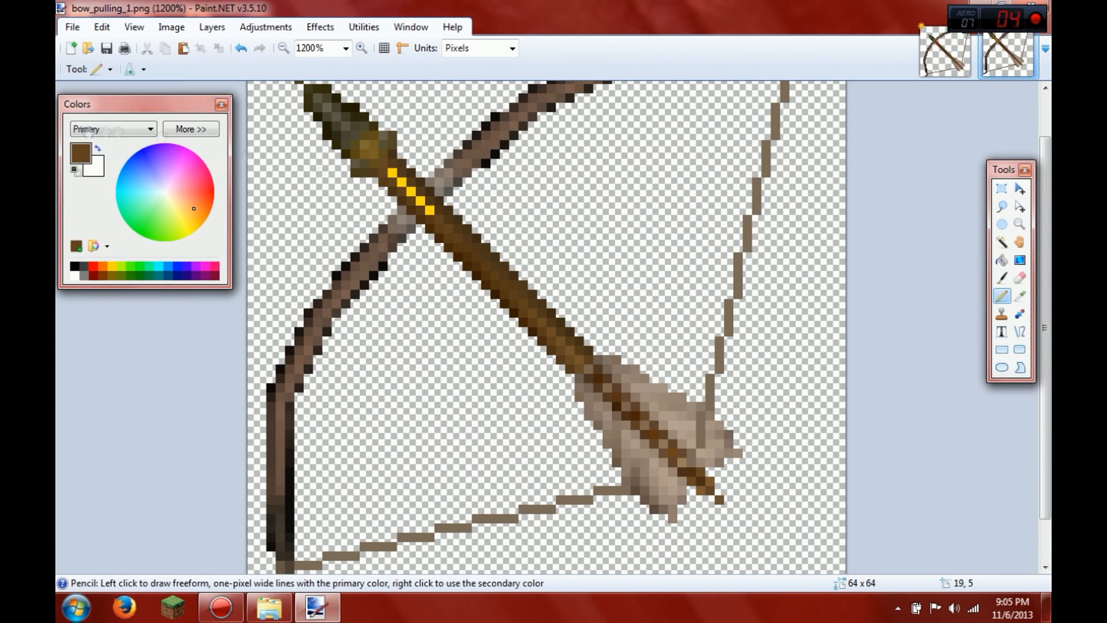
right_click(550, 116)
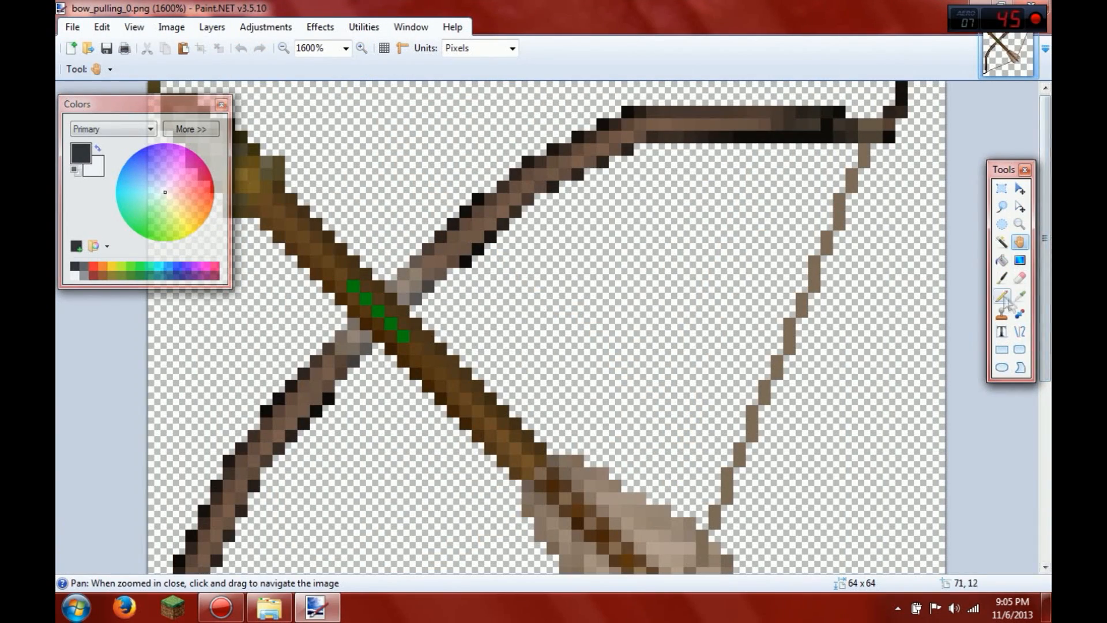
click(1019, 296)
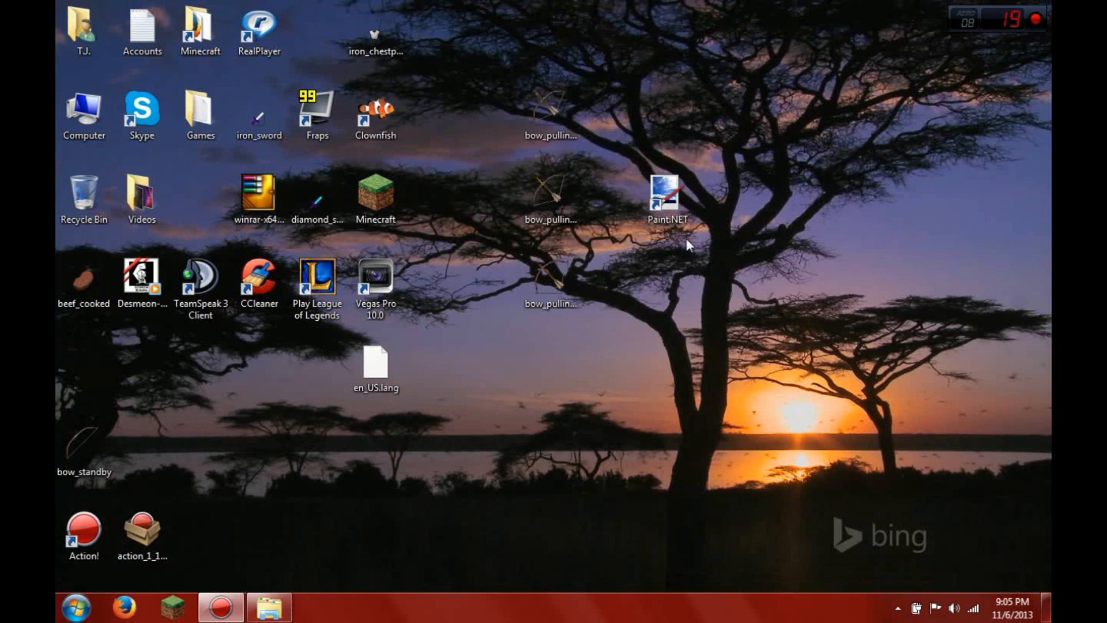
drag(83, 438, 550, 367)
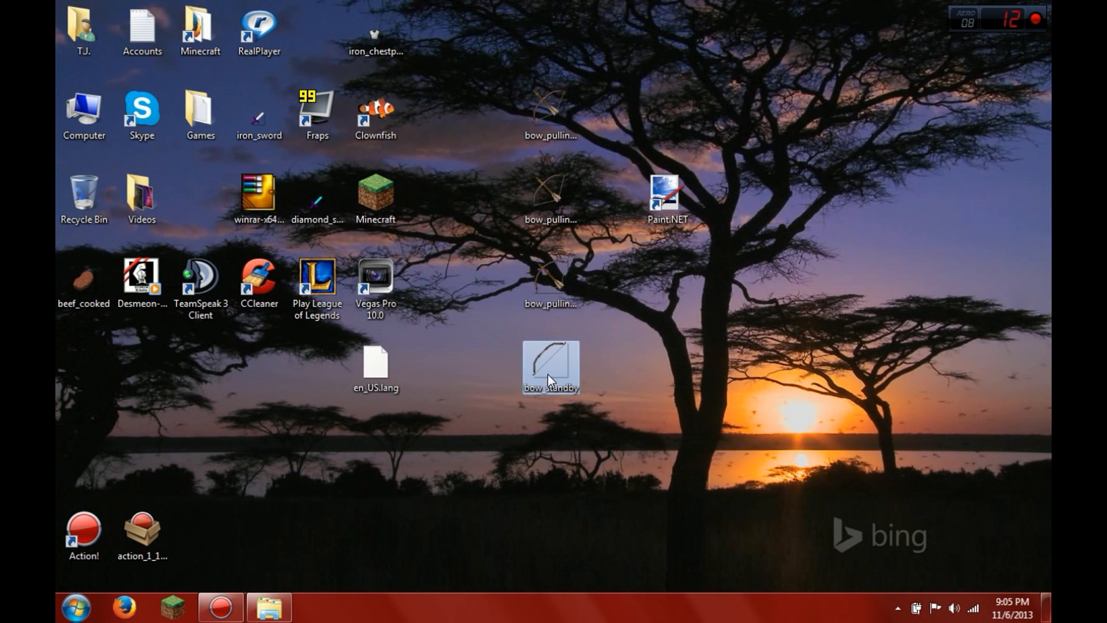
Place bow_standby atop the bow column and browse the pack archive to assets > minecraft.
drag(551, 368, 550, 29)
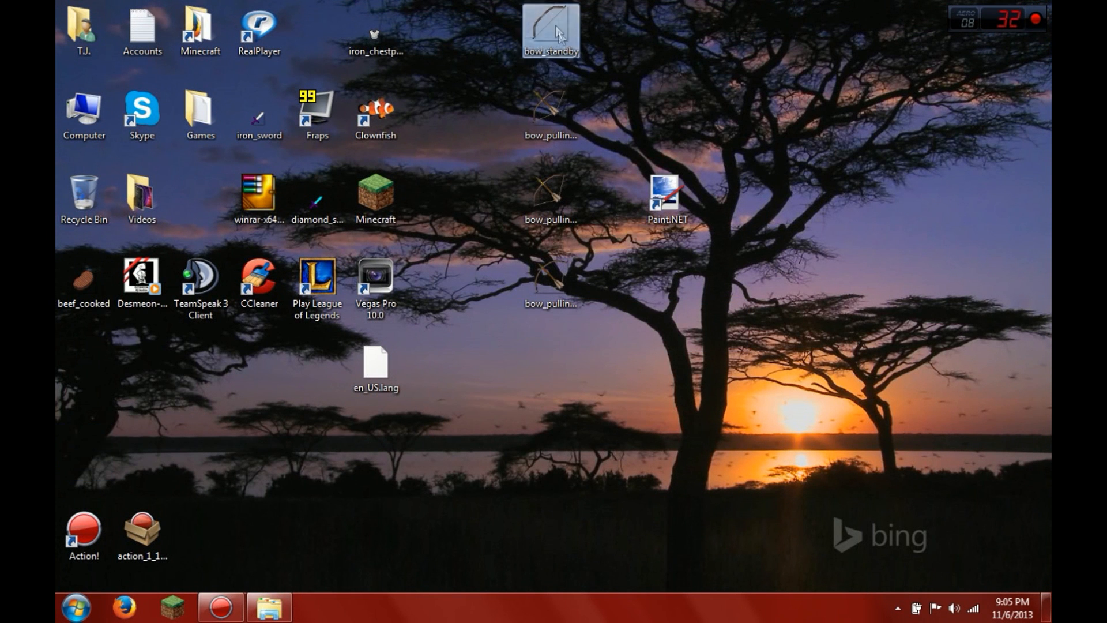
mouse_move(595, 60)
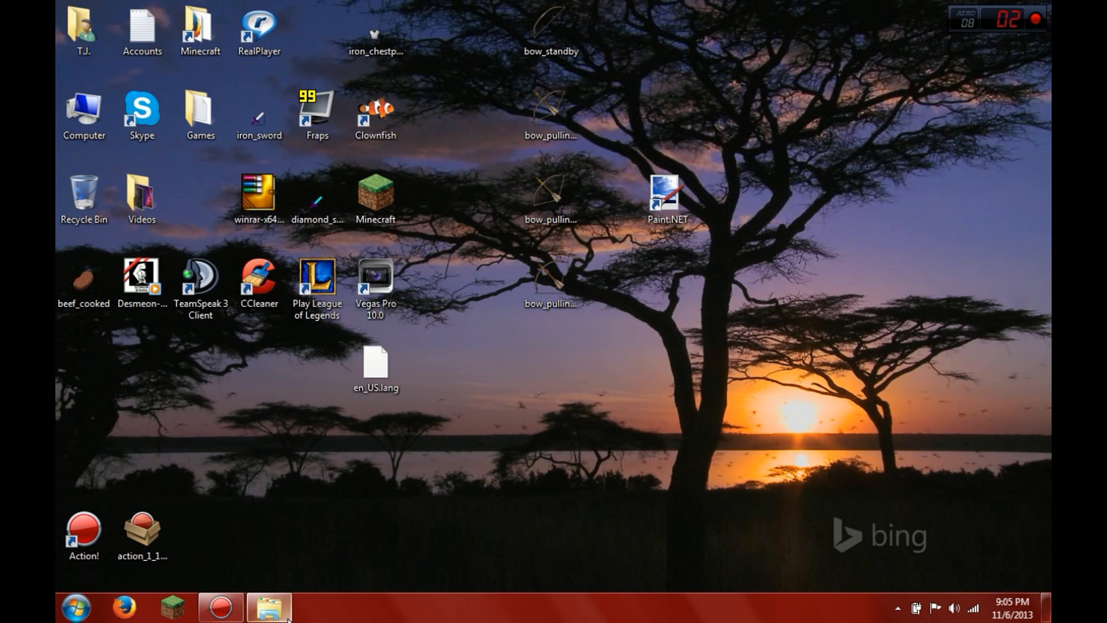
click(268, 608)
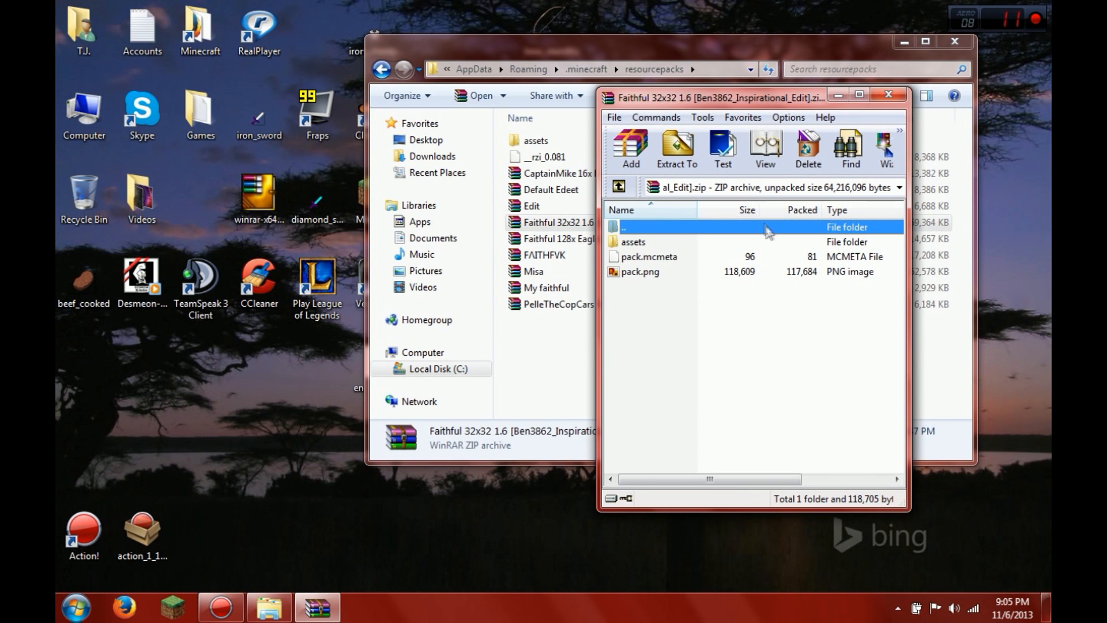
click(633, 241)
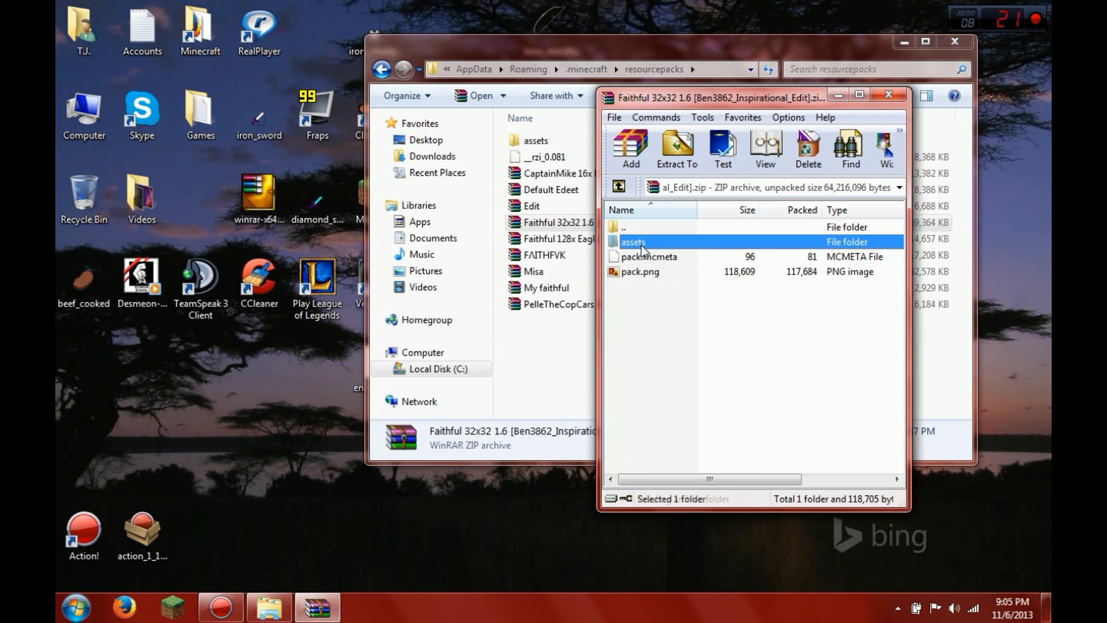
double_click(632, 242)
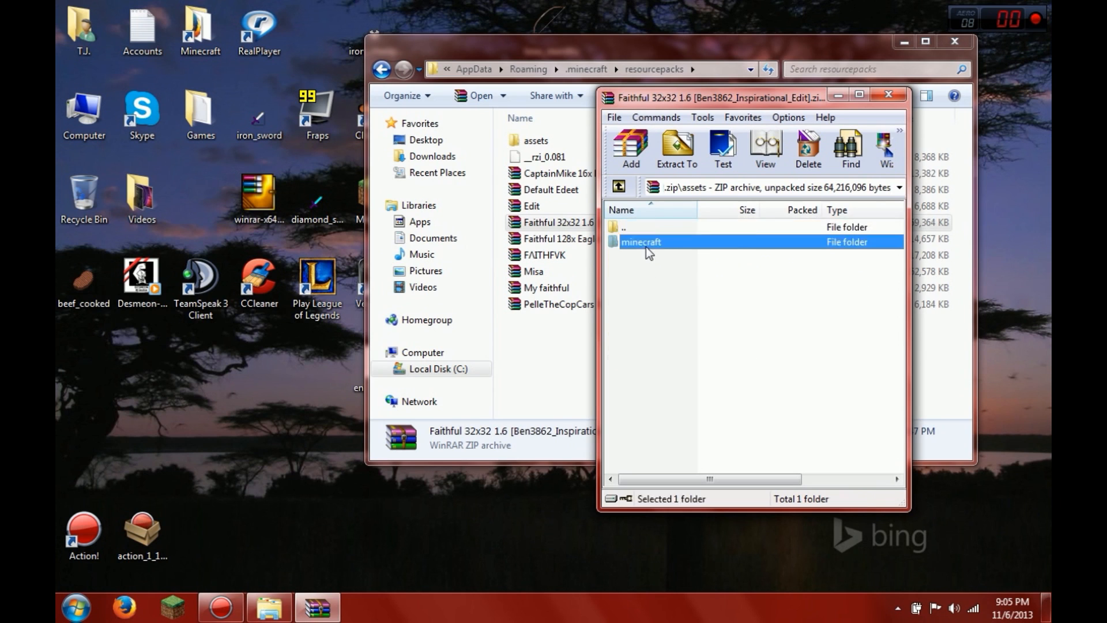
double_click(642, 242)
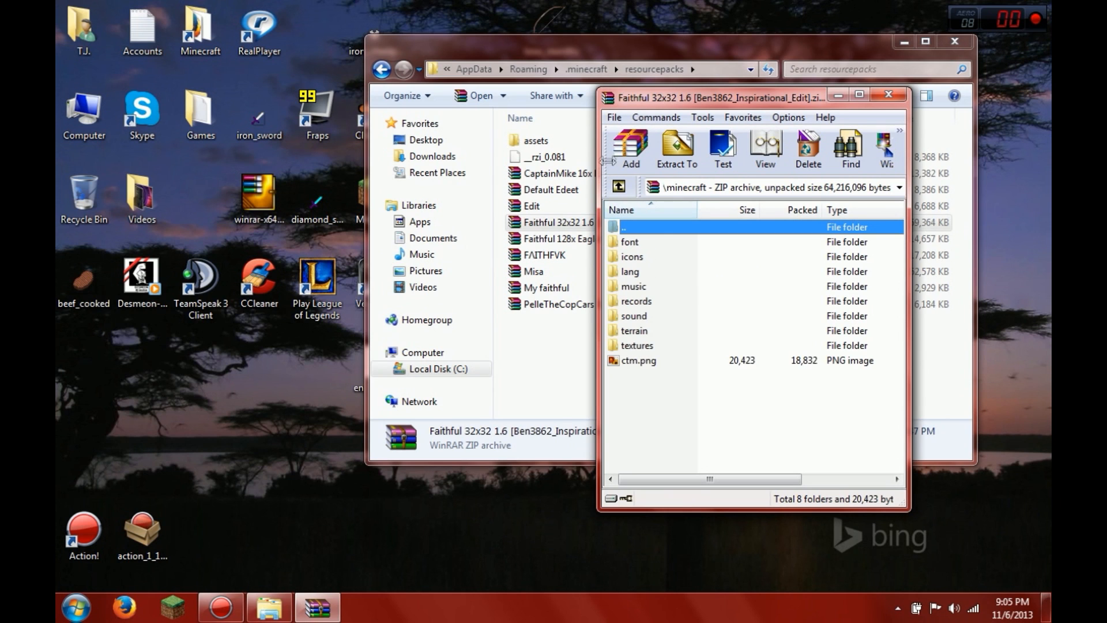
mouse_move(630, 325)
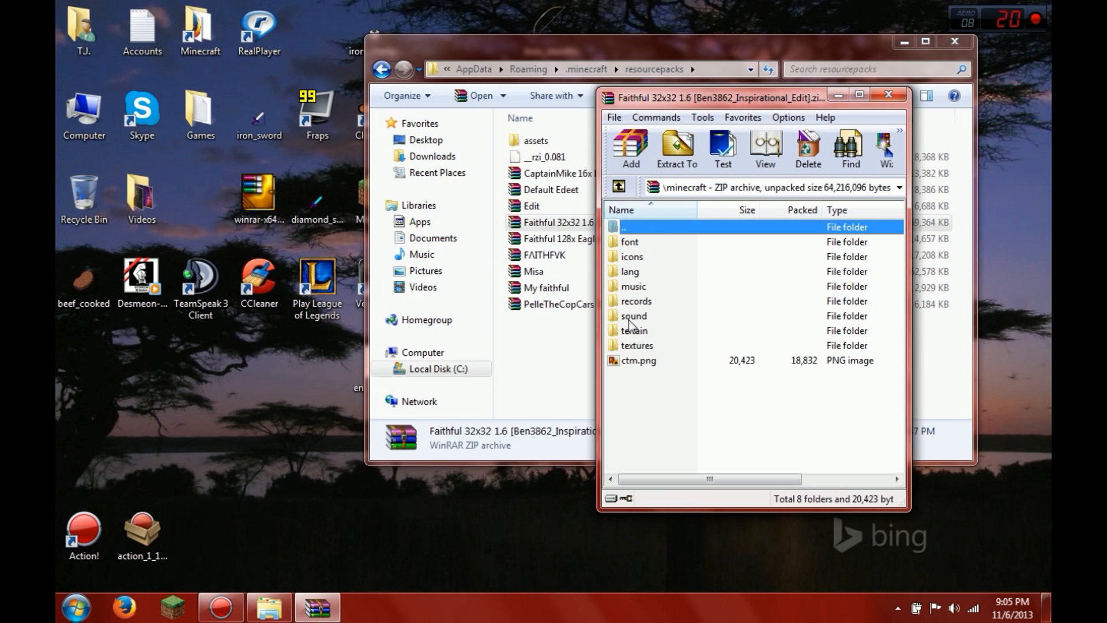
mouse_move(639, 337)
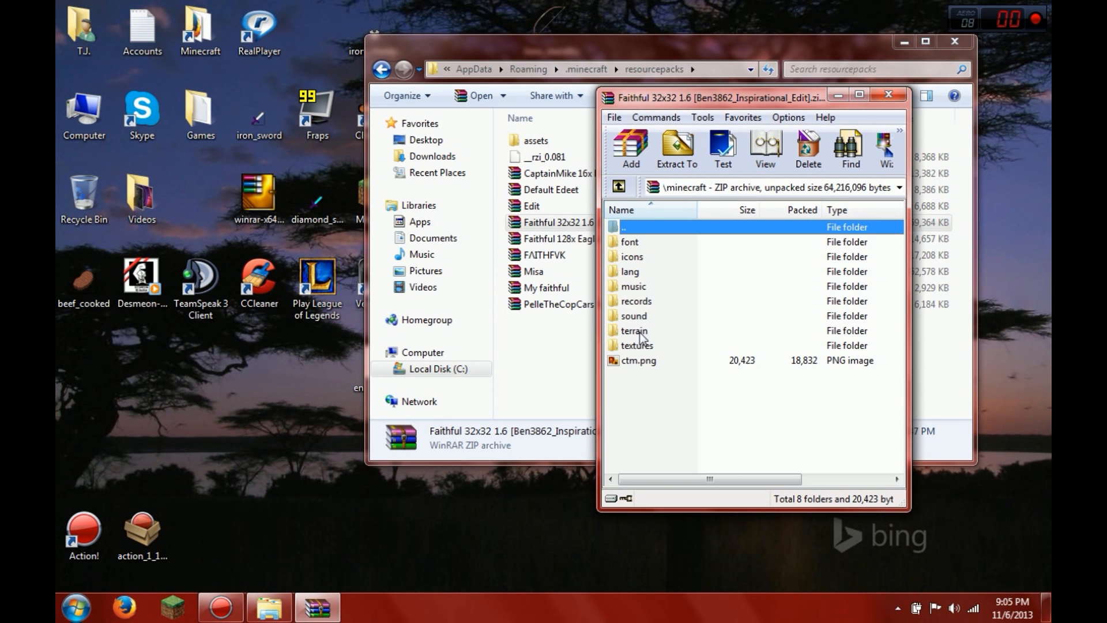
Drop the edited bow textures into textures > items, then close the archive.
double_click(638, 345)
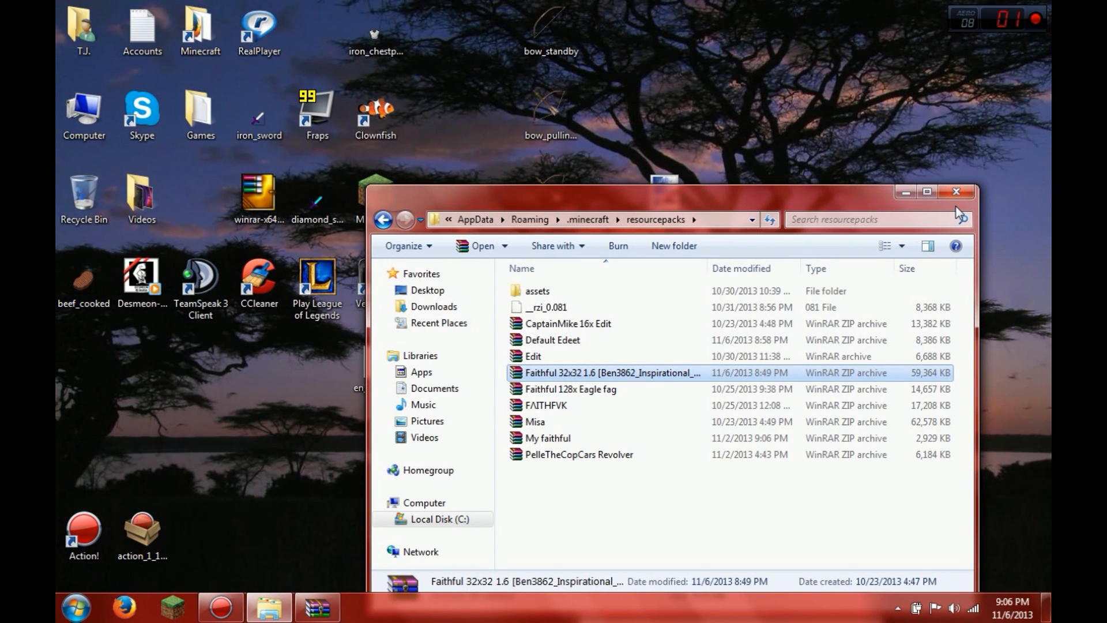
double_click(610, 372)
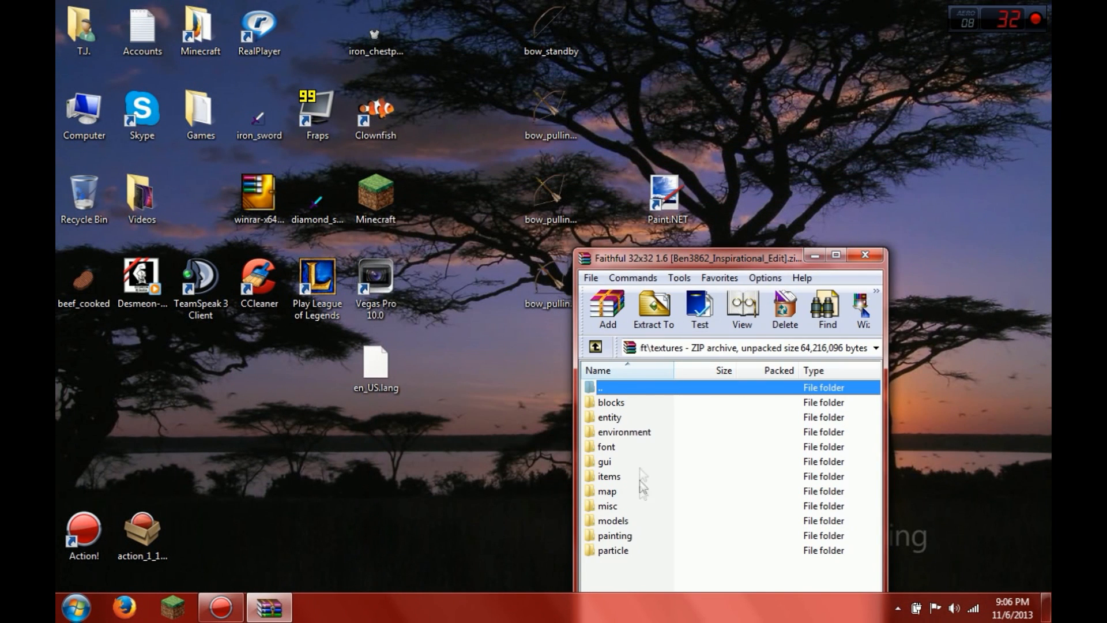
double_click(608, 476)
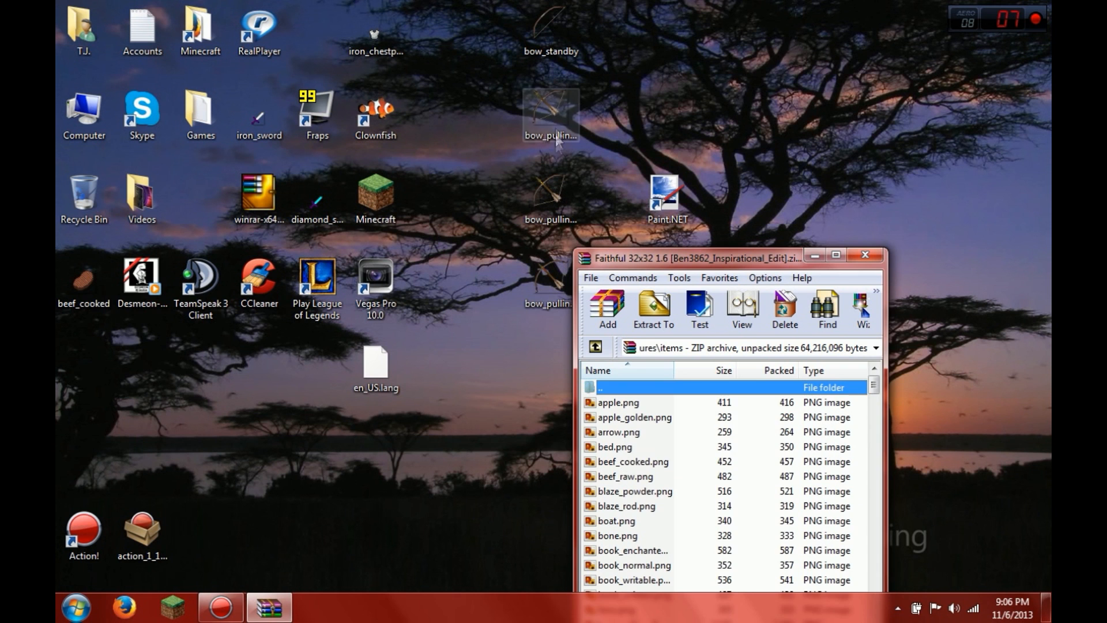
drag(728, 255, 780, 72)
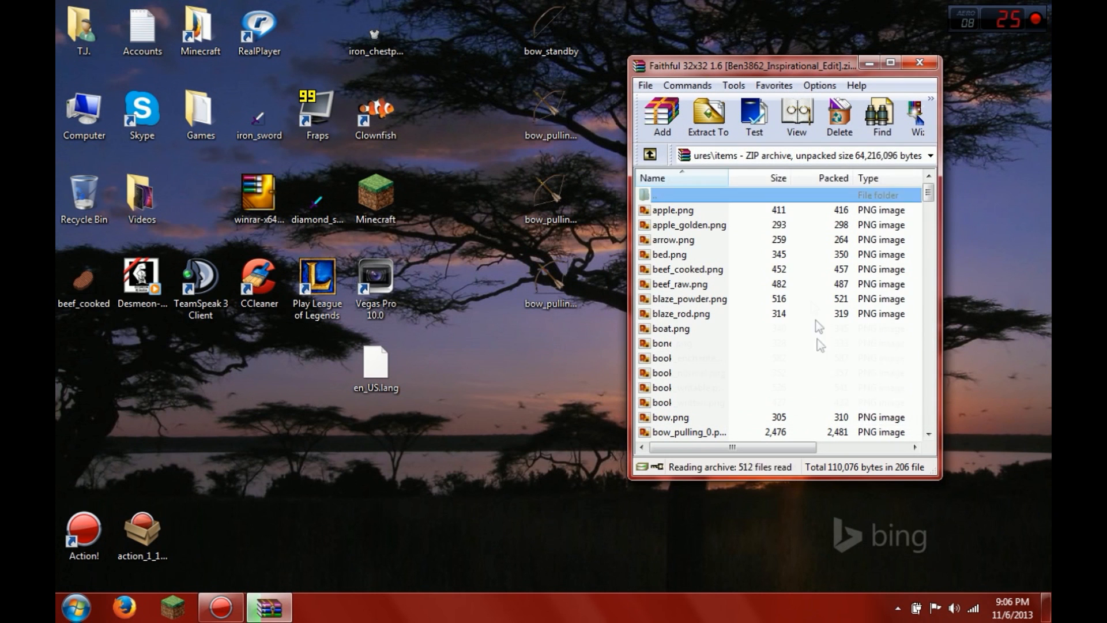
click(921, 63)
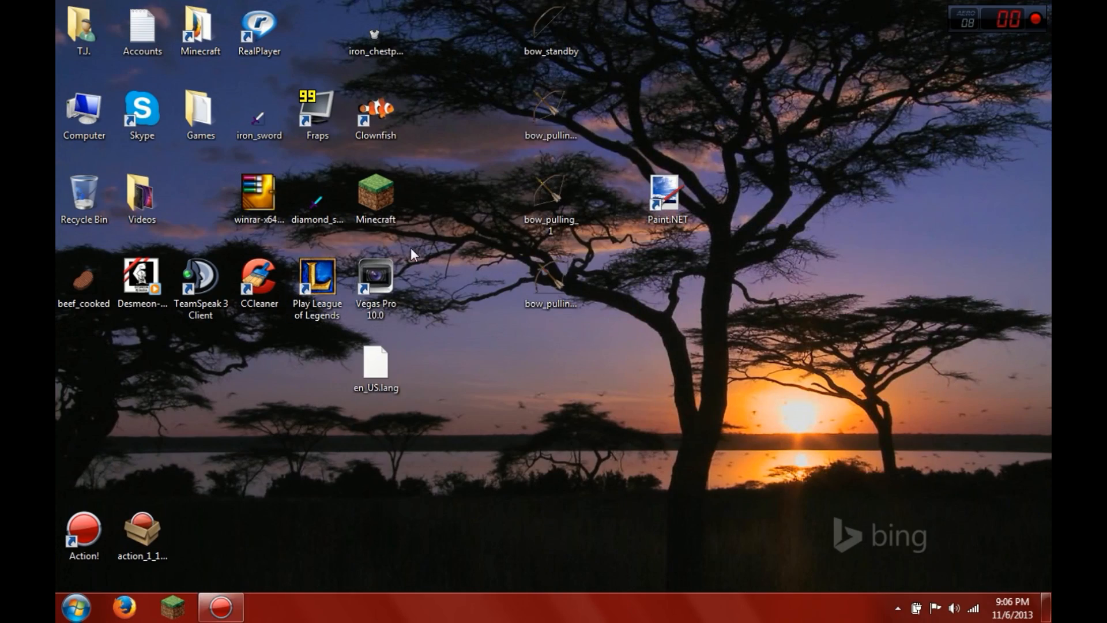
click(172, 607)
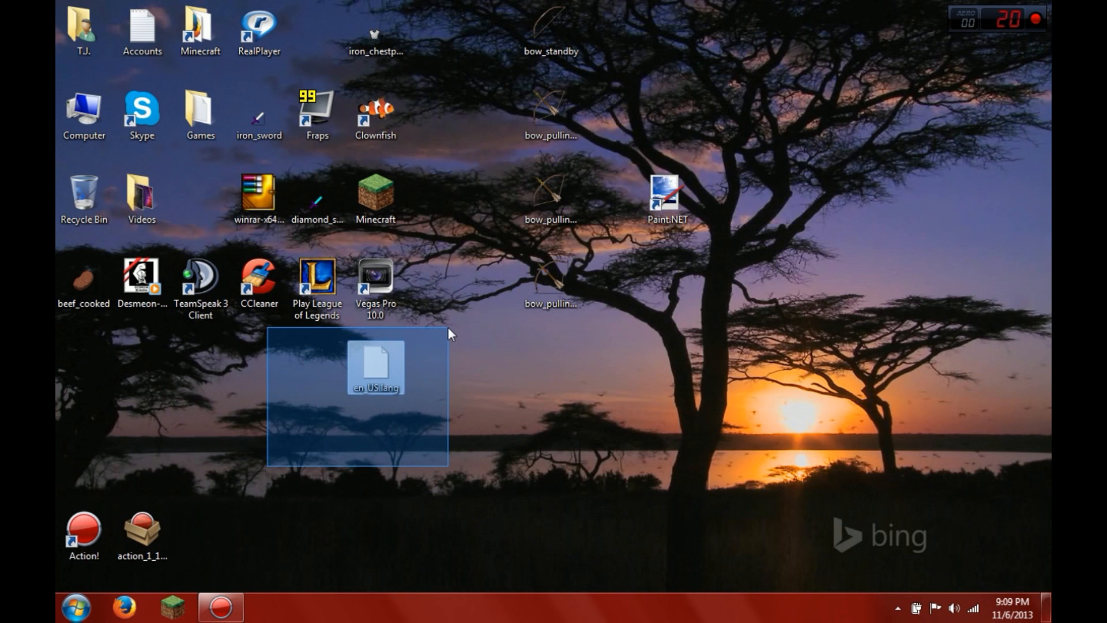
Open %appdata% and browse the pack archive to its minecraft > lang folder.
click(75, 607)
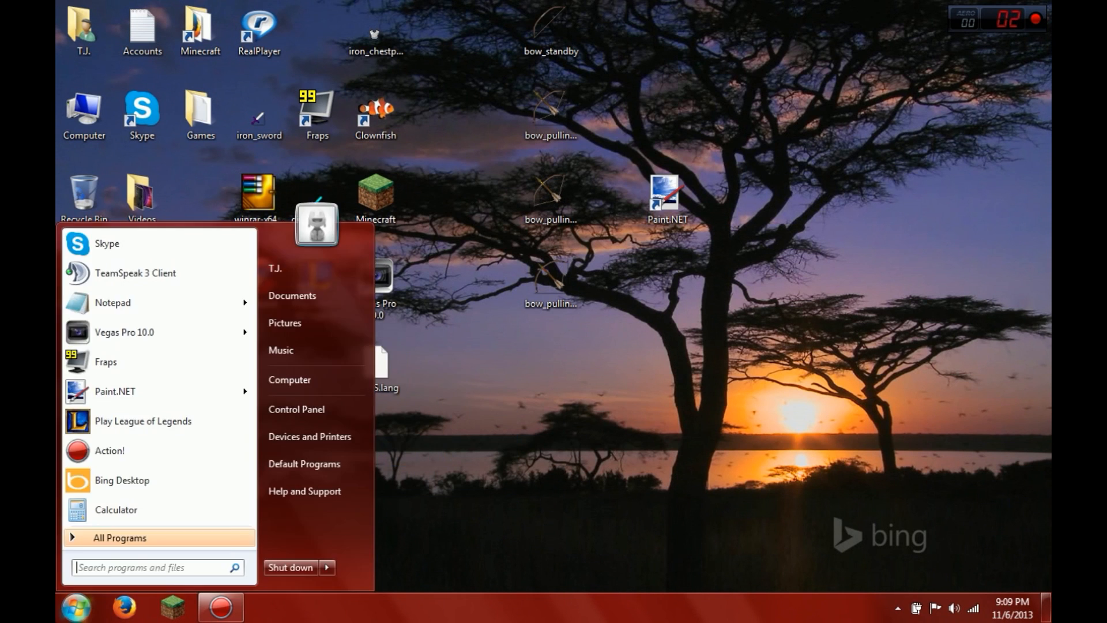
mouse_move(709, 417)
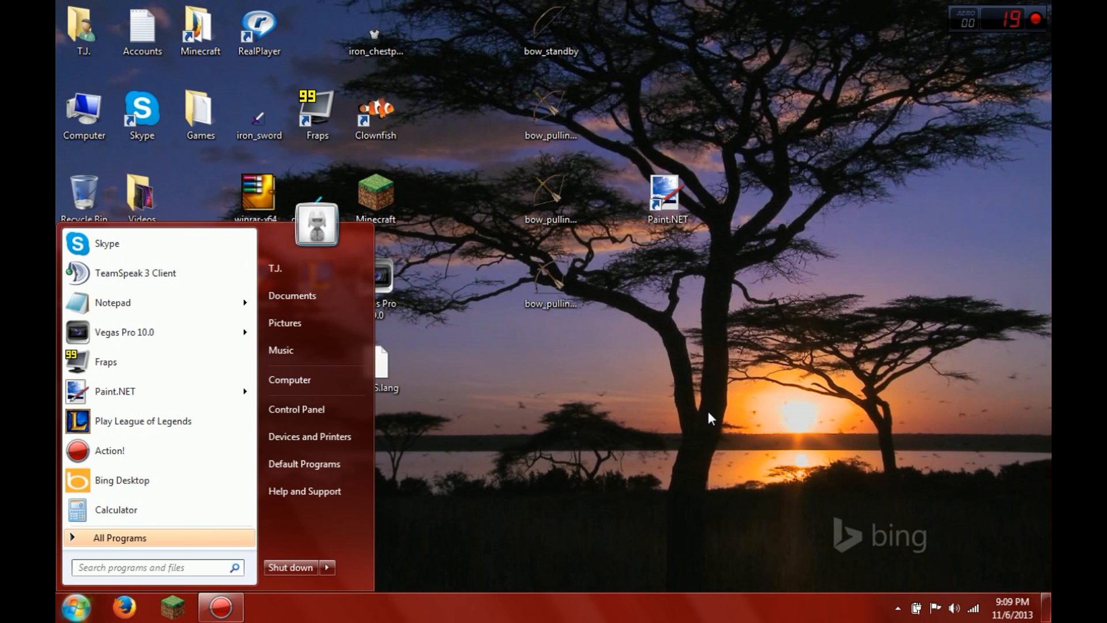
text(%appd)
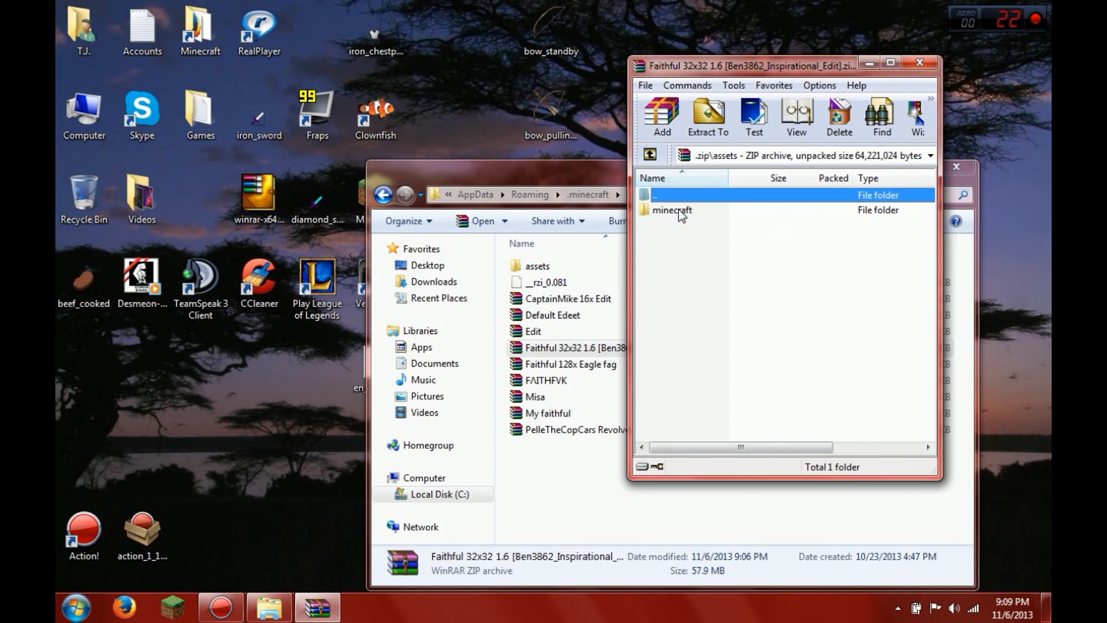
double_click(671, 210)
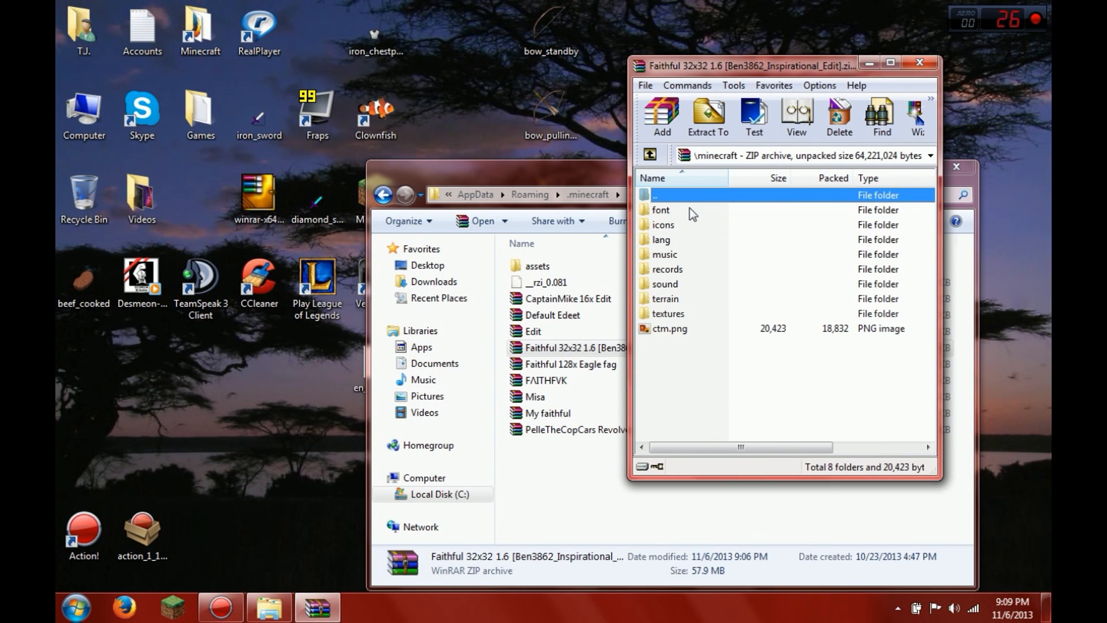
mouse_move(671, 283)
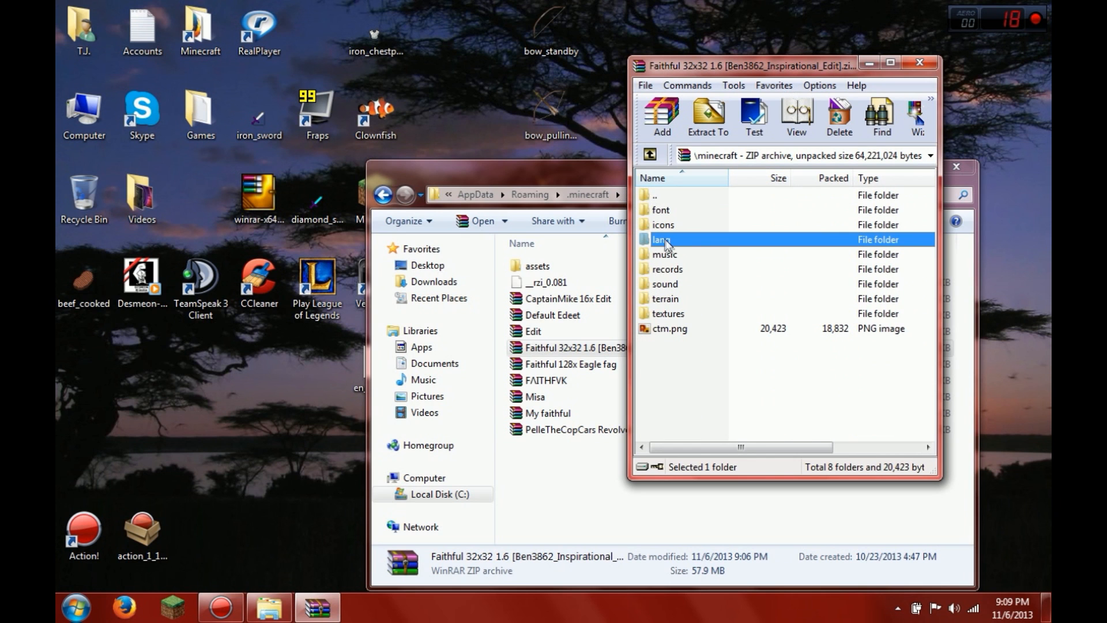
double_click(661, 239)
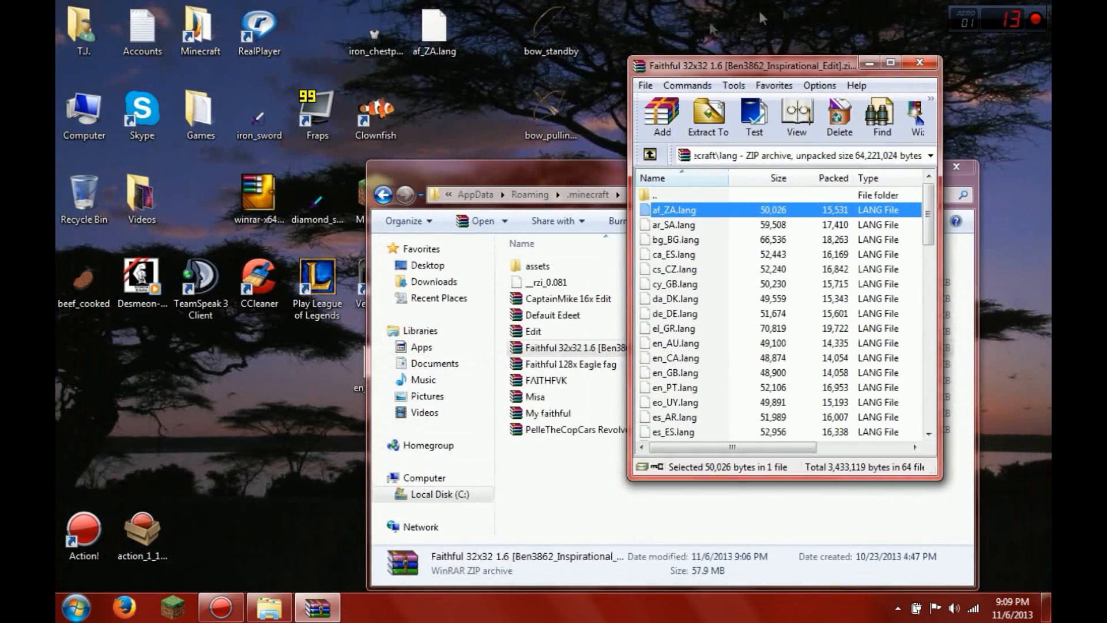
Add the edited af_ZA.lang to the Faithful archive and confirm the update.
click(661, 116)
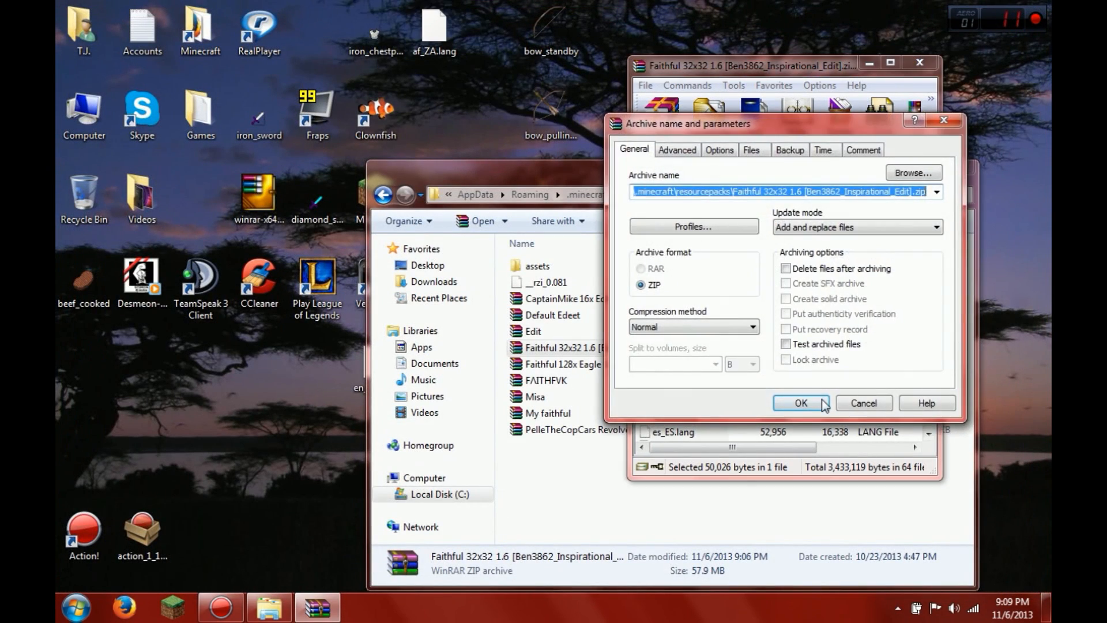
click(801, 403)
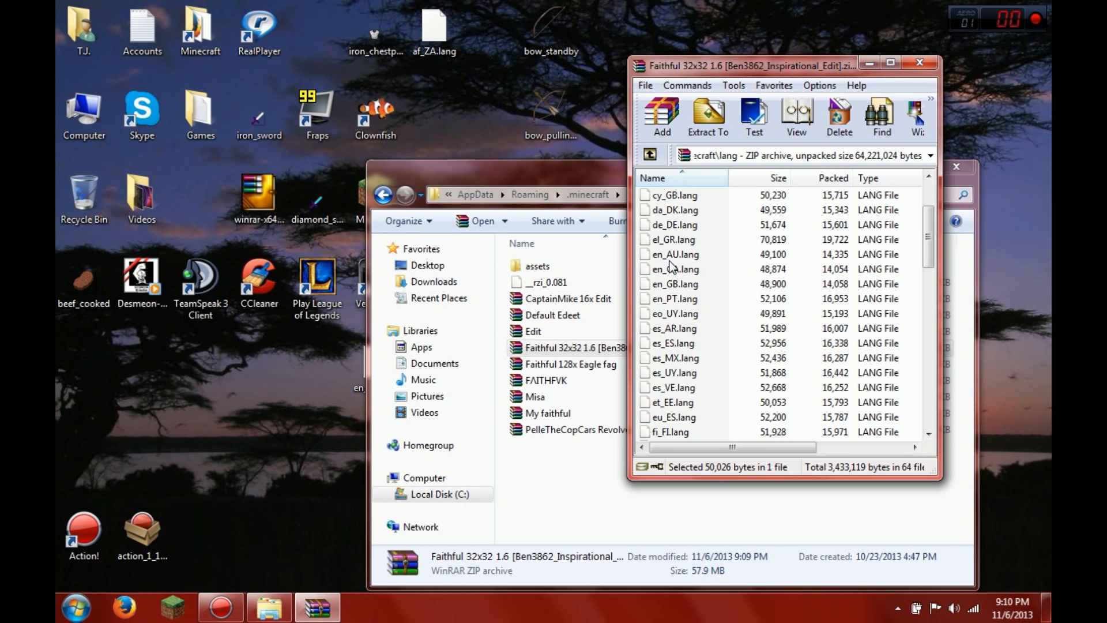
scroll(down, 3)
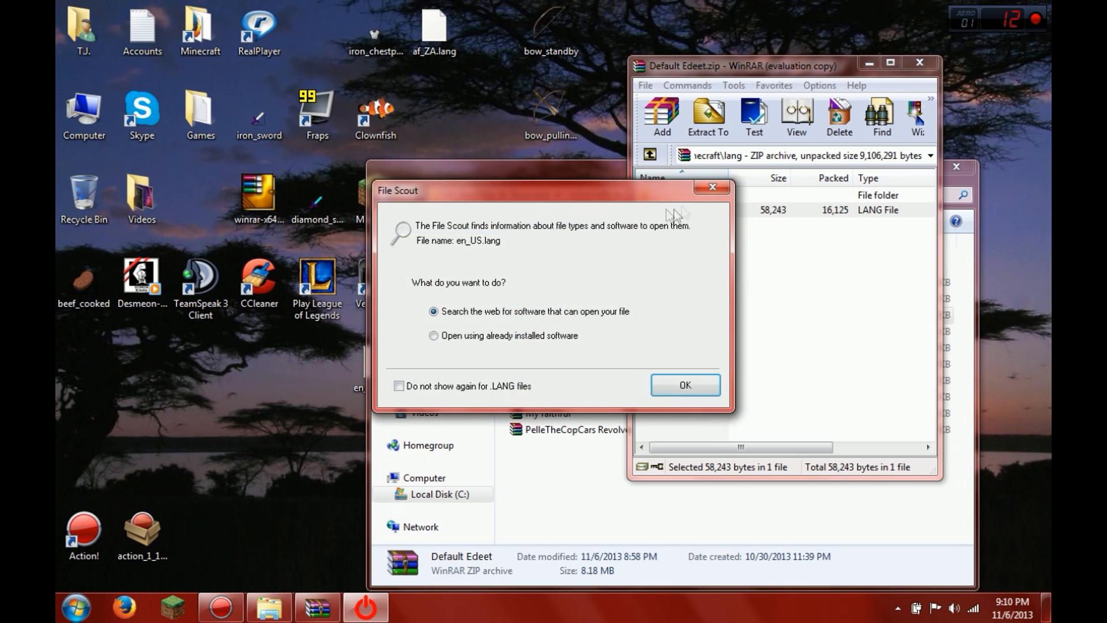
Dismiss the file-type prompt and open the desktop en_US.lang in Notepad++.
click(683, 385)
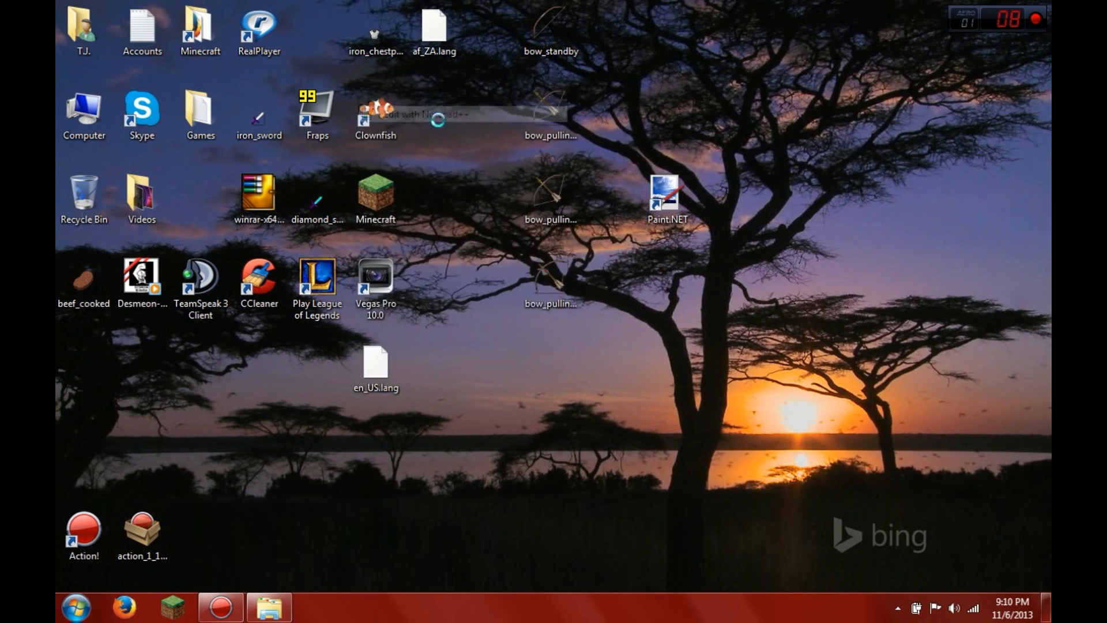
double_click(375, 364)
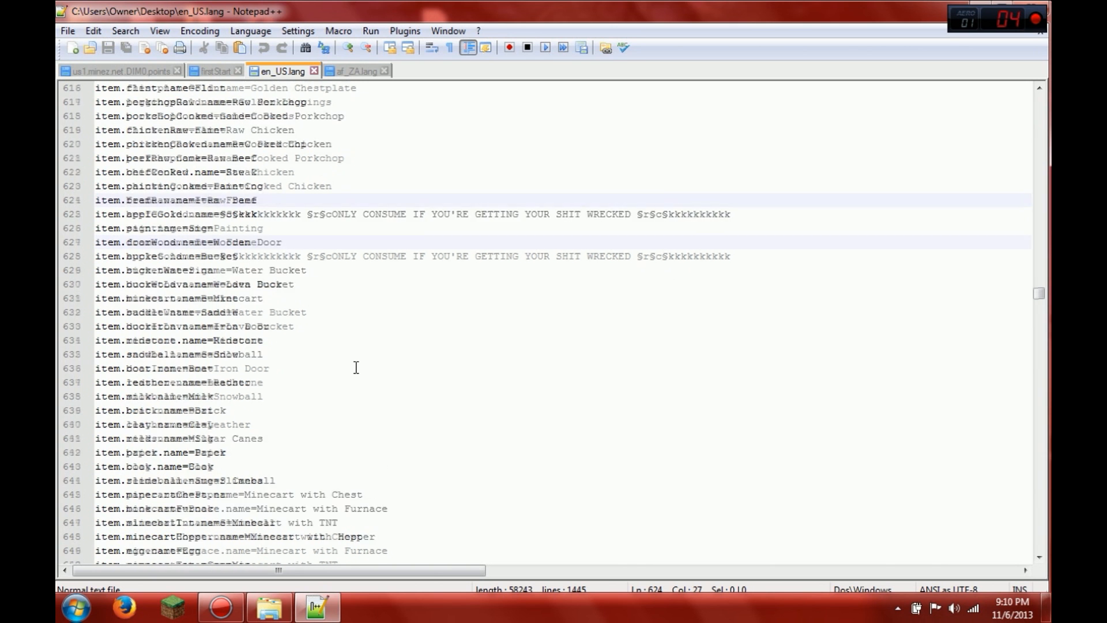
Set the cake name to §5§lBirthday Cake, prefix Sugar with §d, and save en_US.lang.
scroll(down, 3)
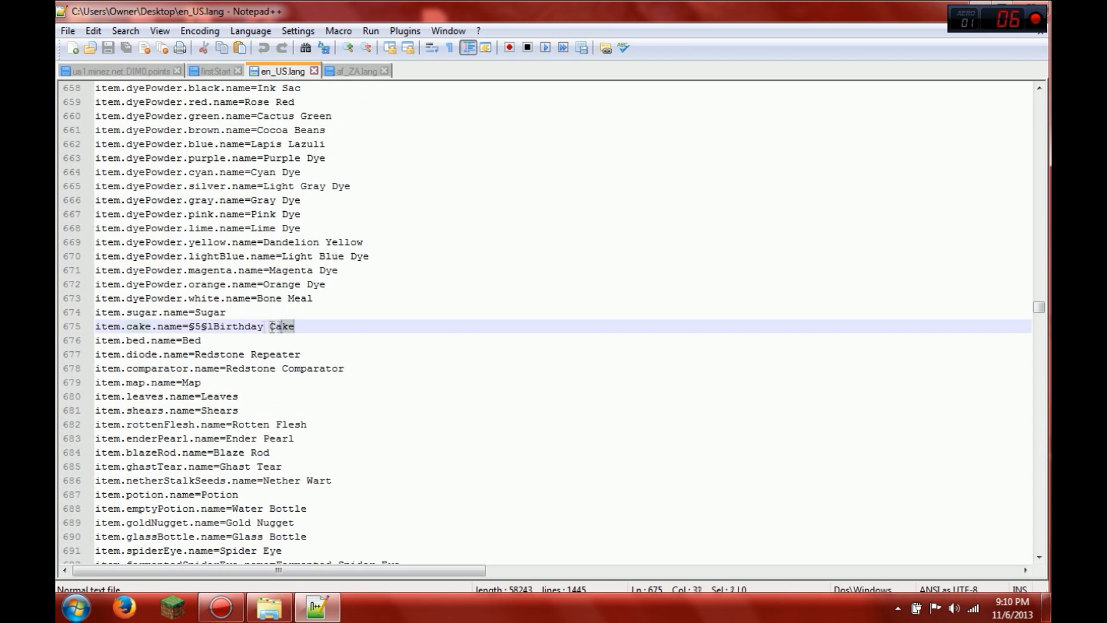
text(Ca)
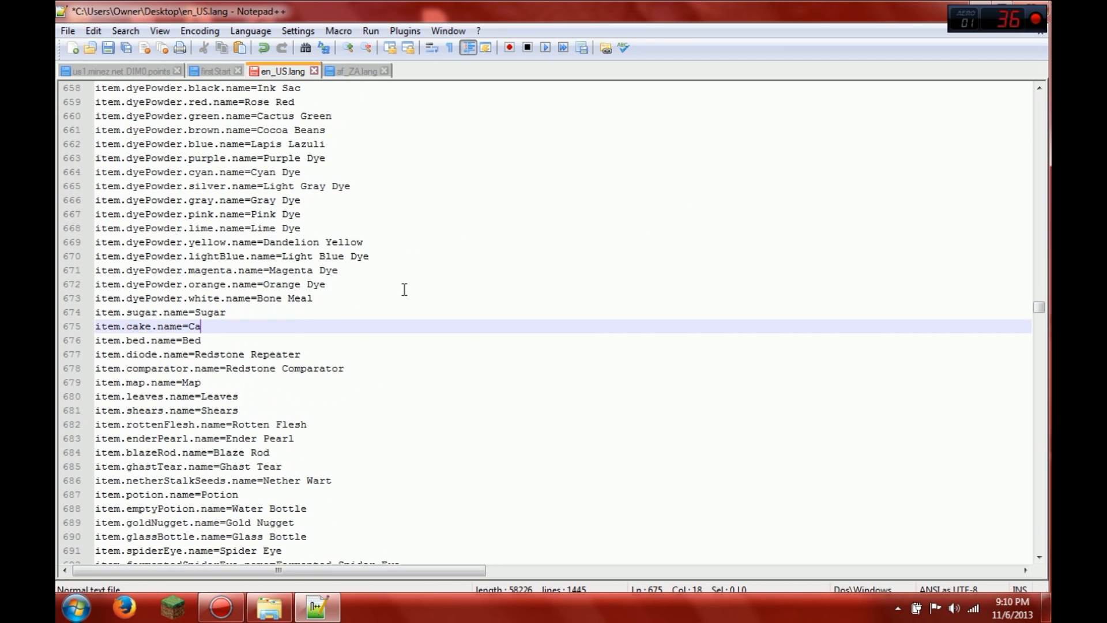
text(ke)
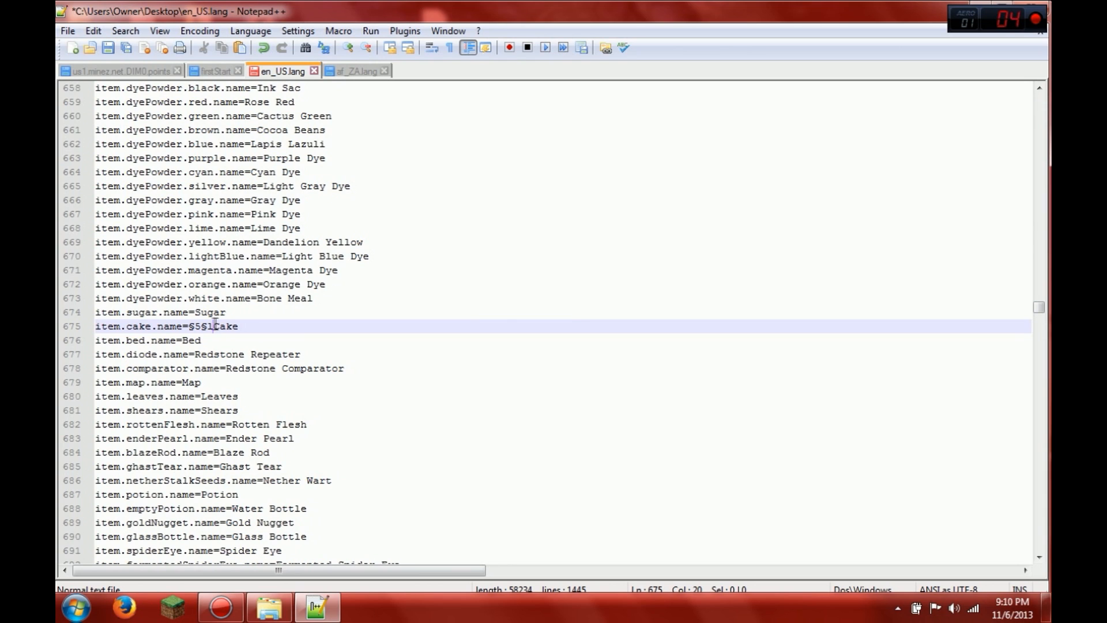
text(Bi)
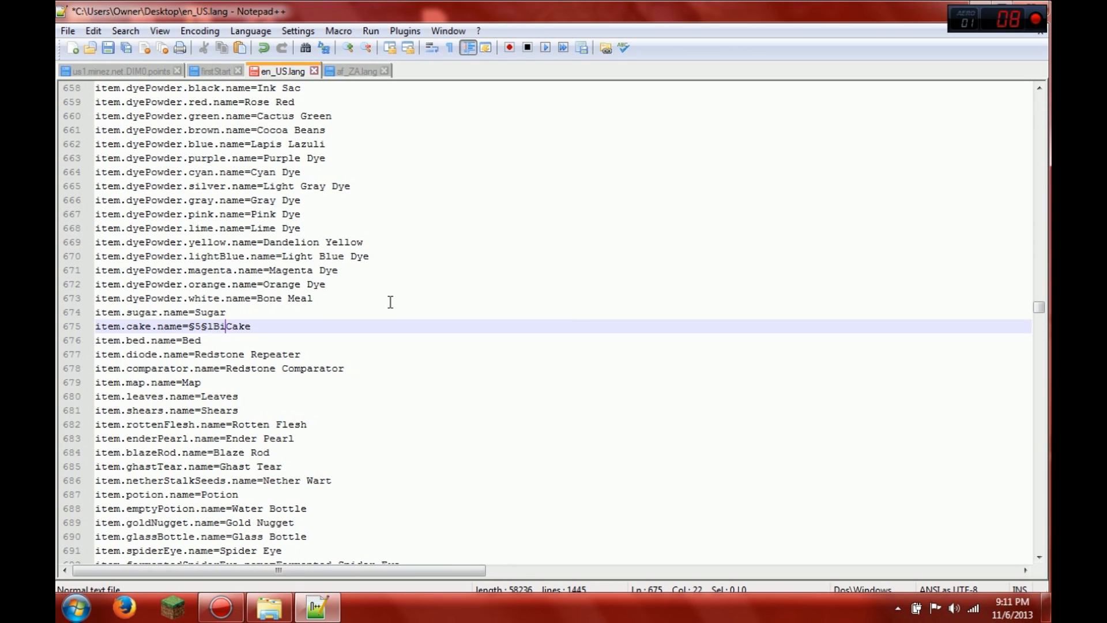
text(Birthday)
click(563, 313)
text(§)
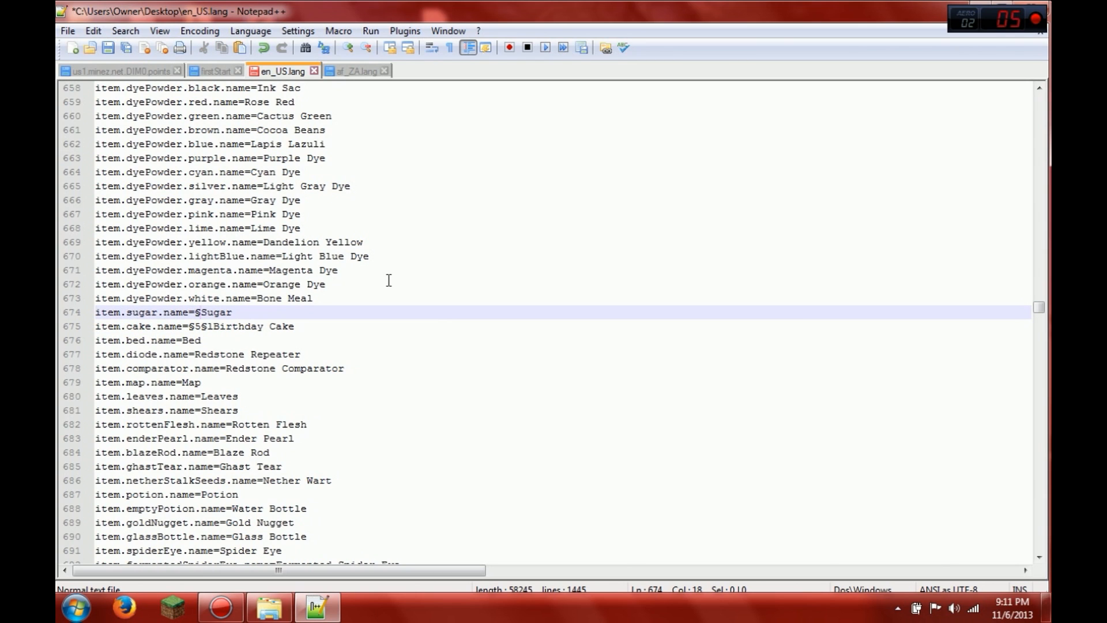
text(f)
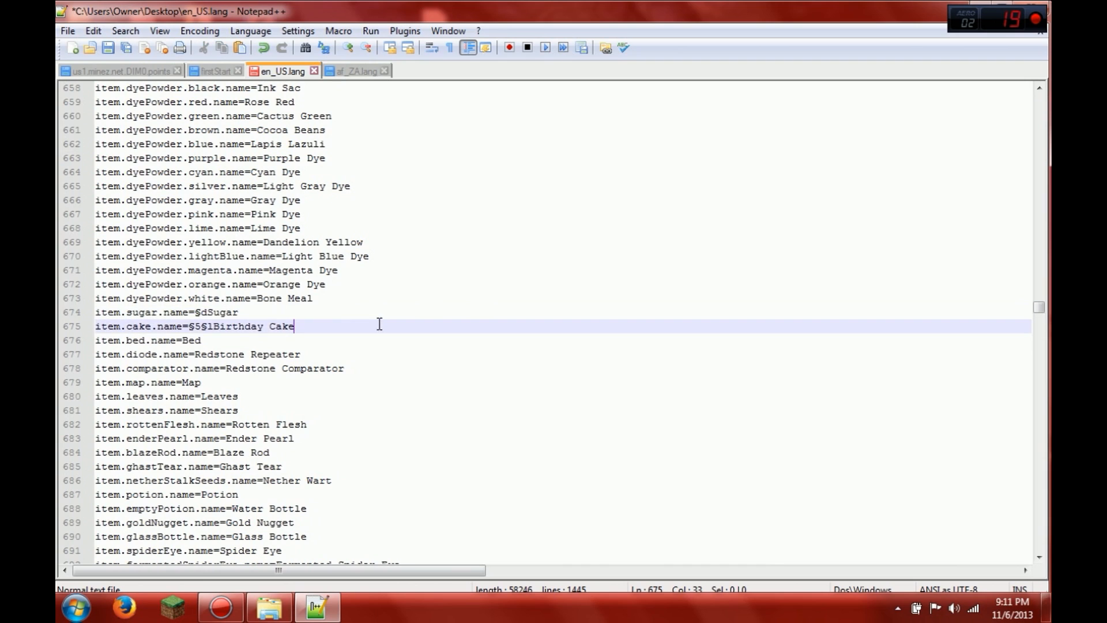
double_click(222, 312)
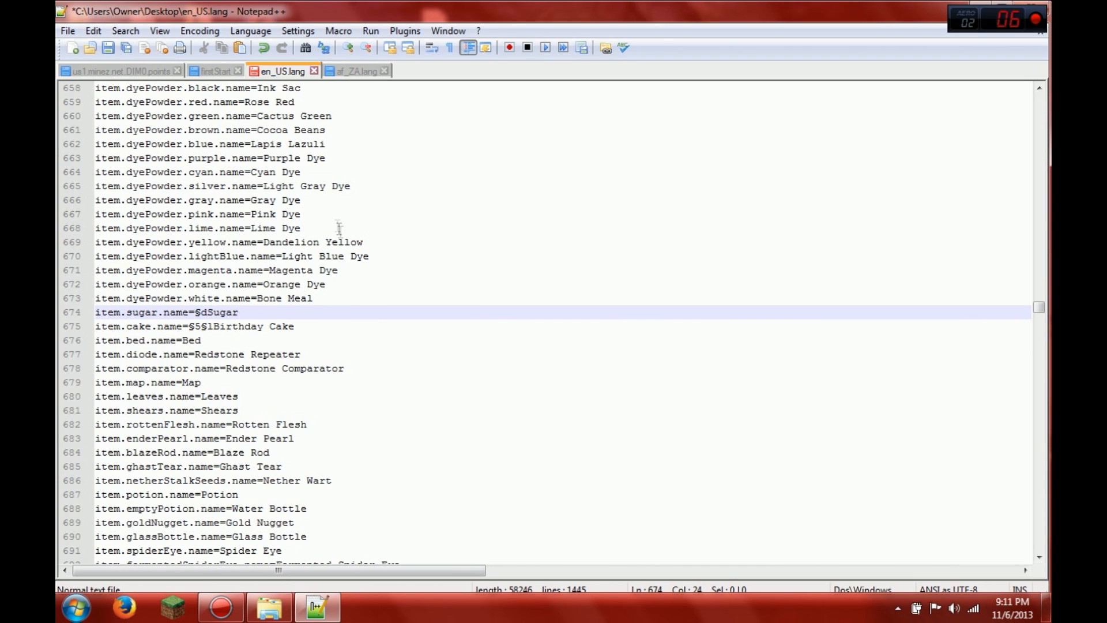
click(67, 31)
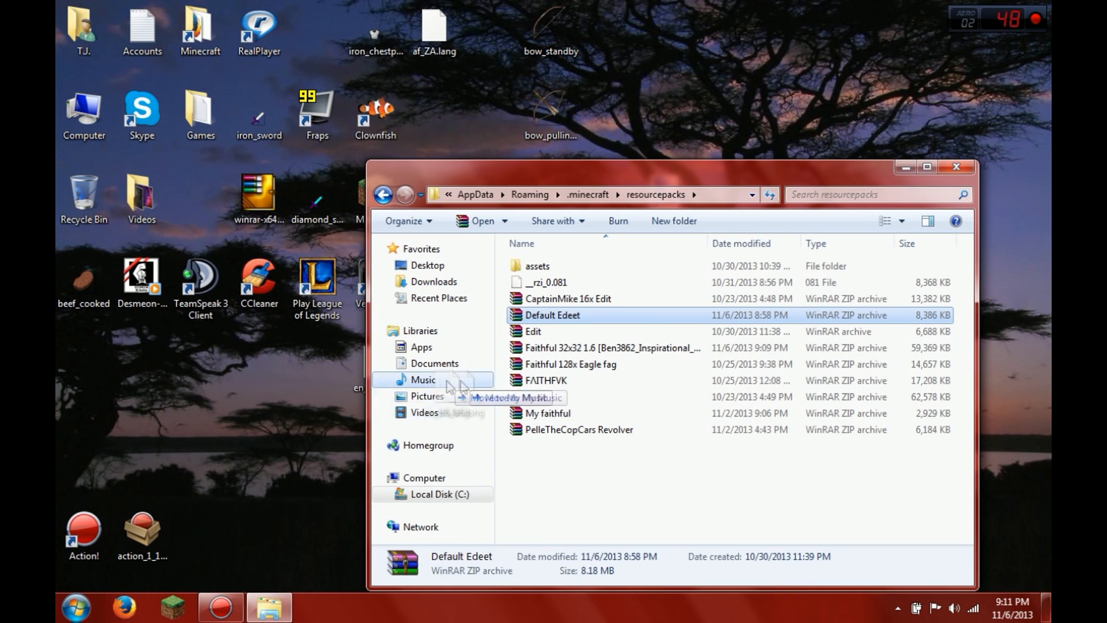
Open the Default Edeet archive in WinRAR past the license nag and enter a folder.
double_click(552, 314)
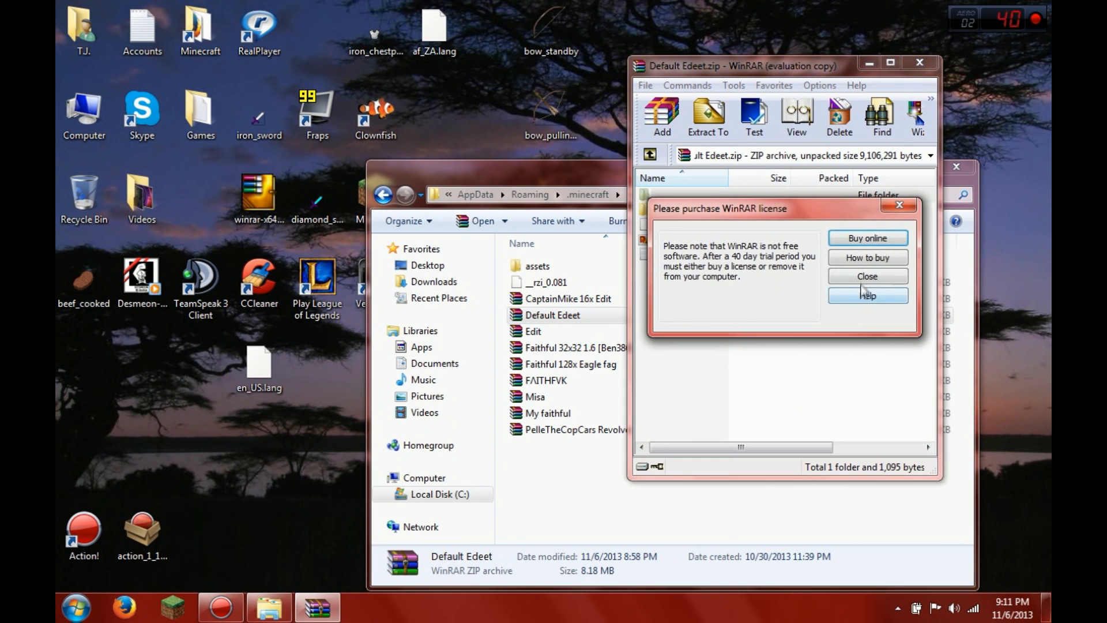
click(866, 276)
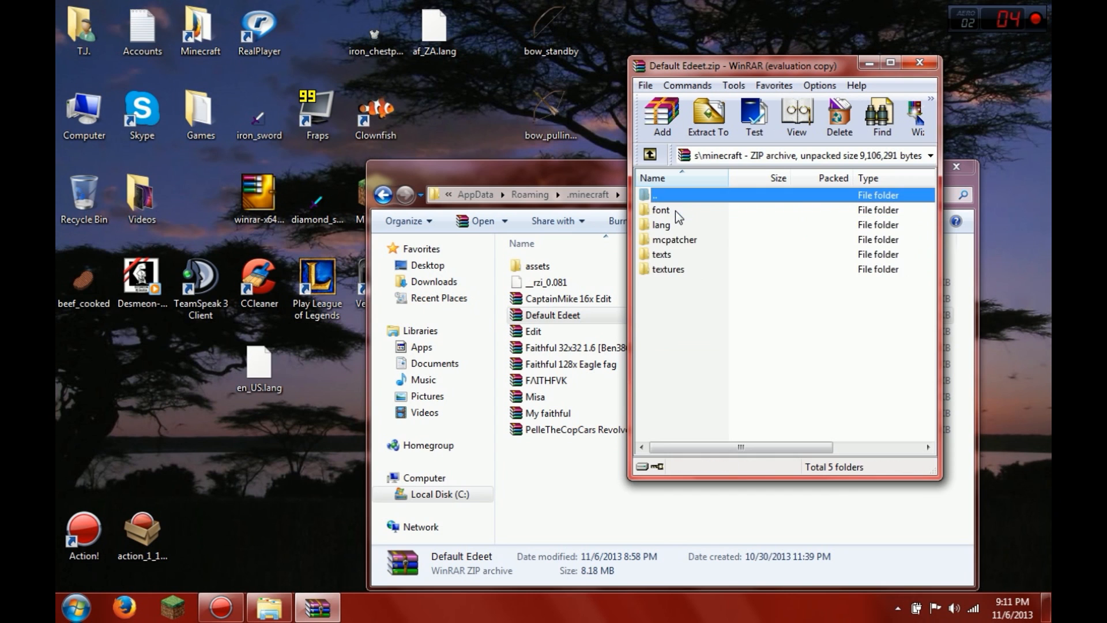
double_click(661, 224)
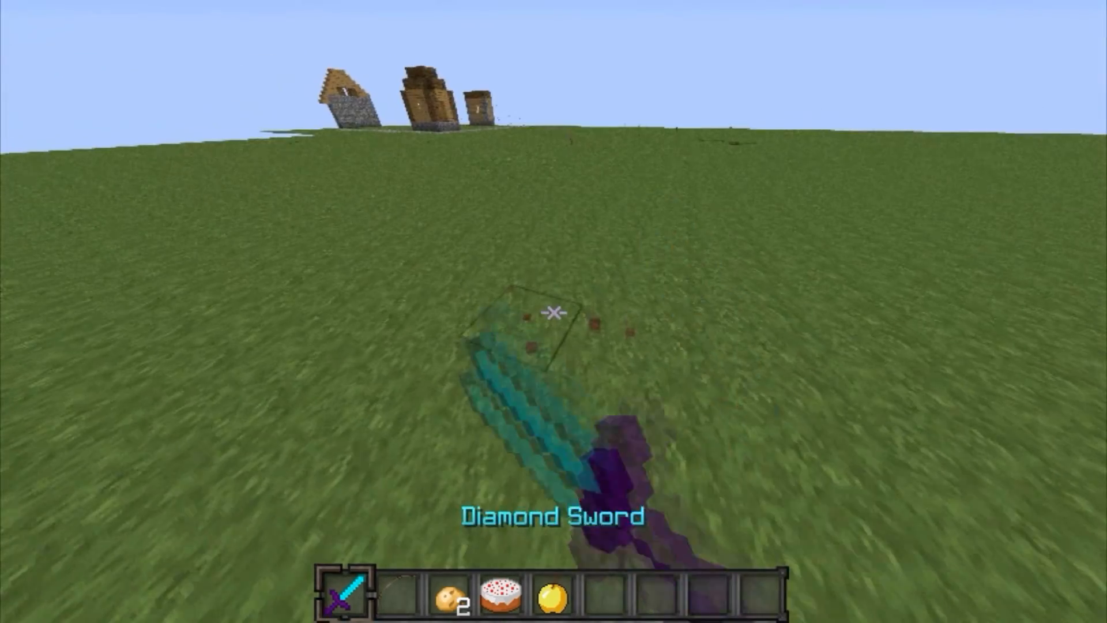
Cycle the hotbar from the Diamond Sword to the cake to view its Birthday Cake label.
key(e)
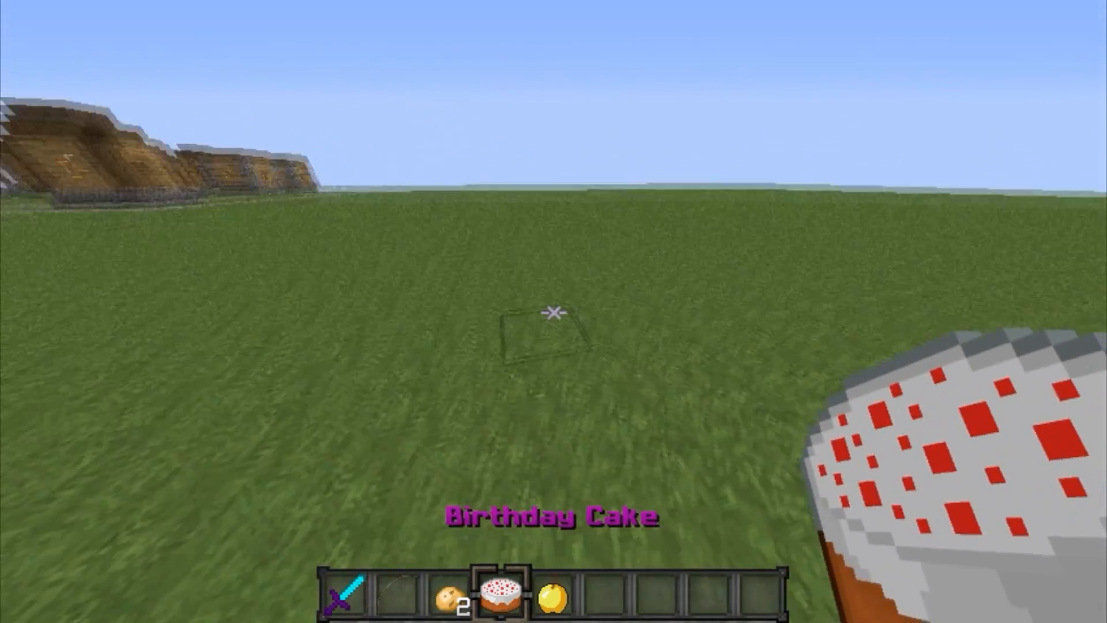
key(e)
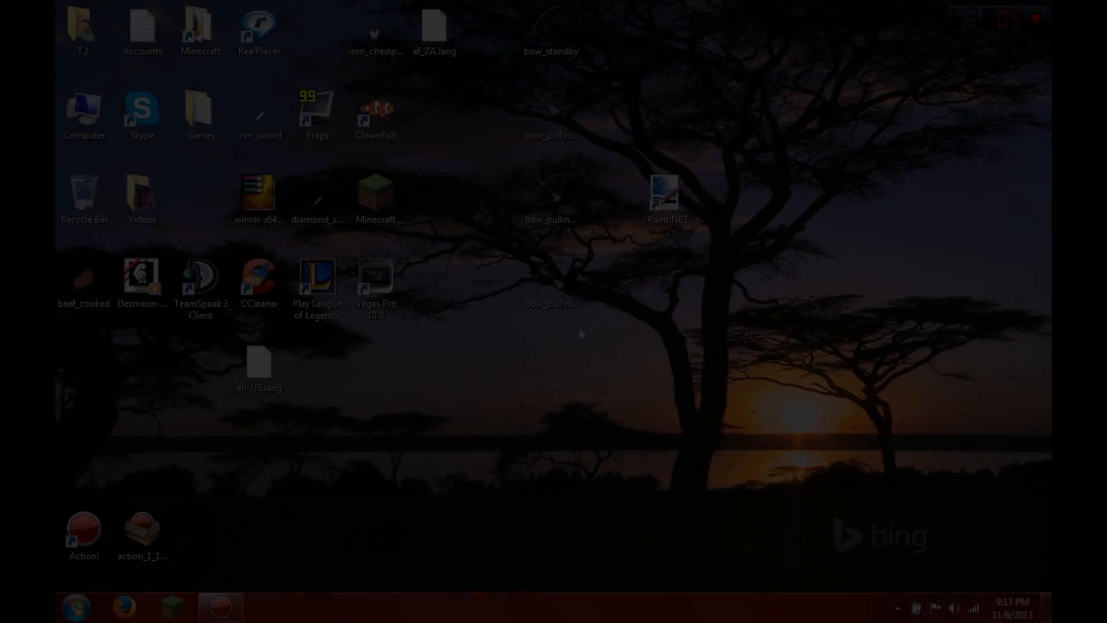
Reopen the Default Edeet archive, browse to assets\minecraft\textures\gui, and select icons.png.
click(74, 606)
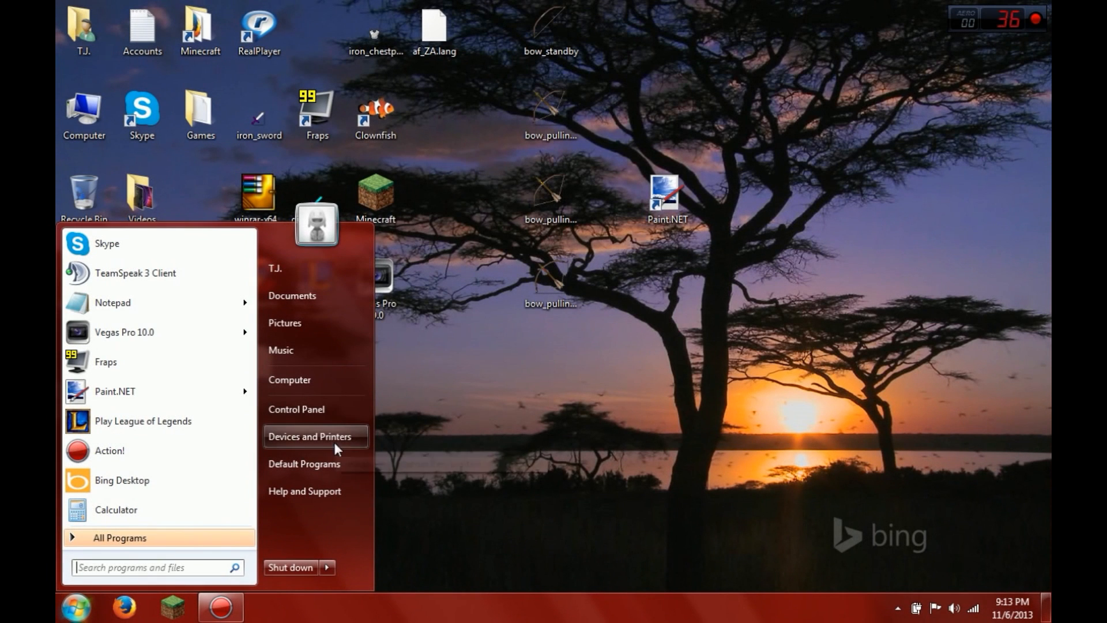
text(%)
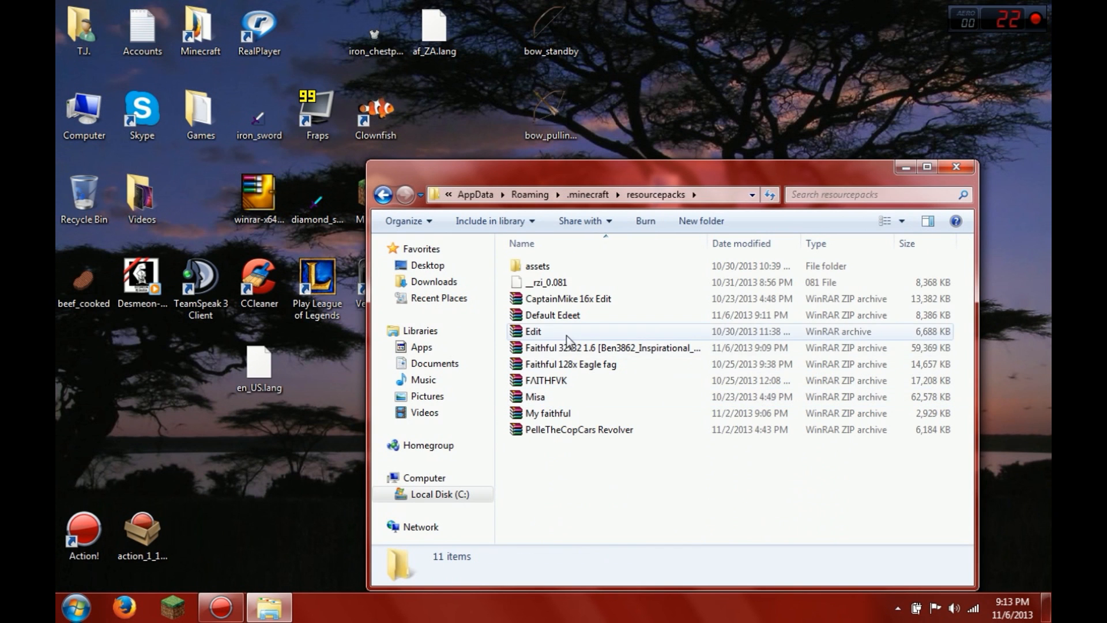
double_click(553, 315)
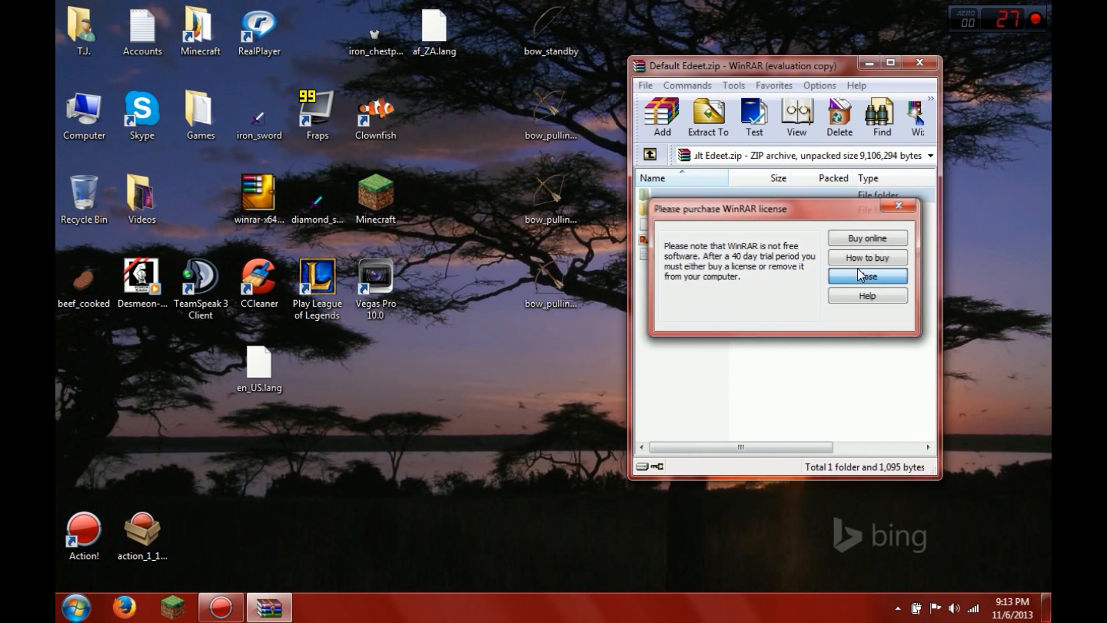
click(866, 276)
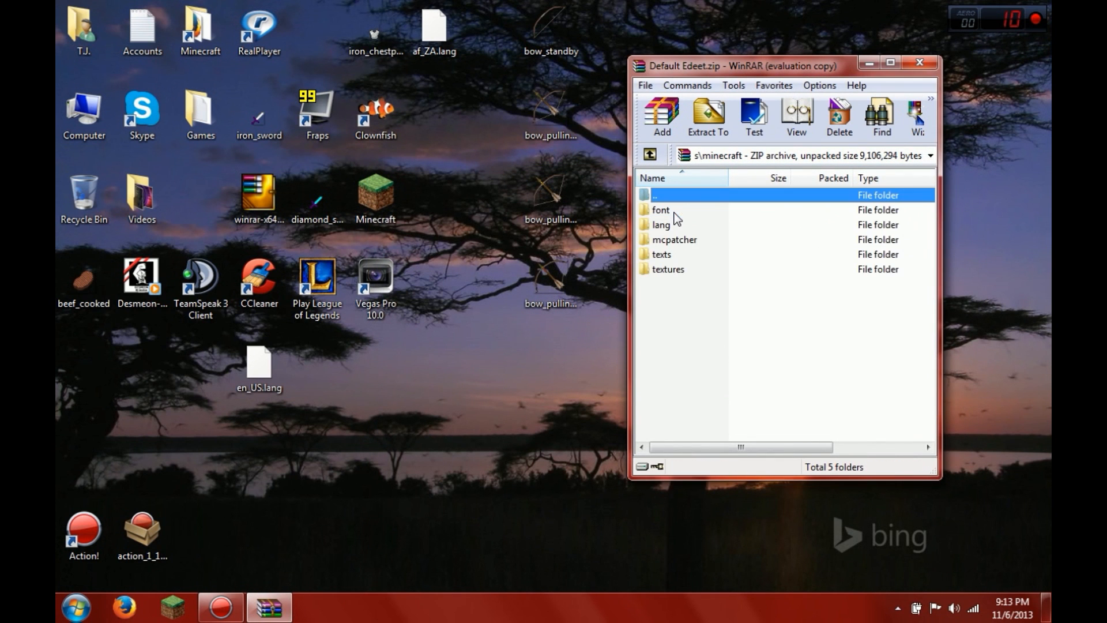
double_click(667, 270)
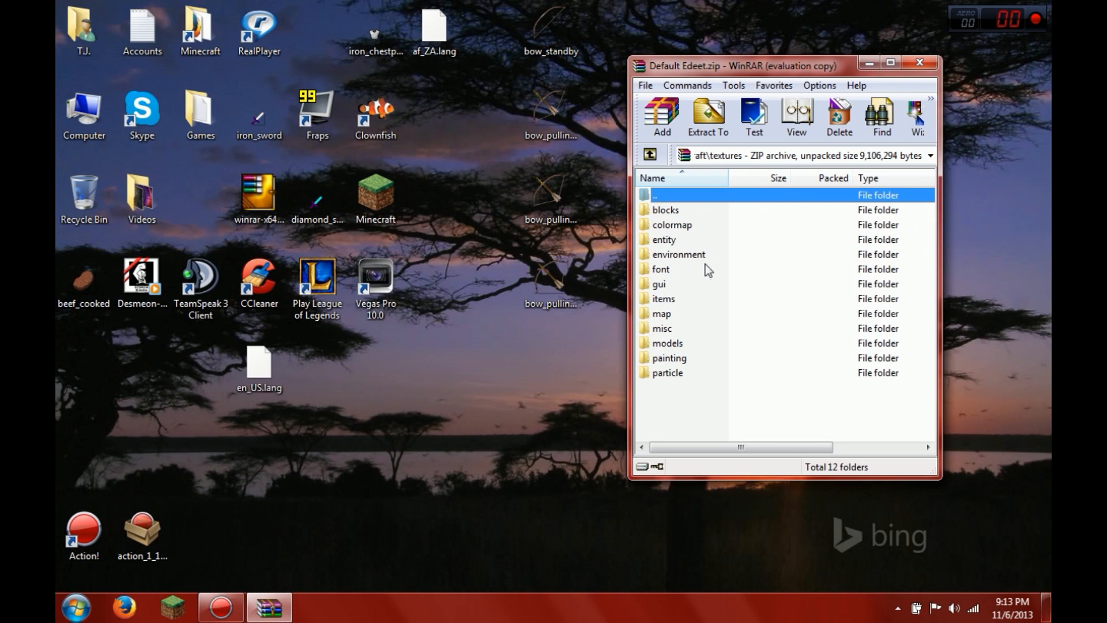
mouse_move(758, 407)
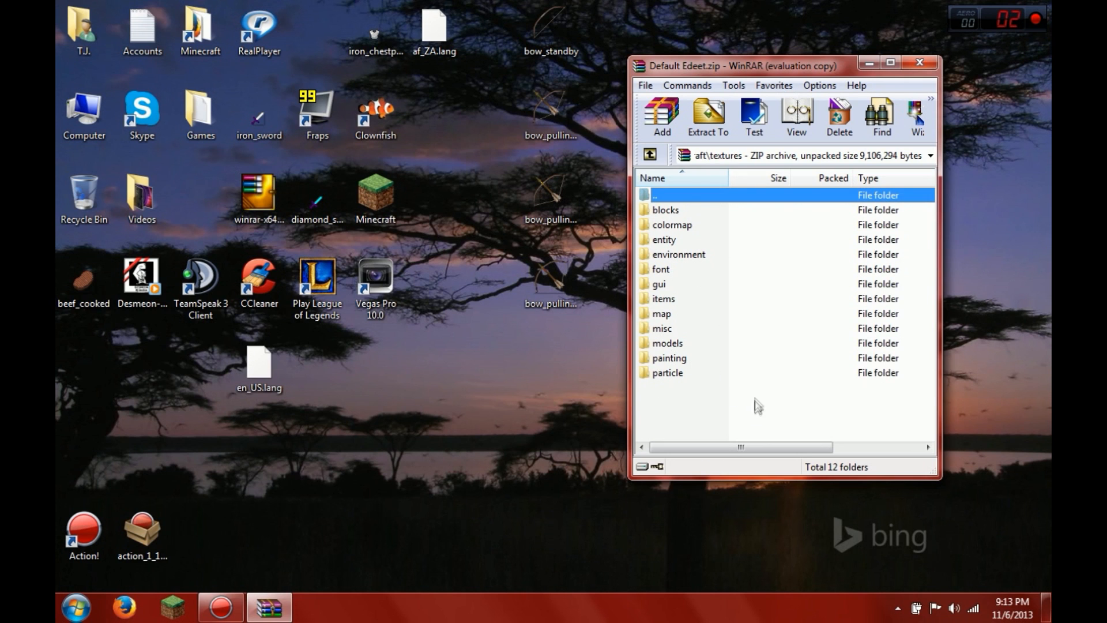
mouse_move(773, 360)
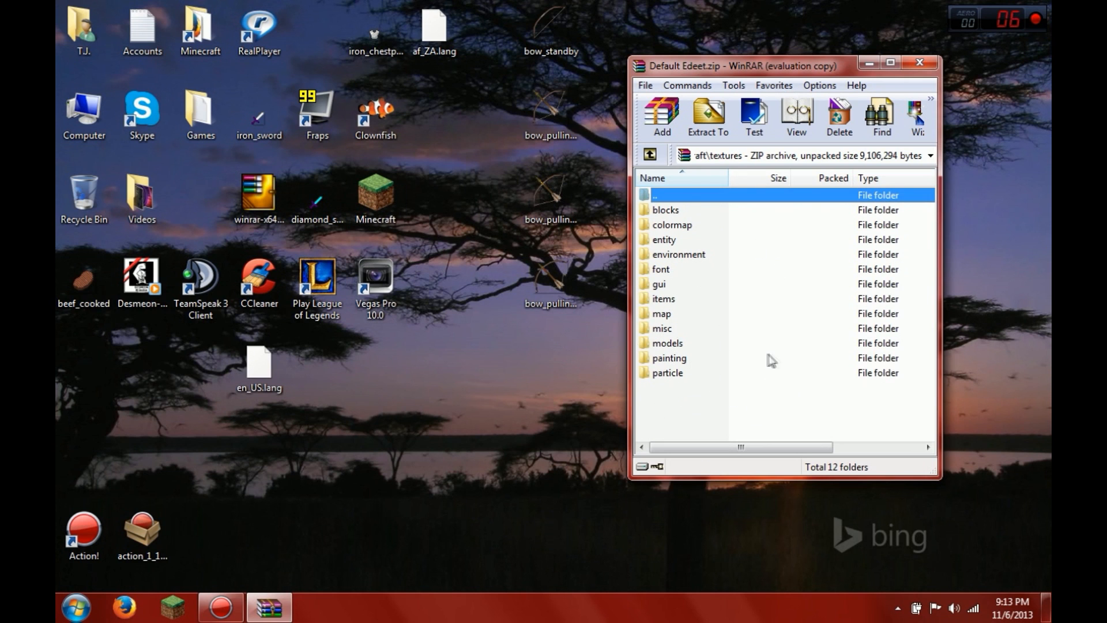
mouse_move(693, 323)
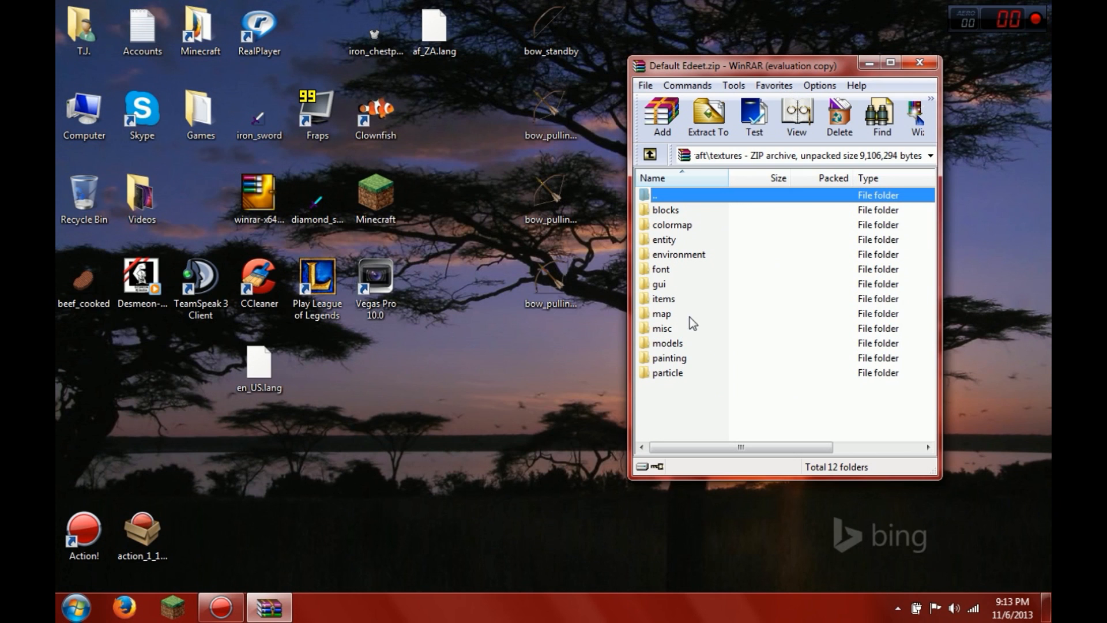
double_click(658, 283)
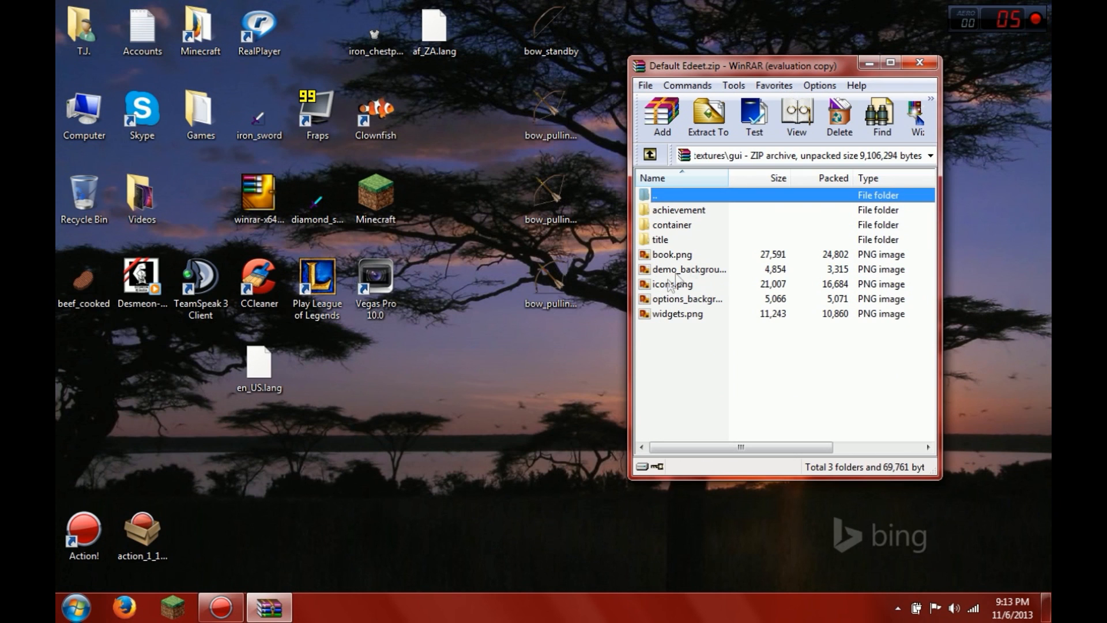
click(673, 284)
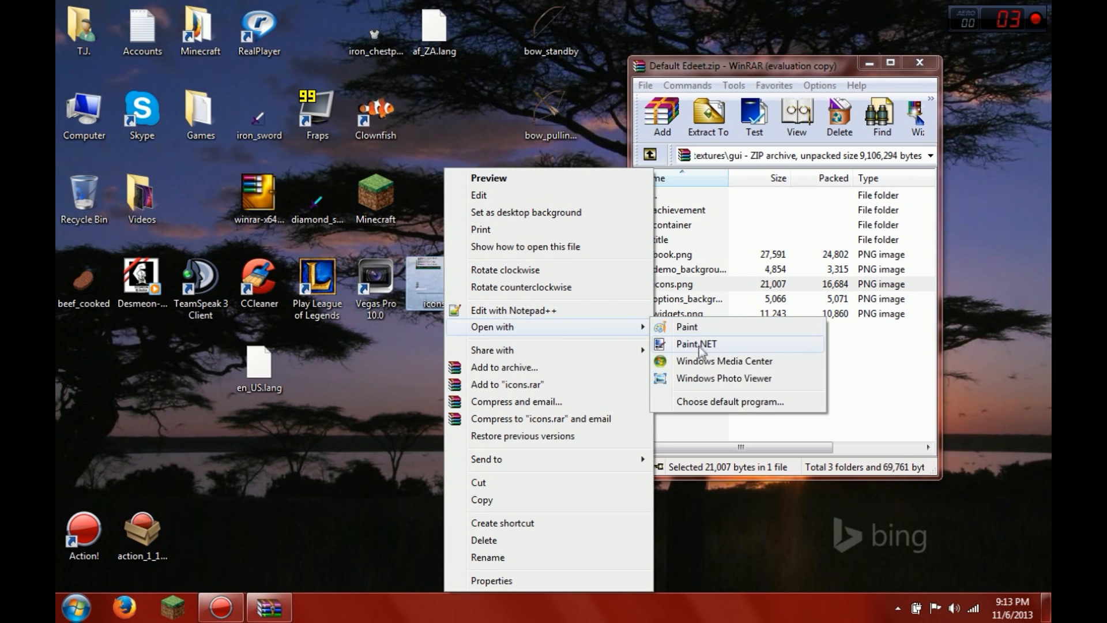
Open icons.png in Paint.NET to retouch the top-left crosshair, then zoom out.
click(696, 343)
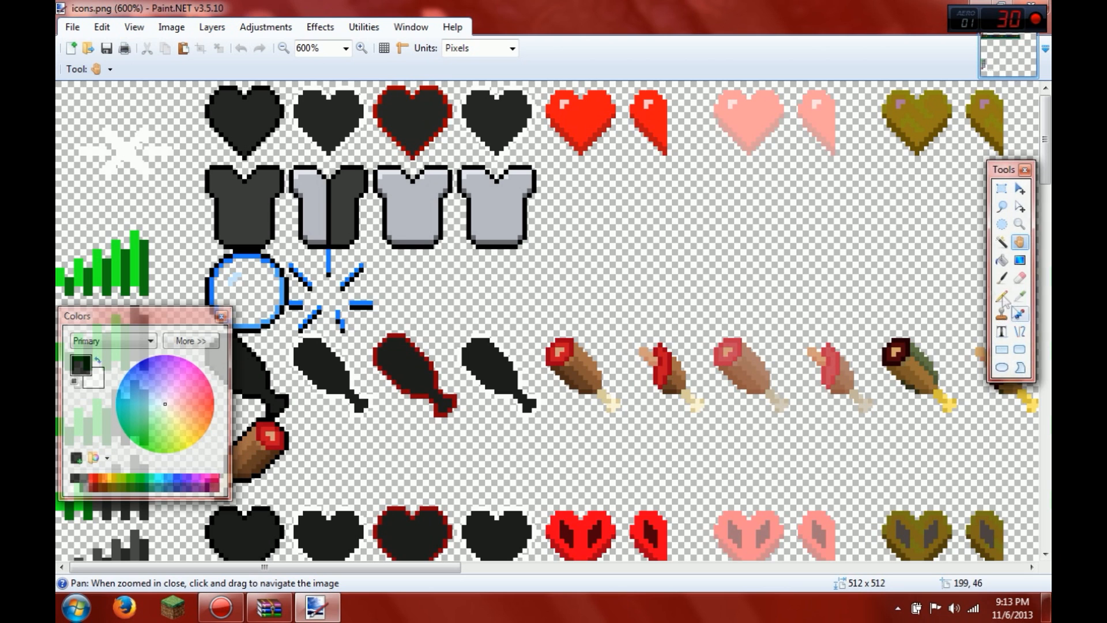
mouse_move(487, 359)
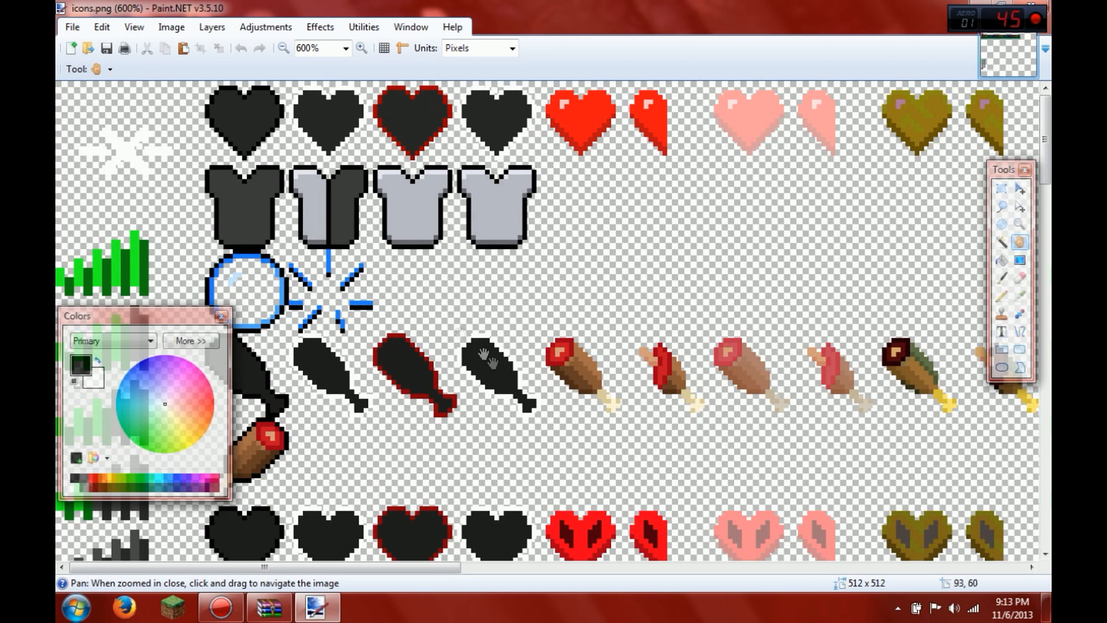
mouse_move(622, 256)
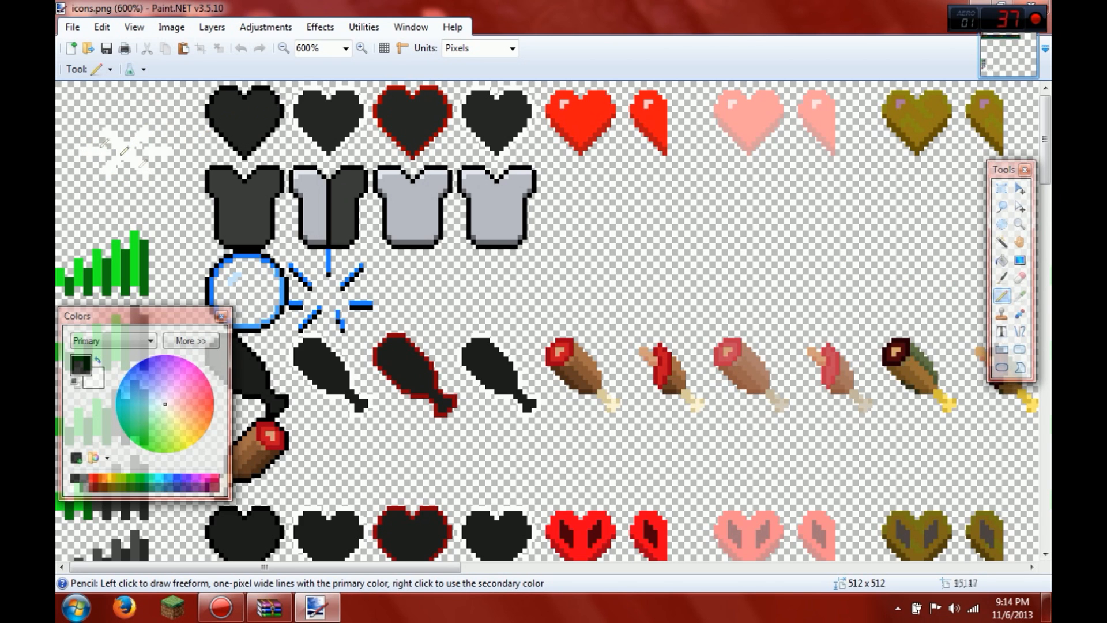
mouse_move(221, 138)
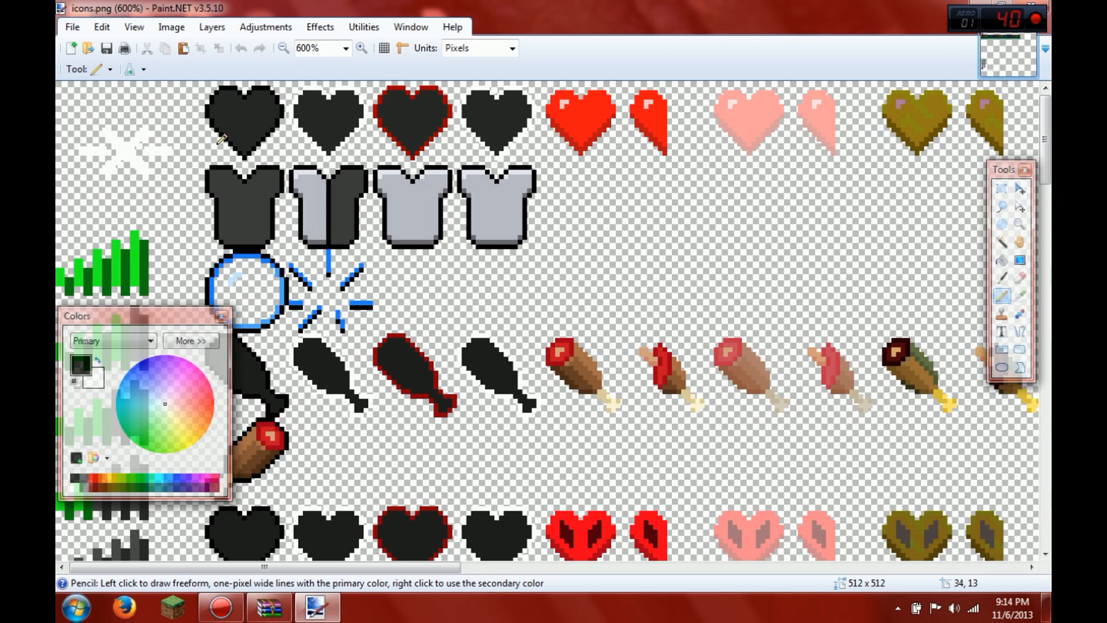
mouse_move(477, 213)
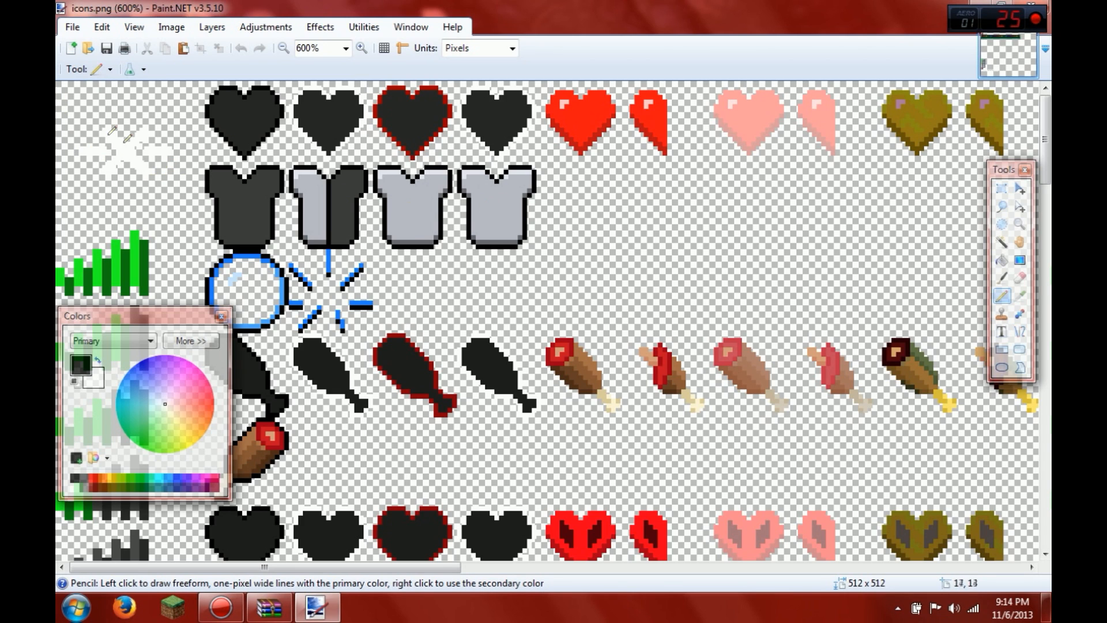
mouse_move(643, 170)
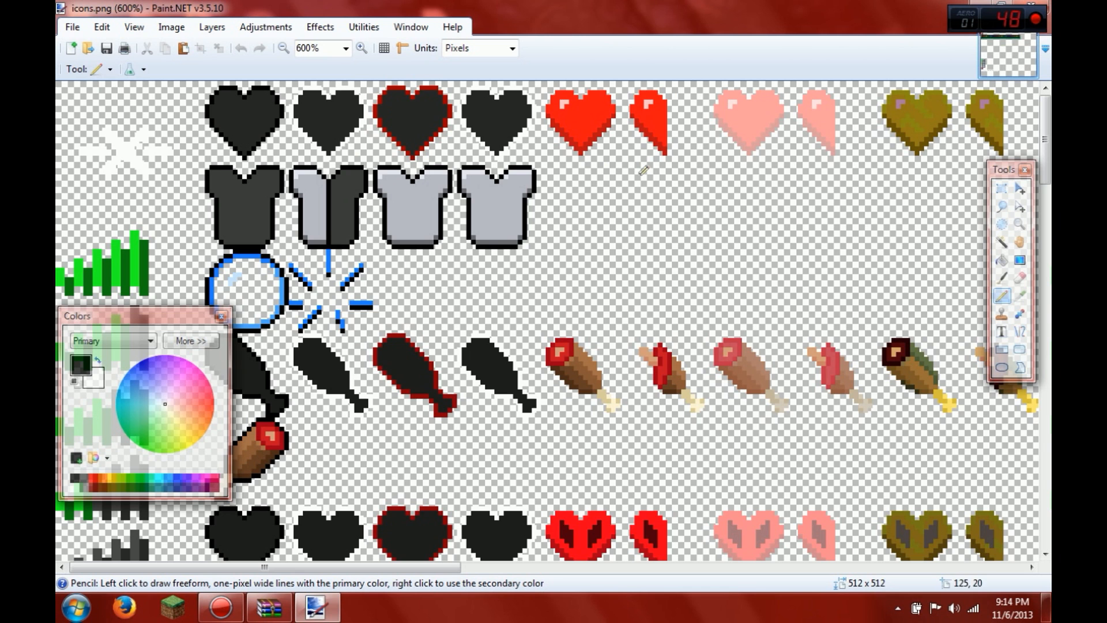
mouse_move(834, 404)
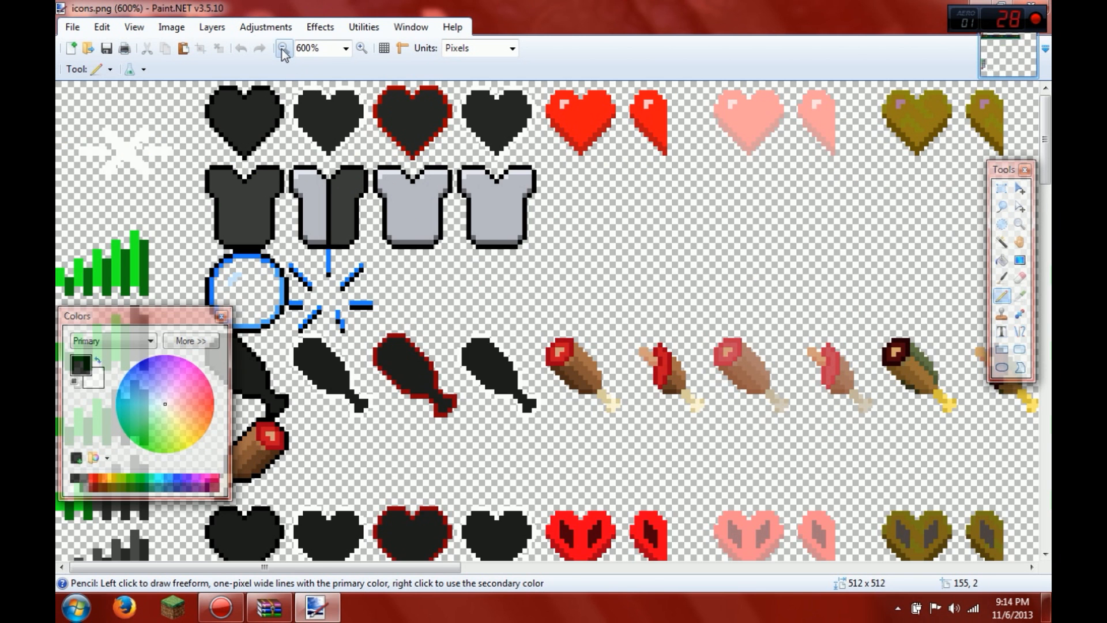
click(280, 48)
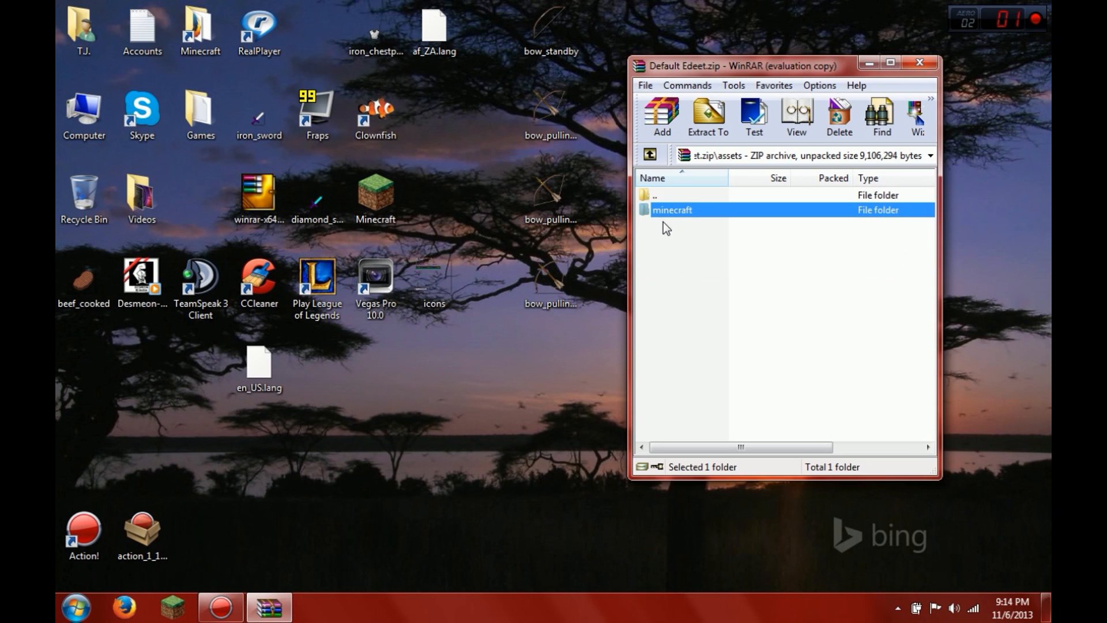
Add the splash 'Hello My Name Is Peter Griffin I Like Penis' to splashes.txt and close, keeping changes.
double_click(671, 210)
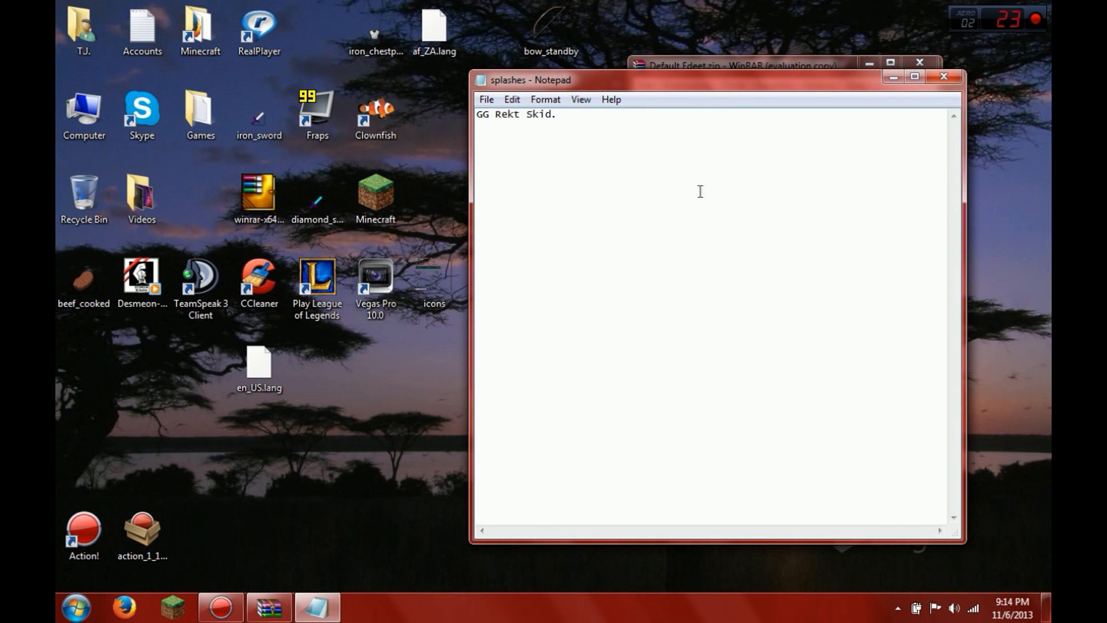
mouse_move(602, 7)
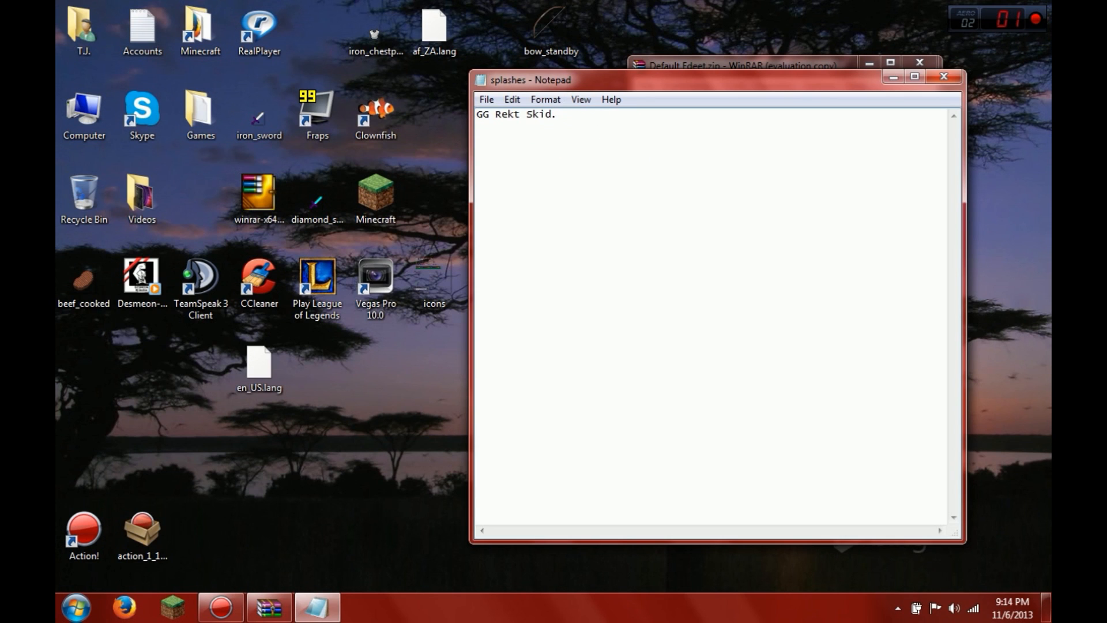
text(H)
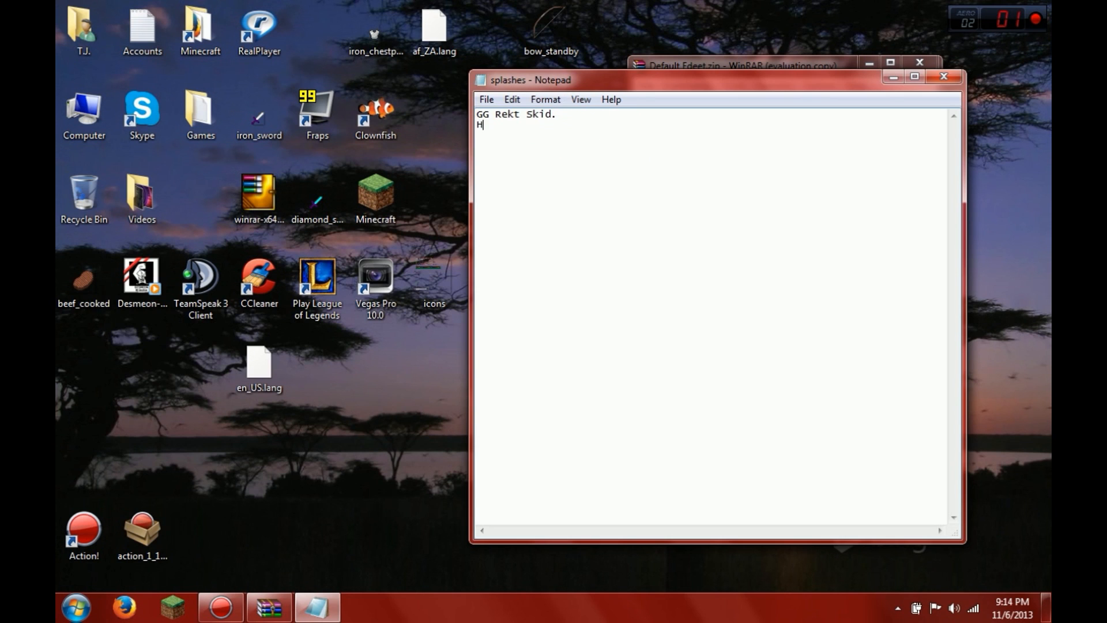
text(ello My Name Is)
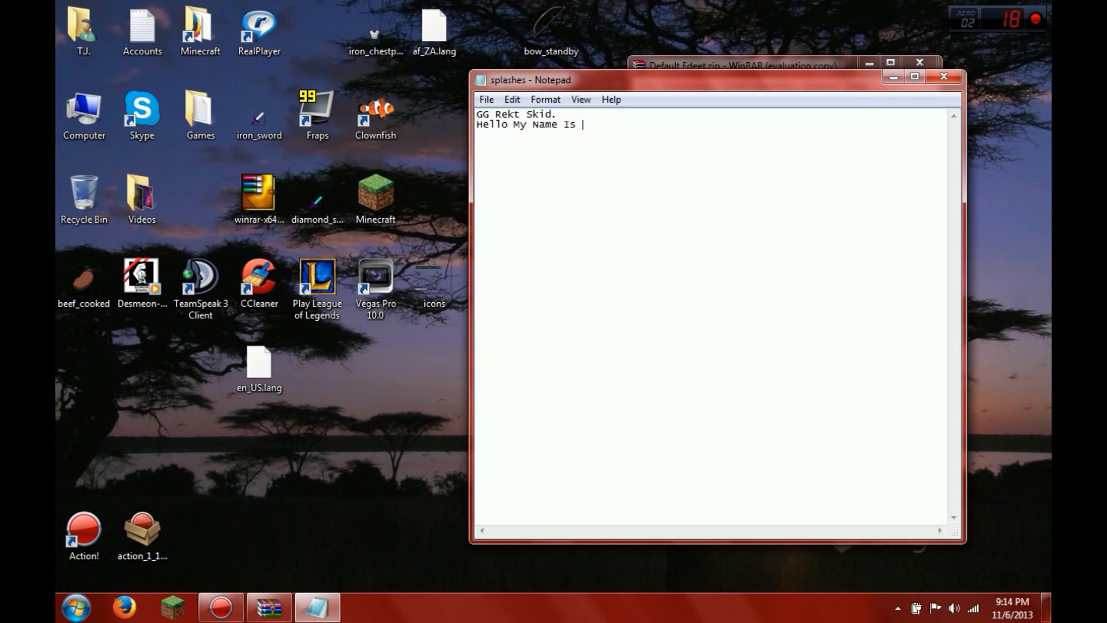
text(Peter Griffin)
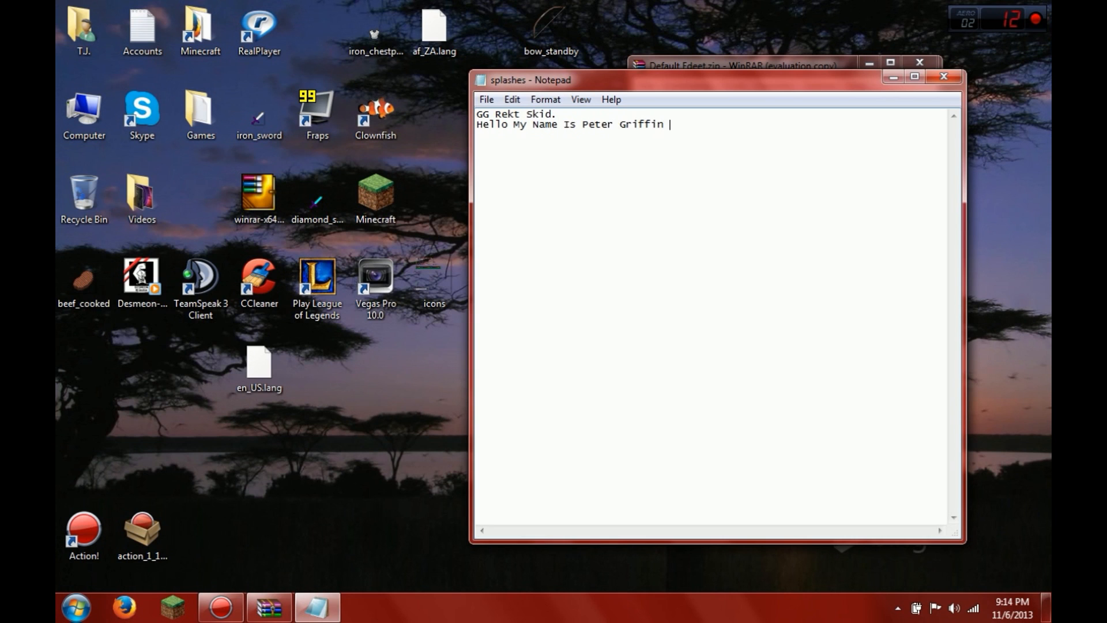
text(I Like Penis.)
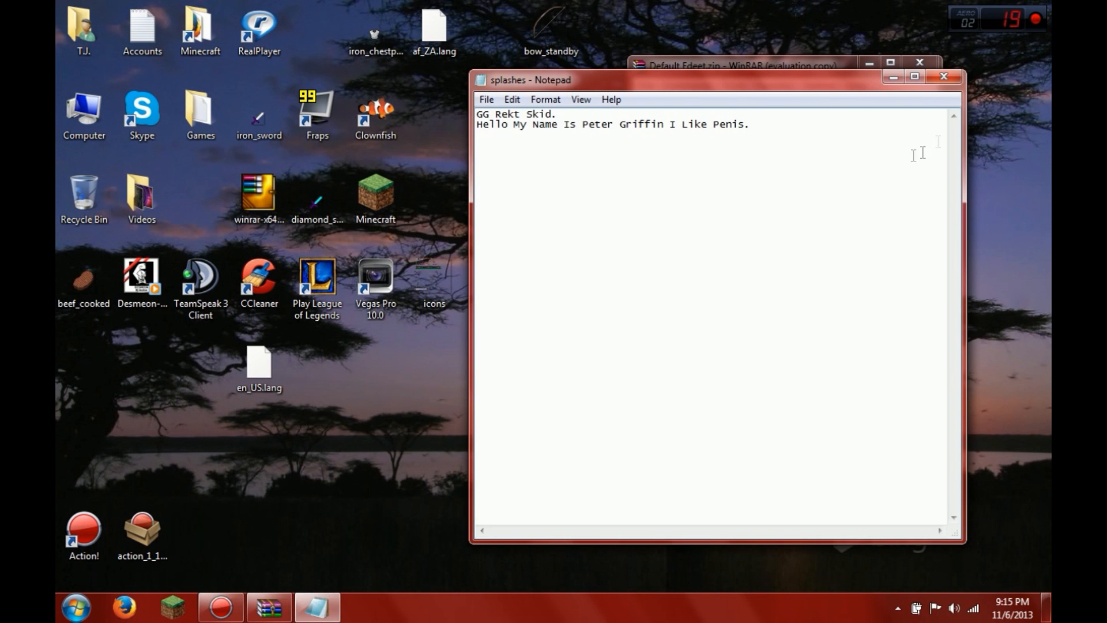
click(943, 76)
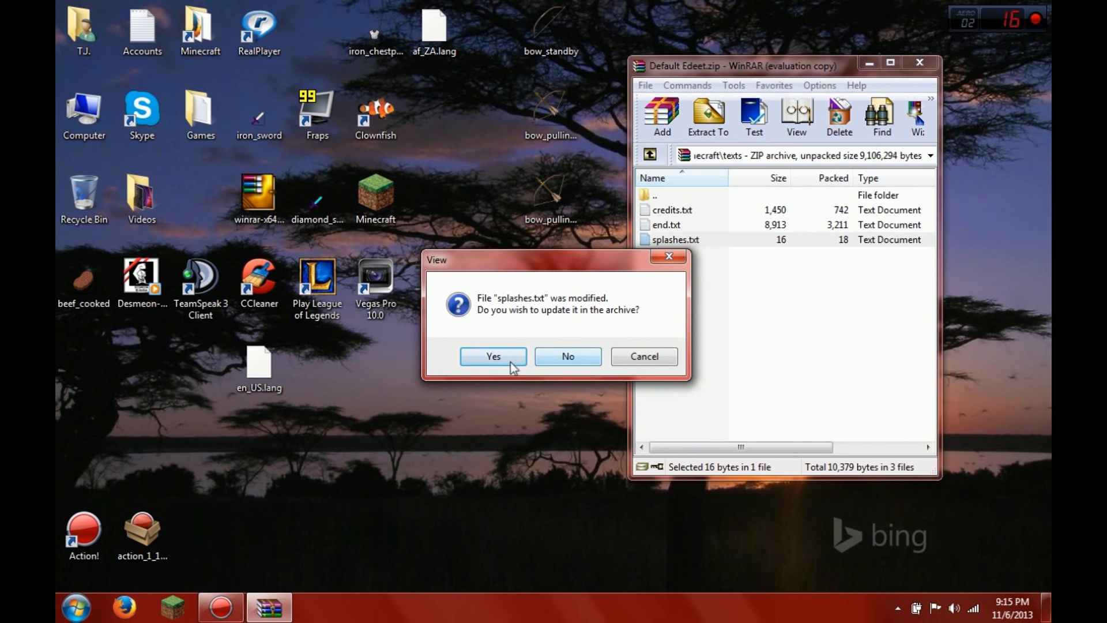
Confirm updating splashes.txt (now 62 bytes) in the Default Edeet archive, then close the archive.
click(492, 356)
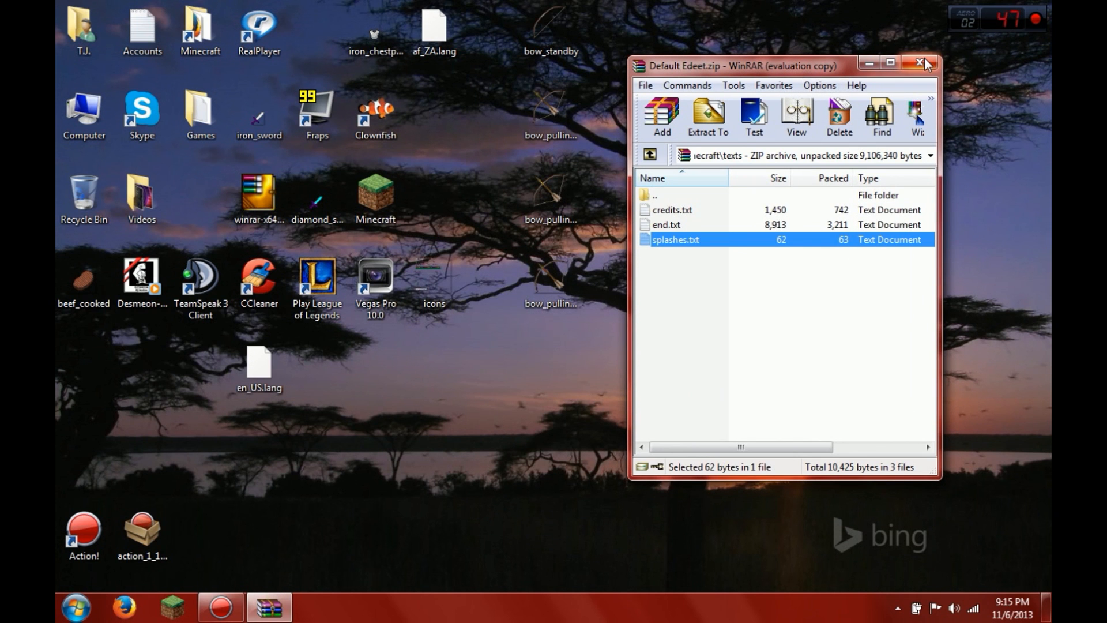
double_click(666, 225)
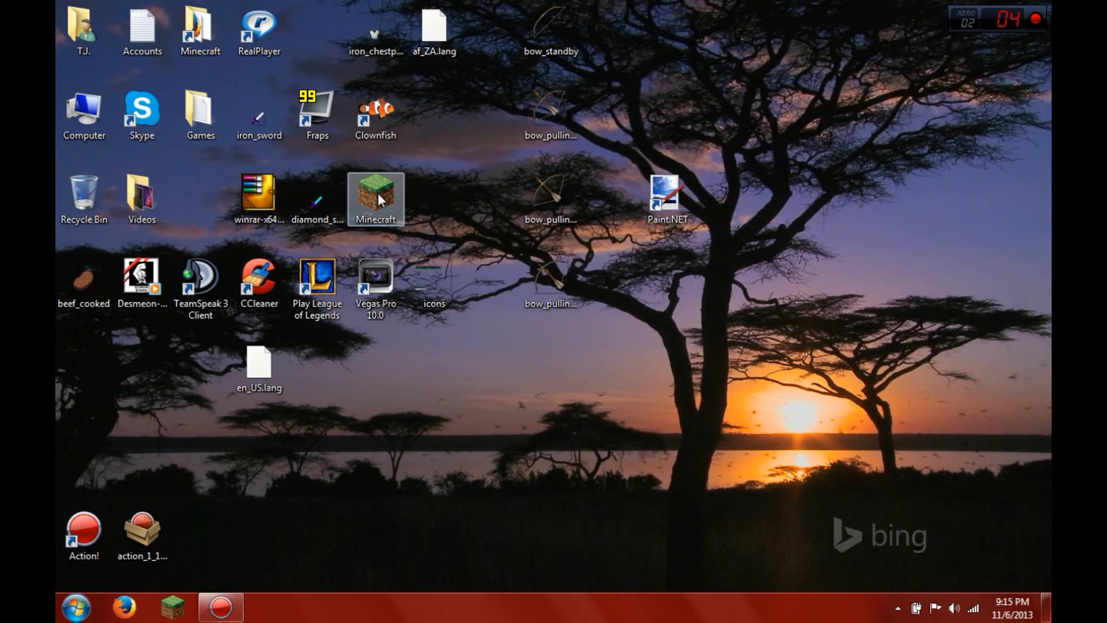
Start the Minecraft Launcher from the desktop shortcut and let its update check finish.
double_click(375, 198)
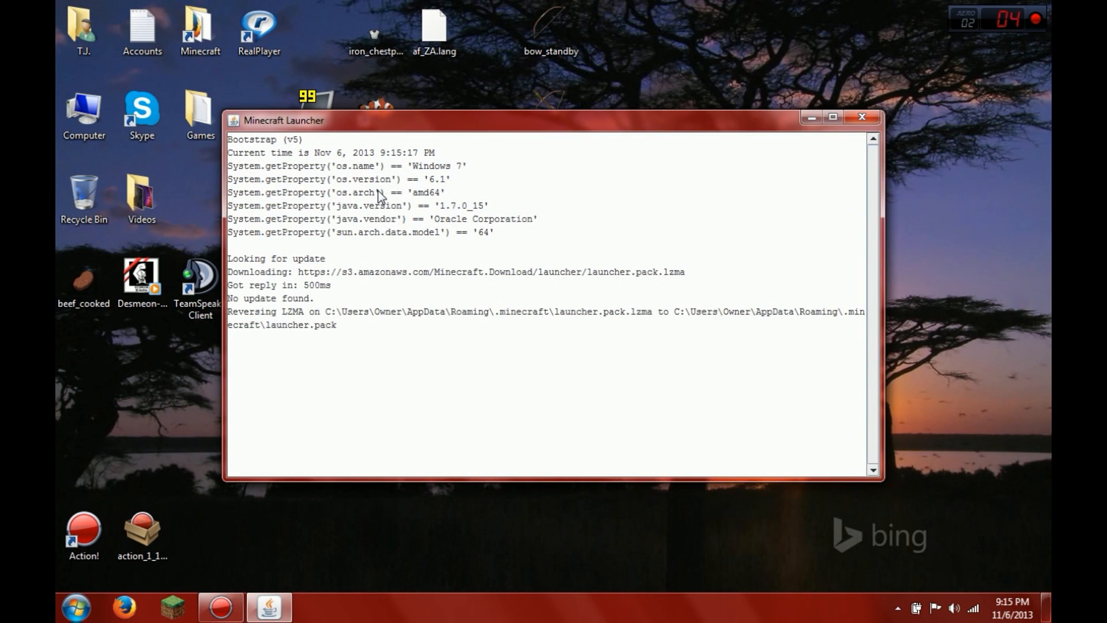
click(862, 117)
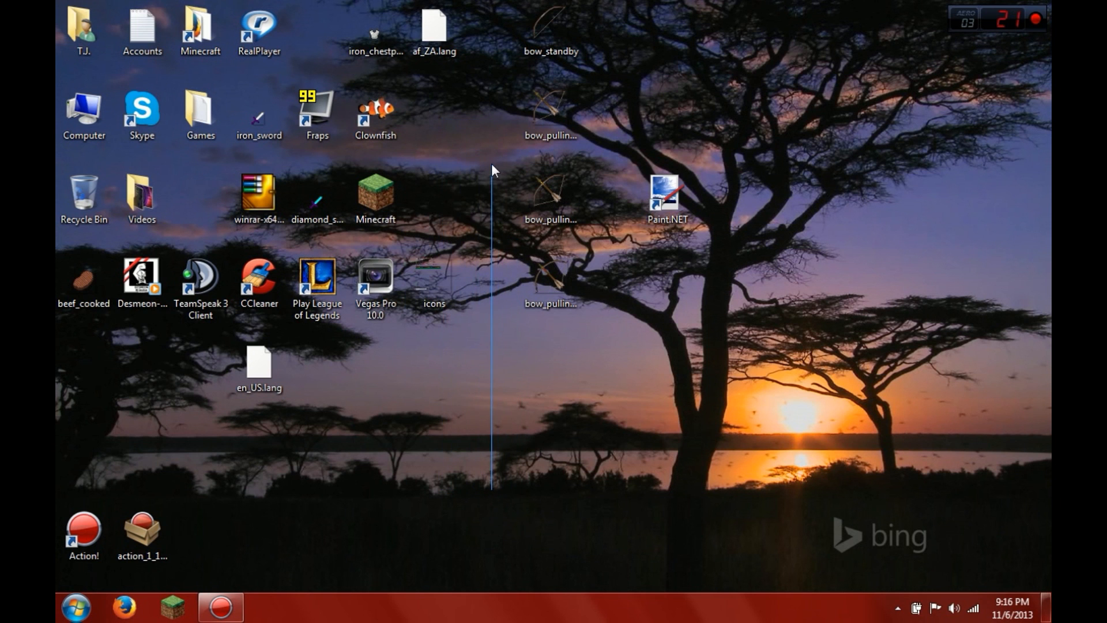
drag(551, 289, 492, 456)
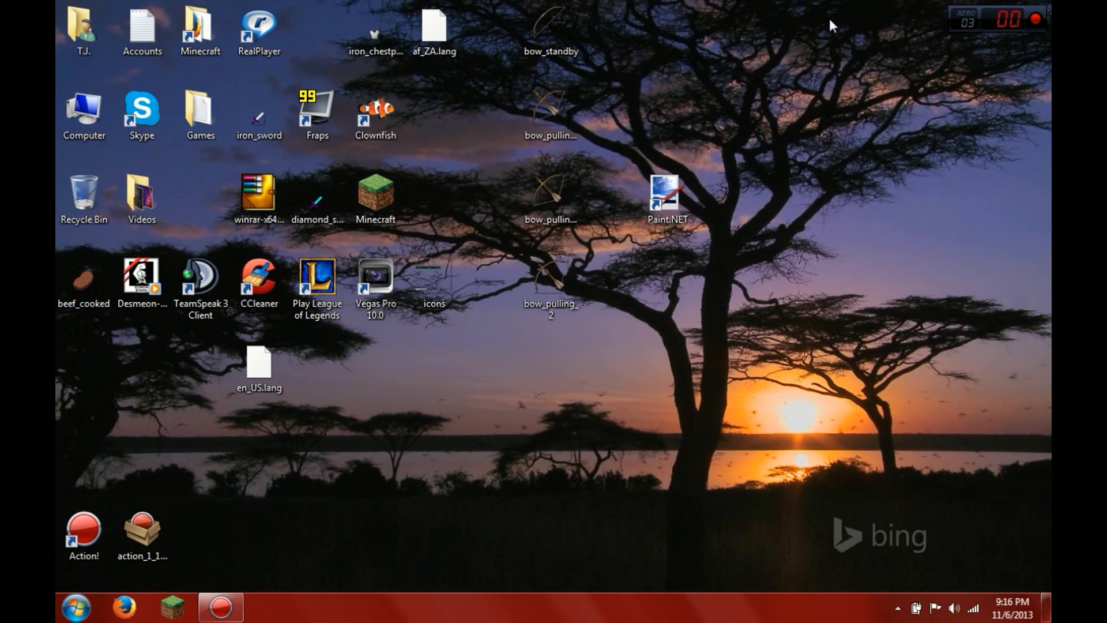
mouse_move(805, 56)
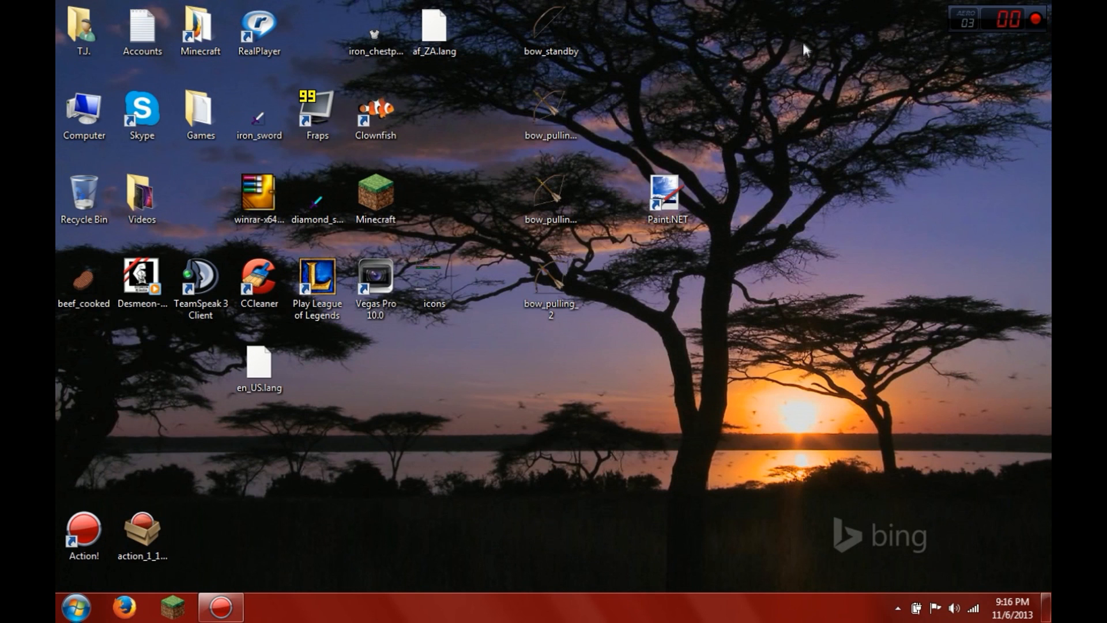
mouse_move(782, 189)
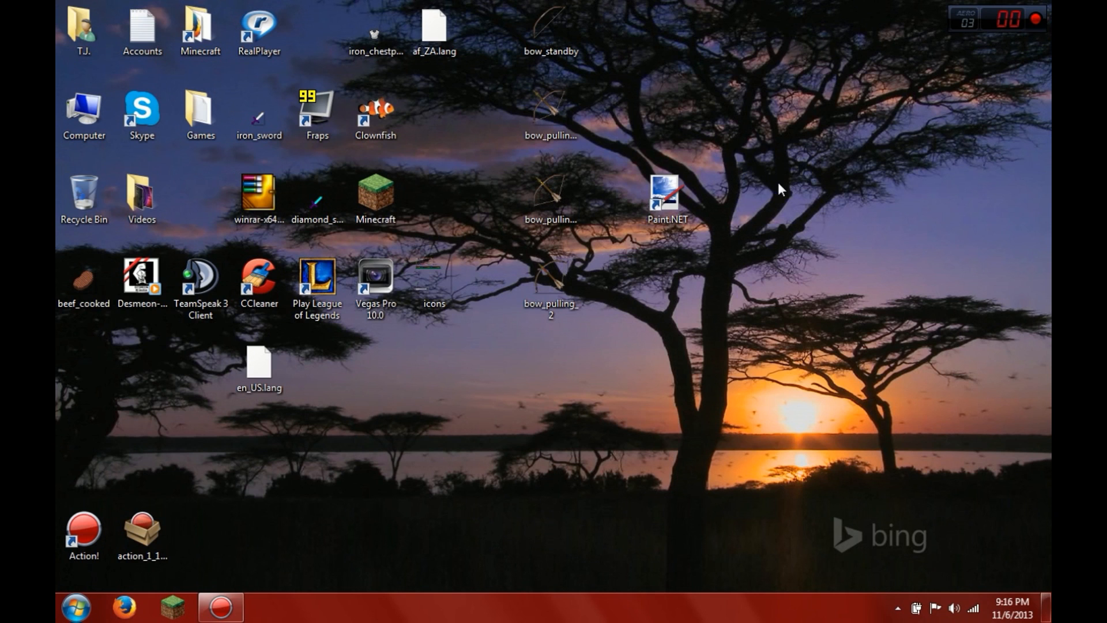